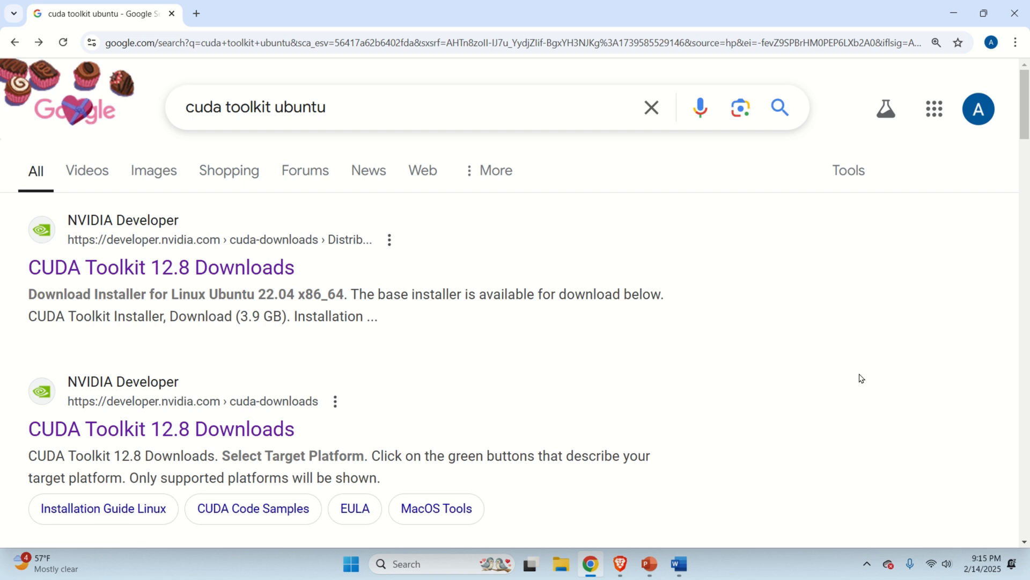
mouse_move(839, 308)
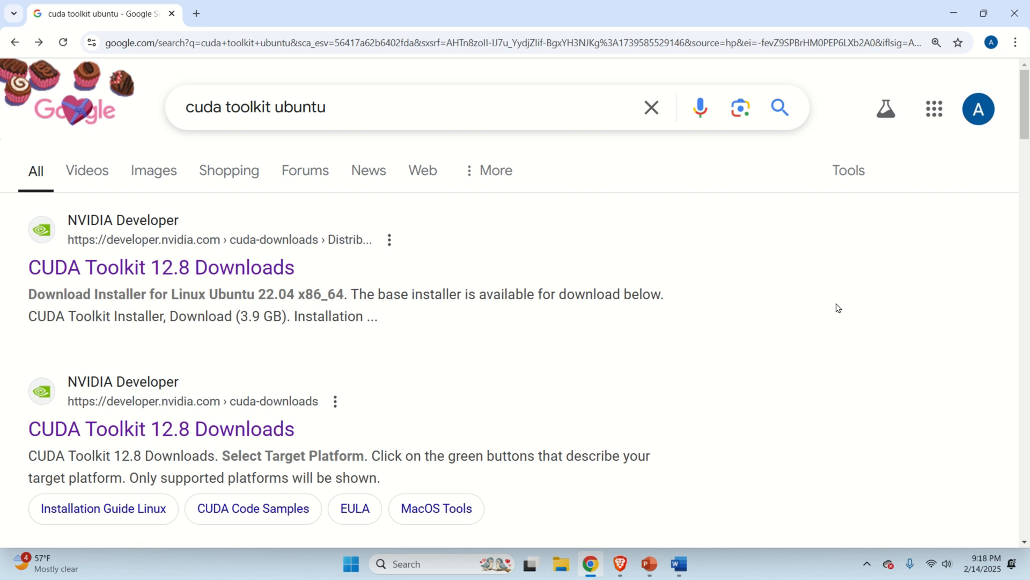
mouse_move(792, 264)
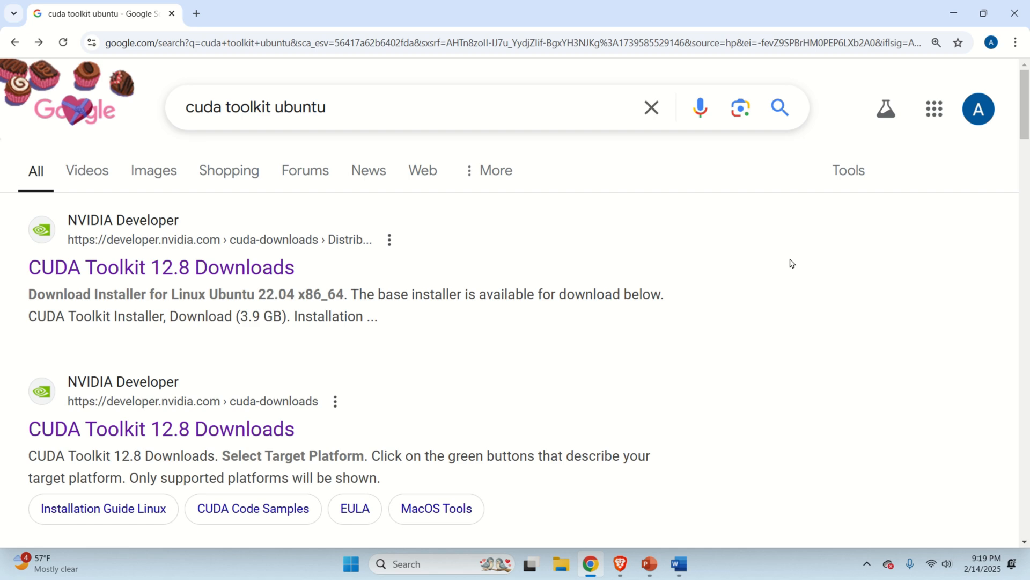
mouse_move(826, 356)
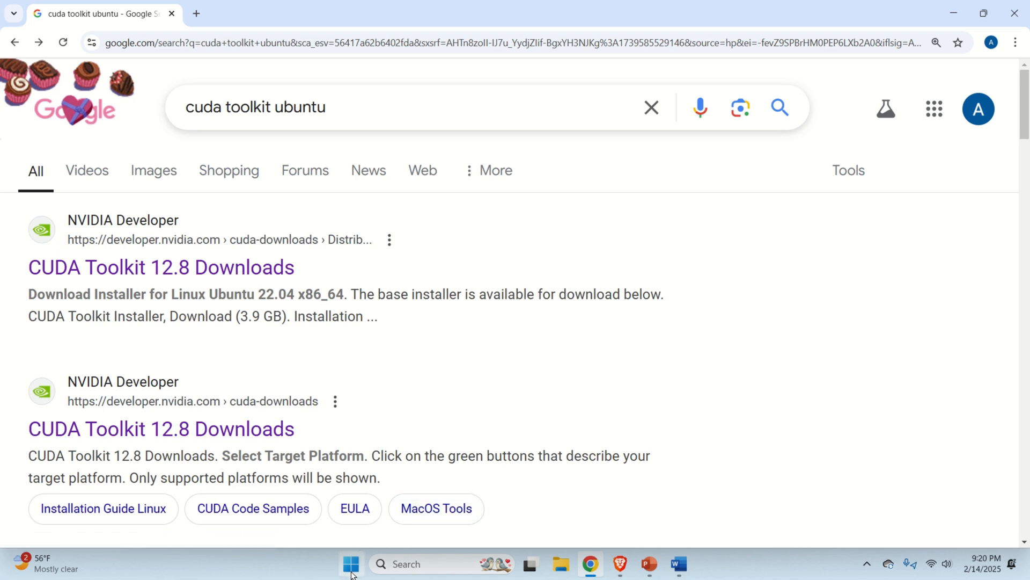
Step: Search the Start menu for PowerShell and run Windows PowerShell as administrator
click(351, 563)
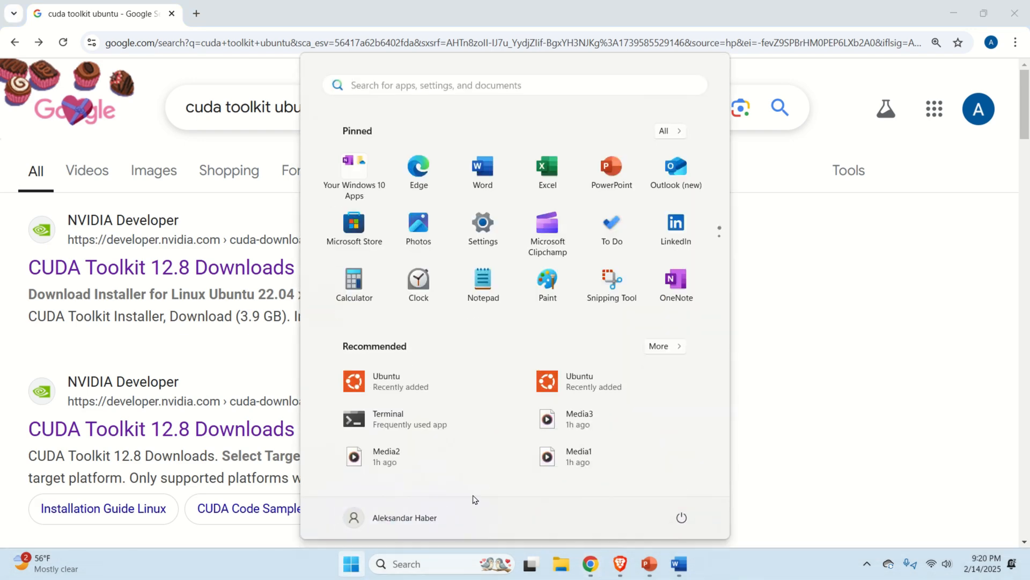
text(powerPoint)
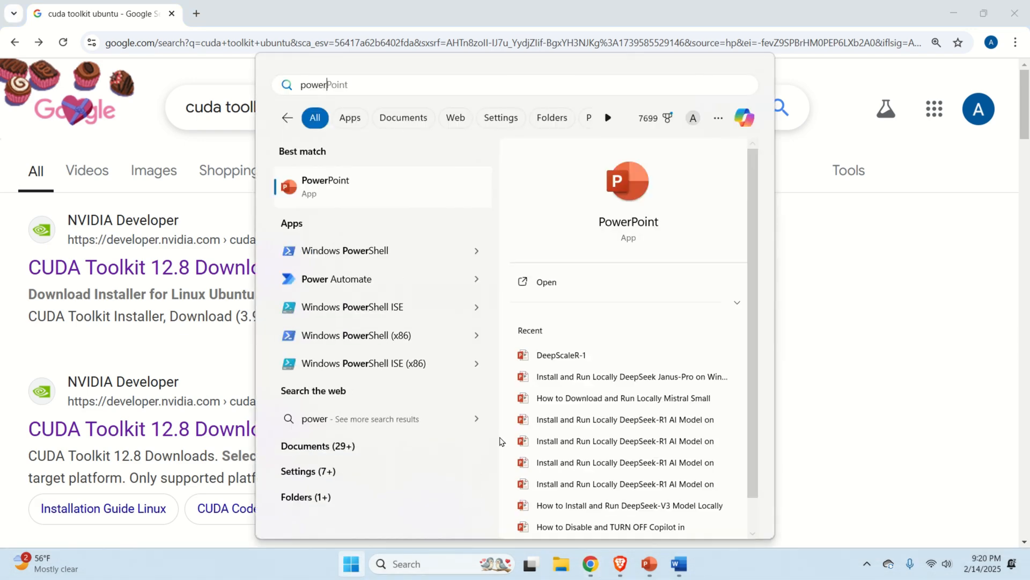
right_click(345, 250)
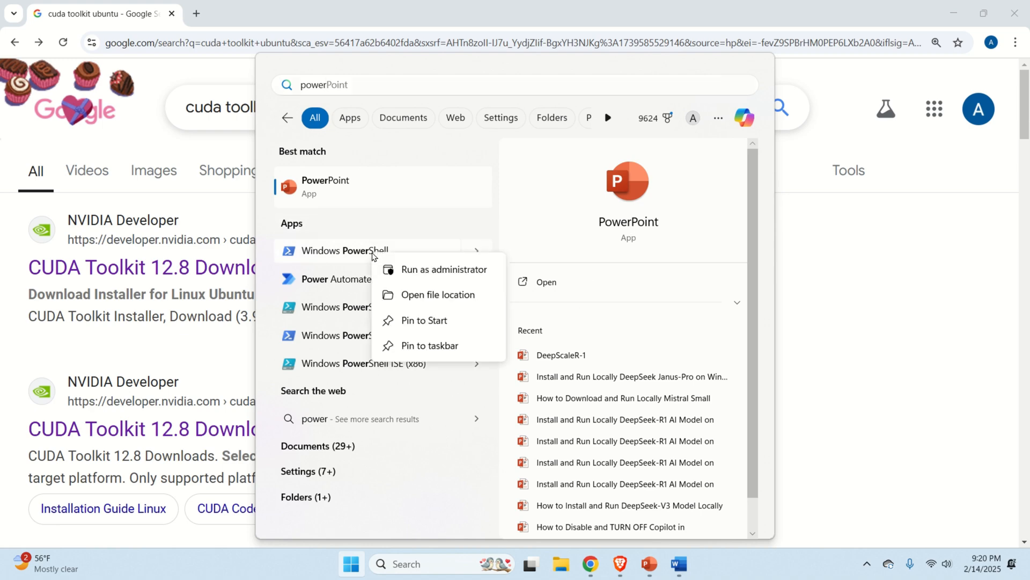
click(444, 269)
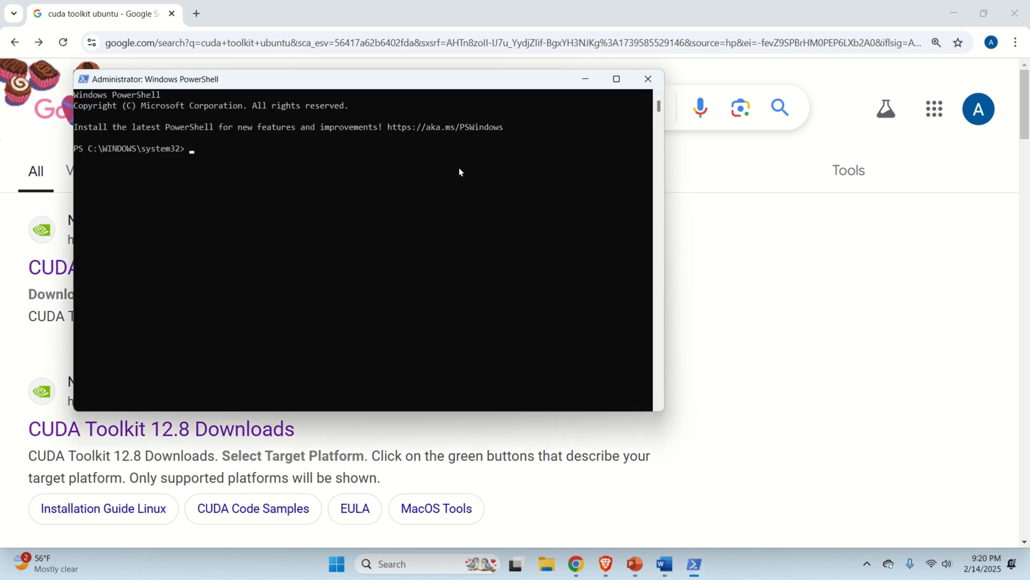
Step: Maximize the administrator PowerShell window and type `wsl --install` at the prompt
click(615, 79)
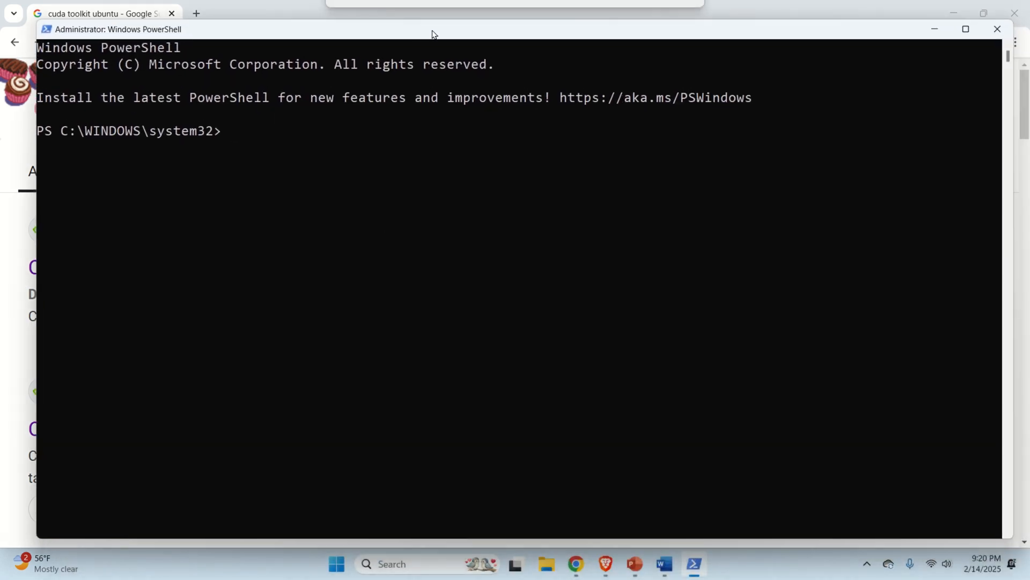
text(w)
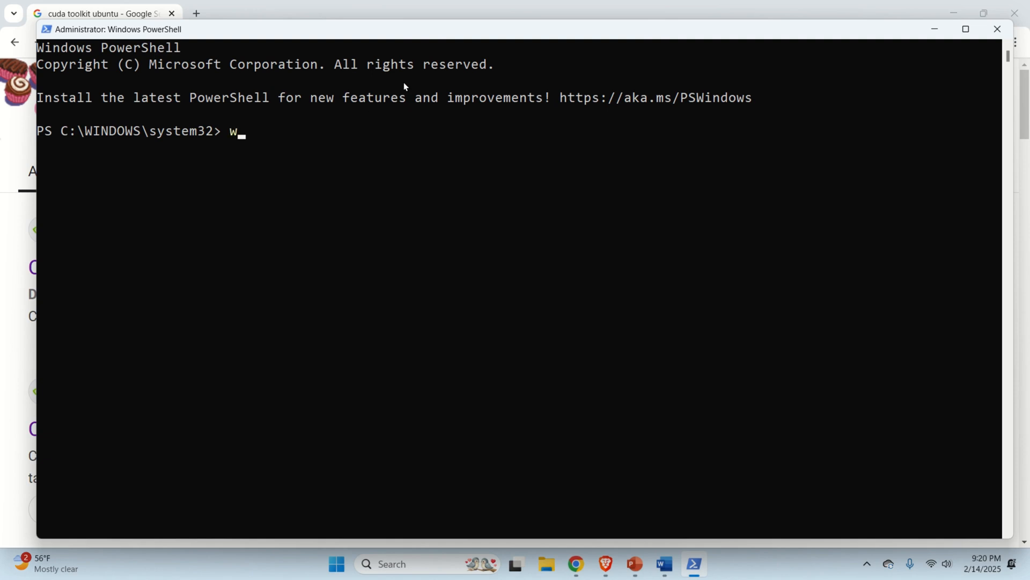
text(sl --)
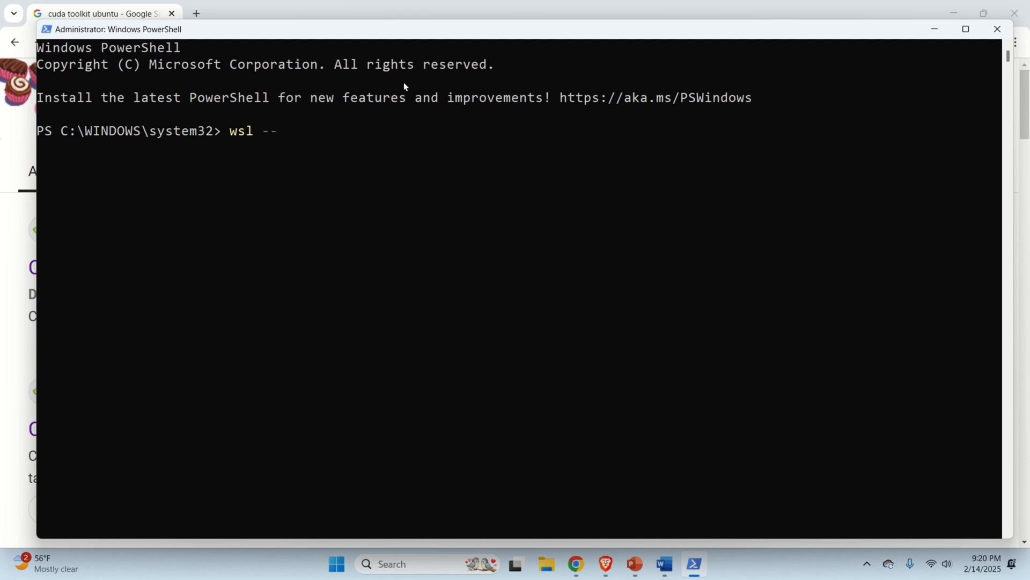
text(install)
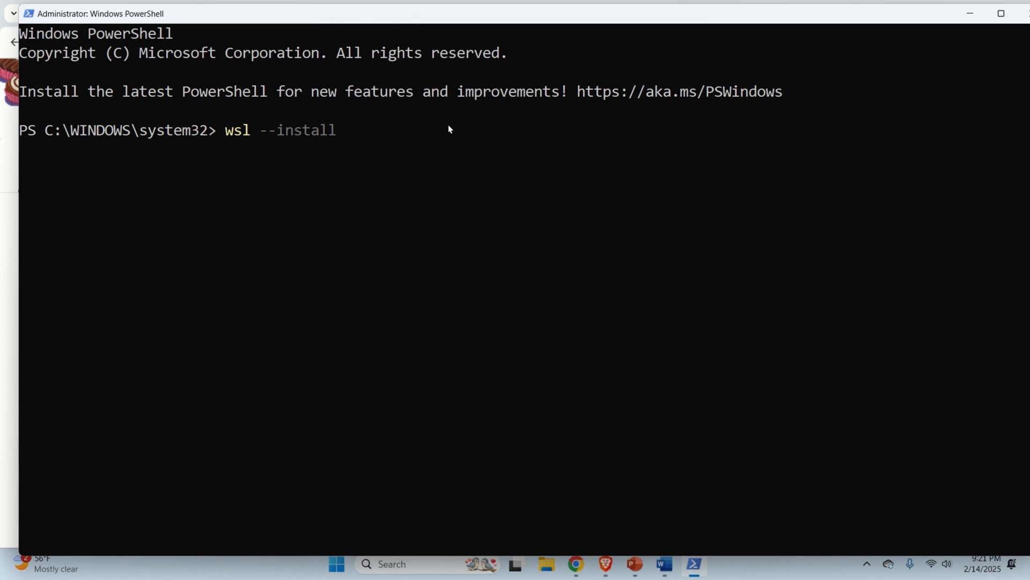
mouse_move(478, 120)
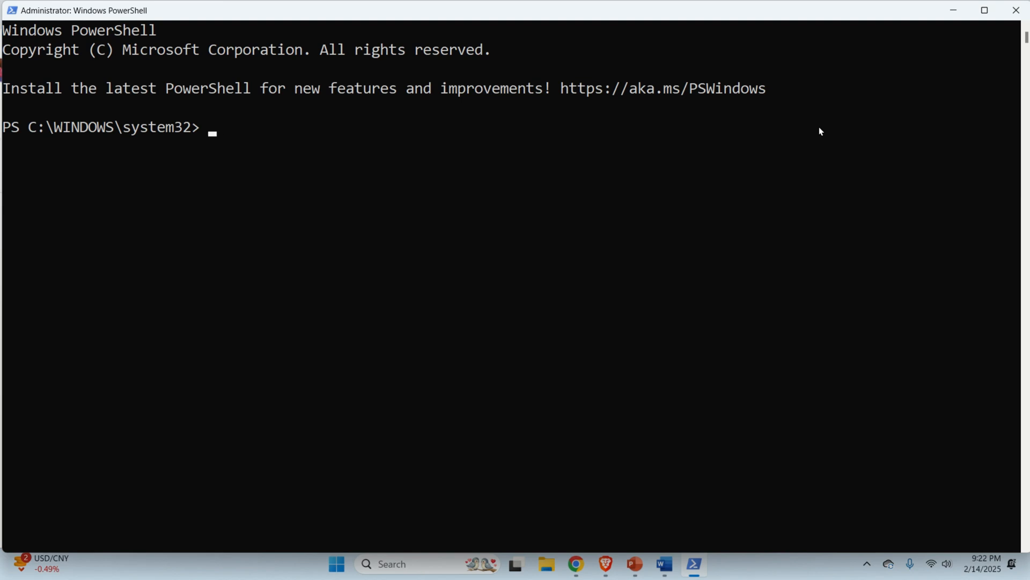
Step: Type `wsl --update` at the PowerShell prompt
text(ws)
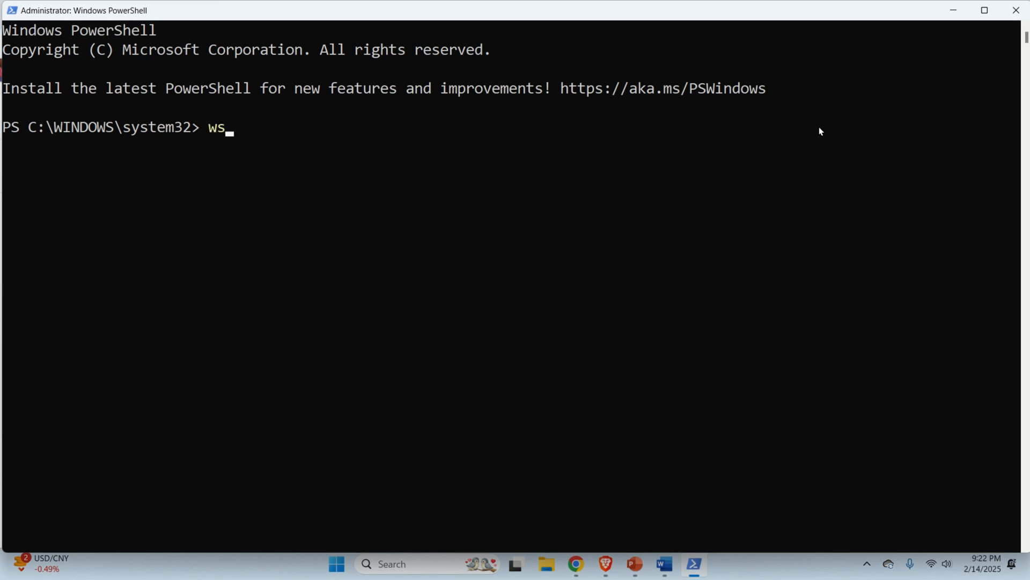
text(l --)
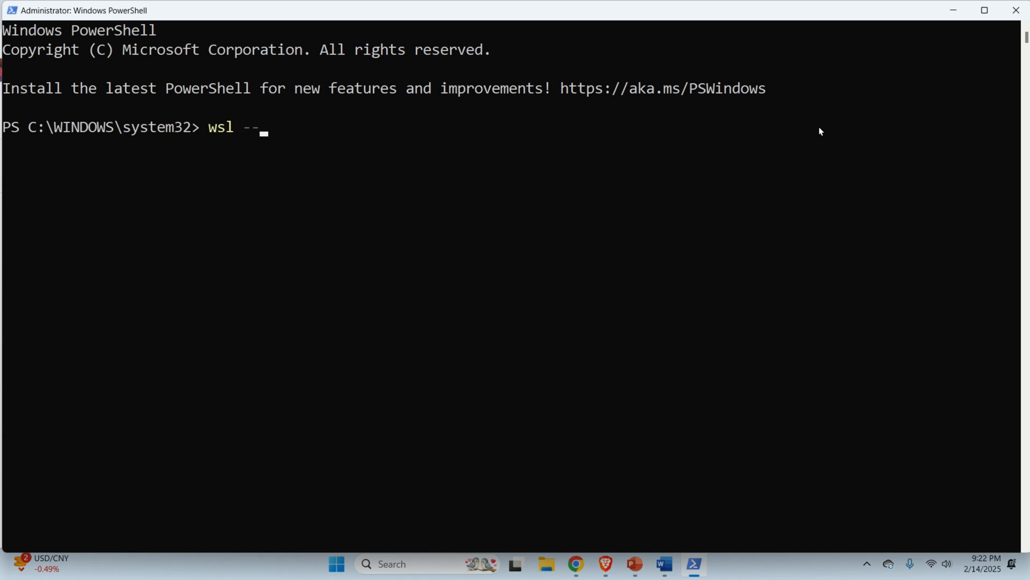
text(update)
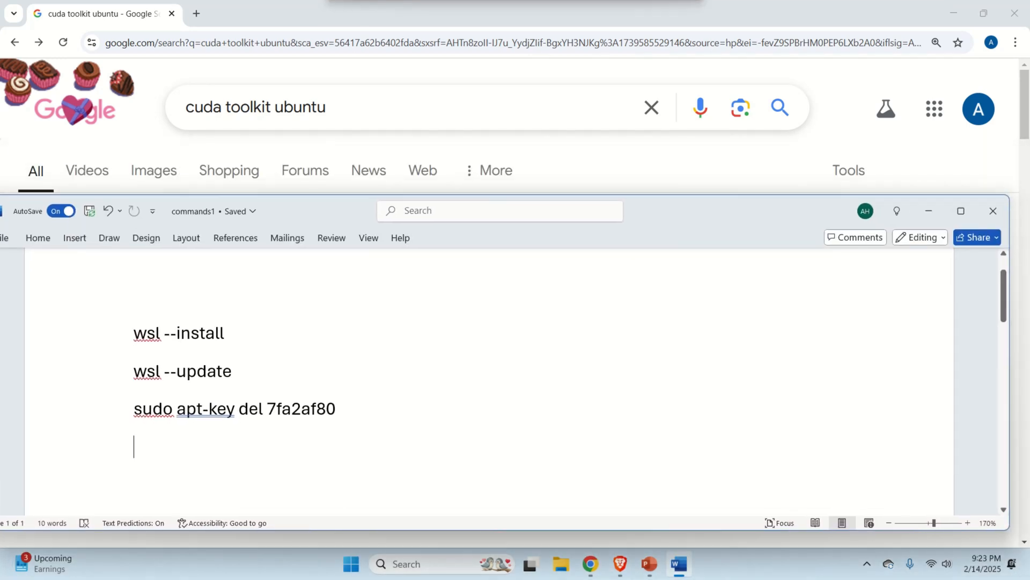
Step: Search the Start menu for 'ubuntu' and launch the Ubuntu terminal app
click(351, 563)
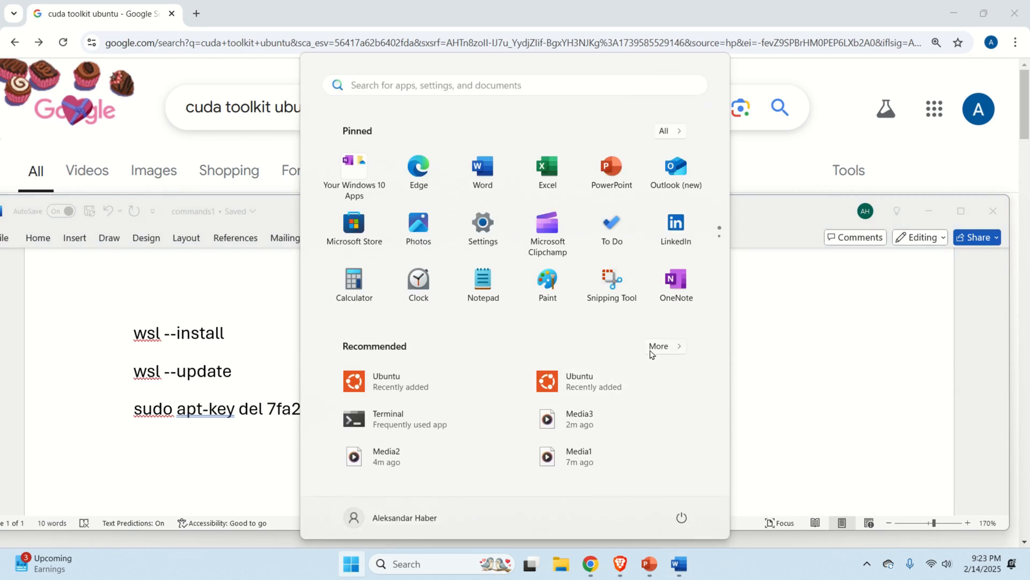
text(lin)
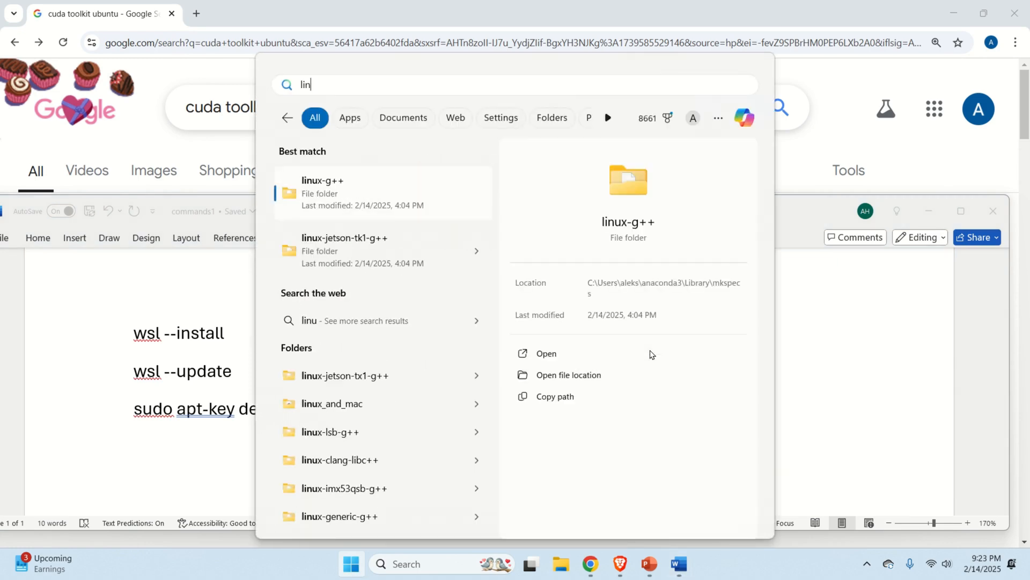
text(ubuntu)
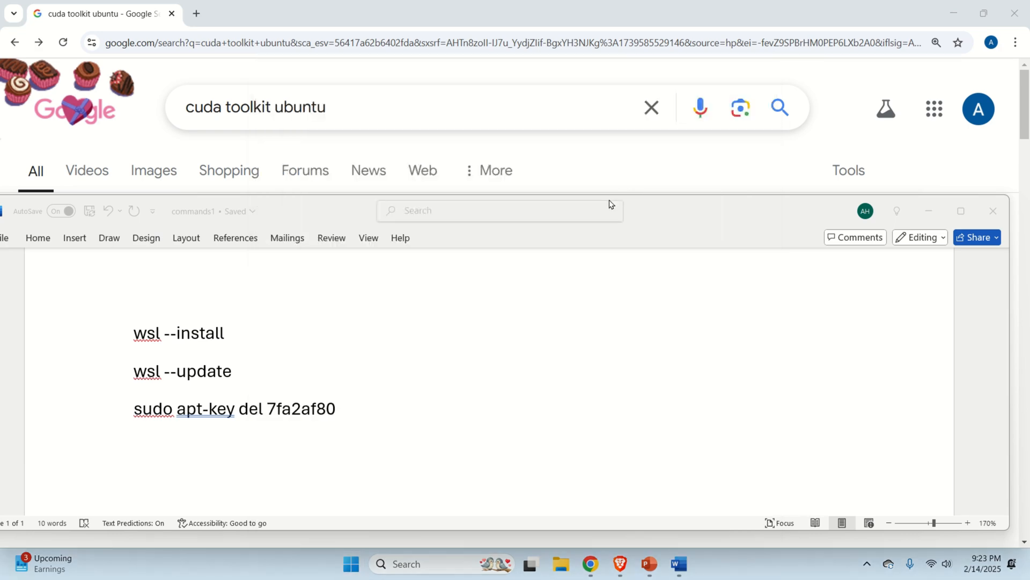
click(691, 569)
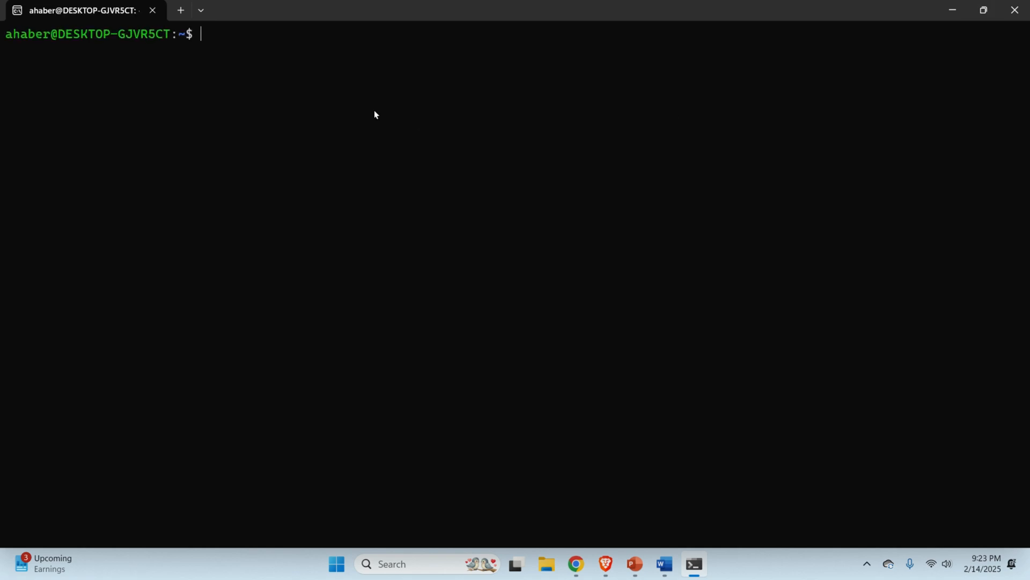
Step: Run lsb_release to confirm Ubuntu 24.04.2 LTS, then delete apt key 7fa2af80
text(ls)
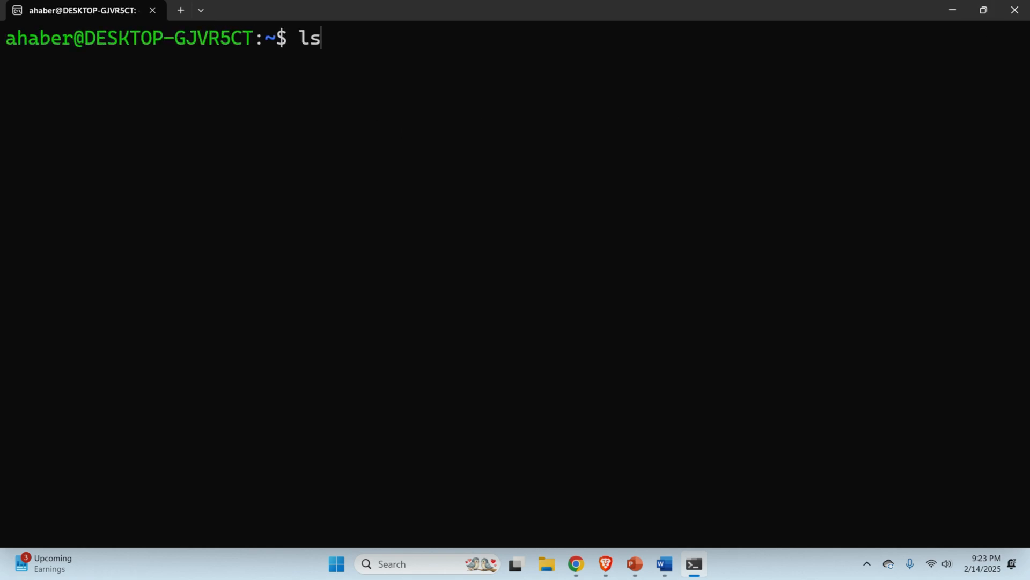
text(b_release -a)
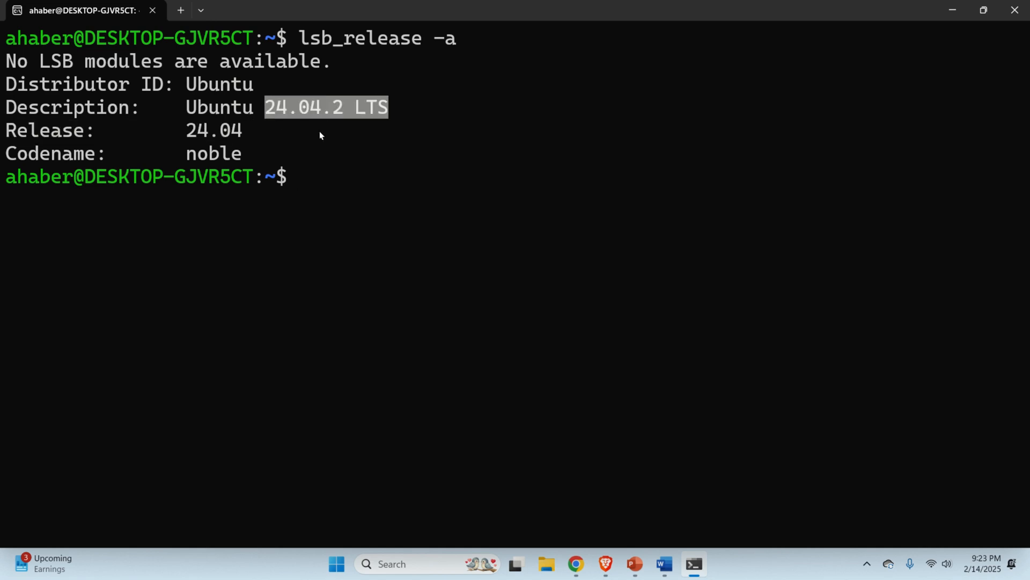
mouse_move(502, 110)
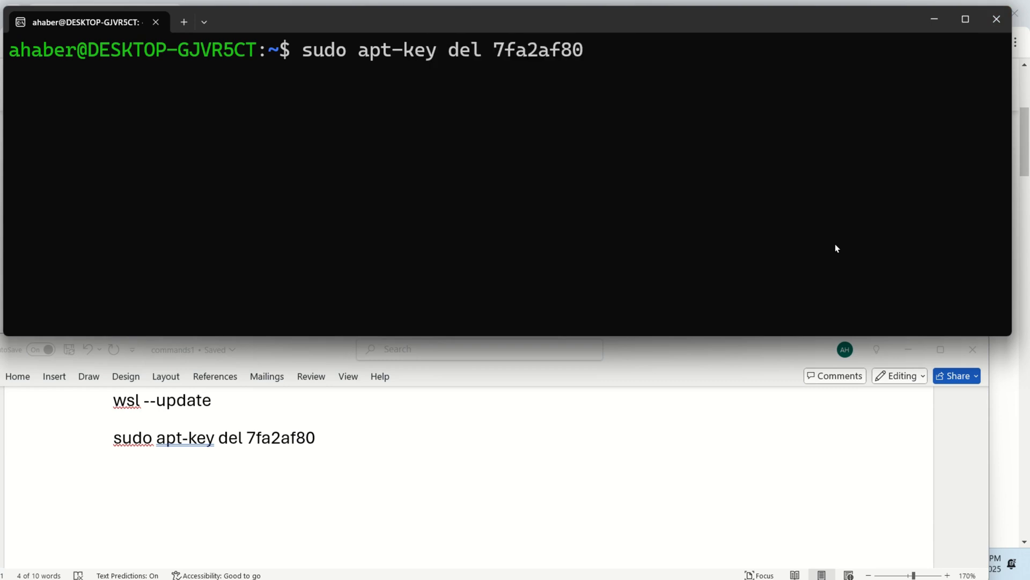
key(Return)
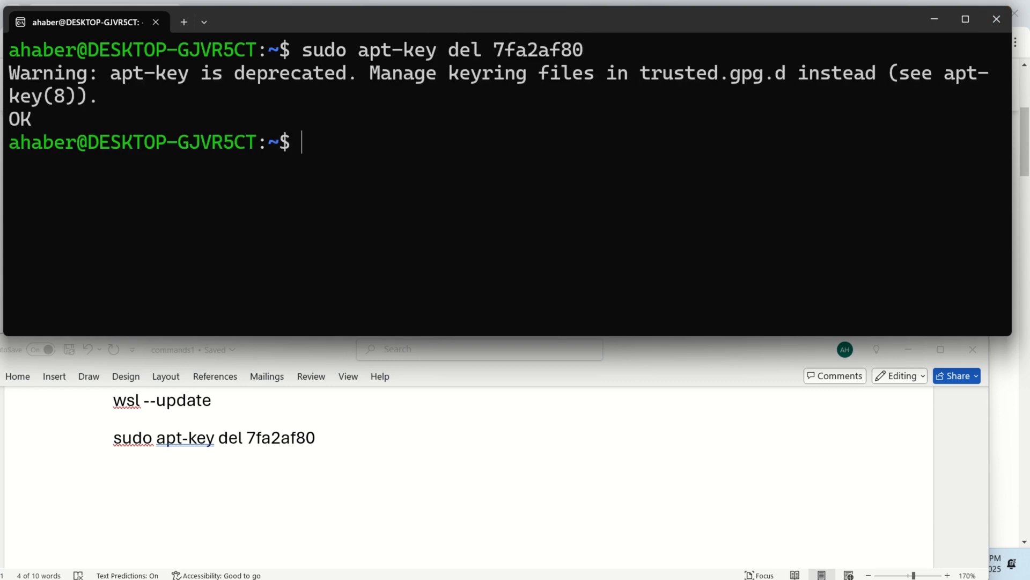
mouse_move(692, 310)
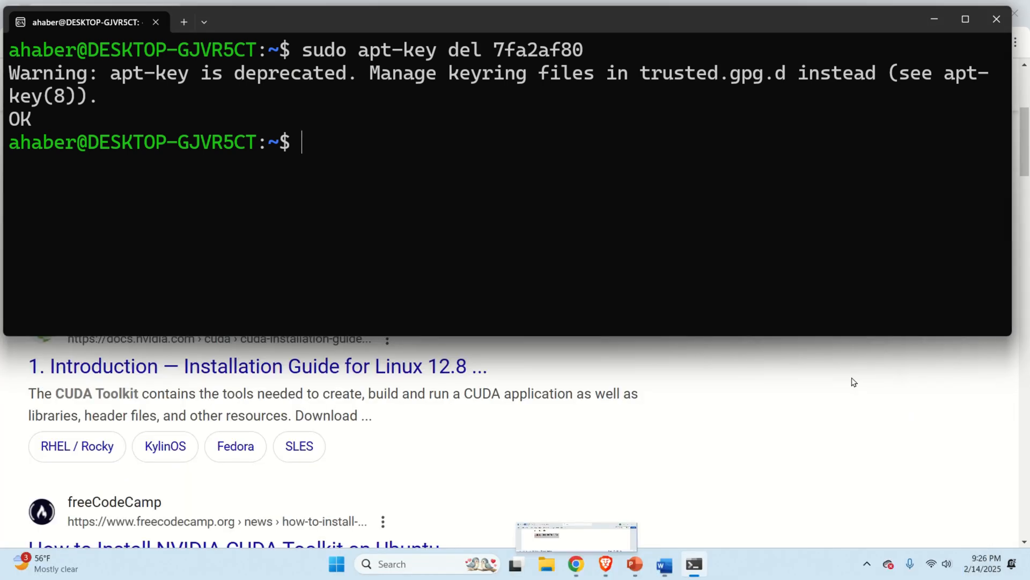
Step: Visit the CUDA Toolkit 12.8 Downloads page, then return to the 'cuda toolkit ubuntu' results
click(575, 564)
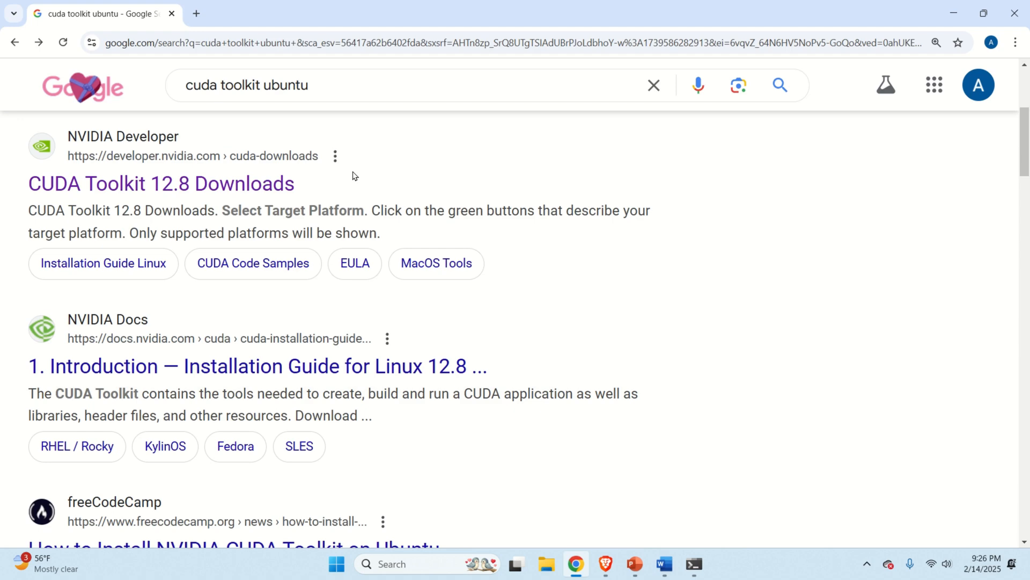
scroll(up, 3)
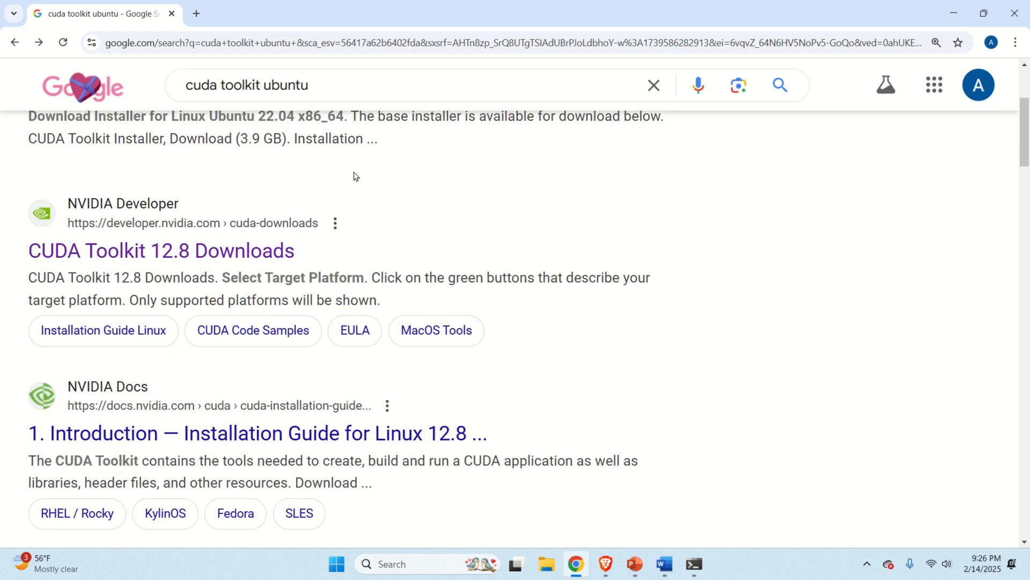
scroll(down, 3)
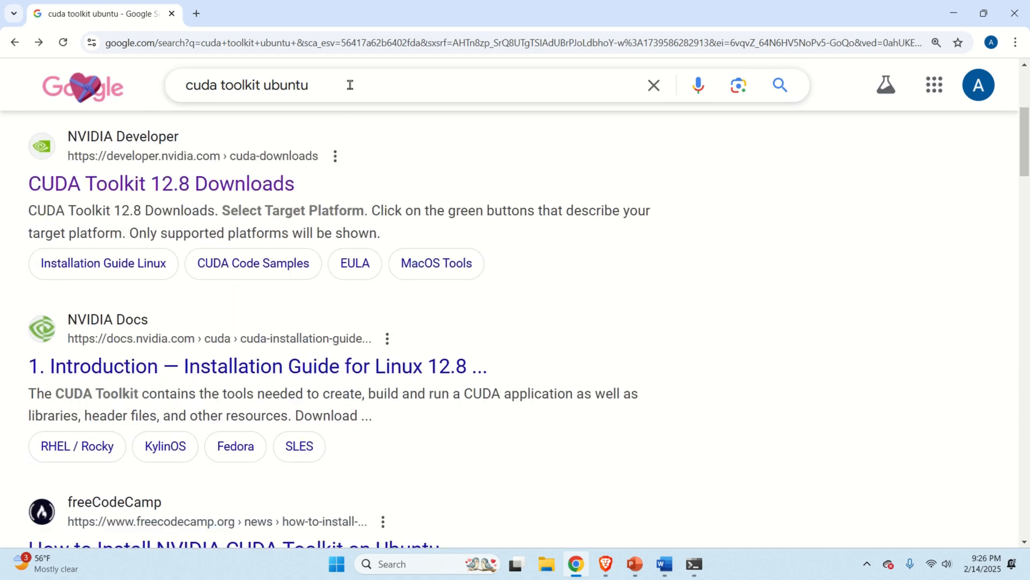
mouse_move(355, 84)
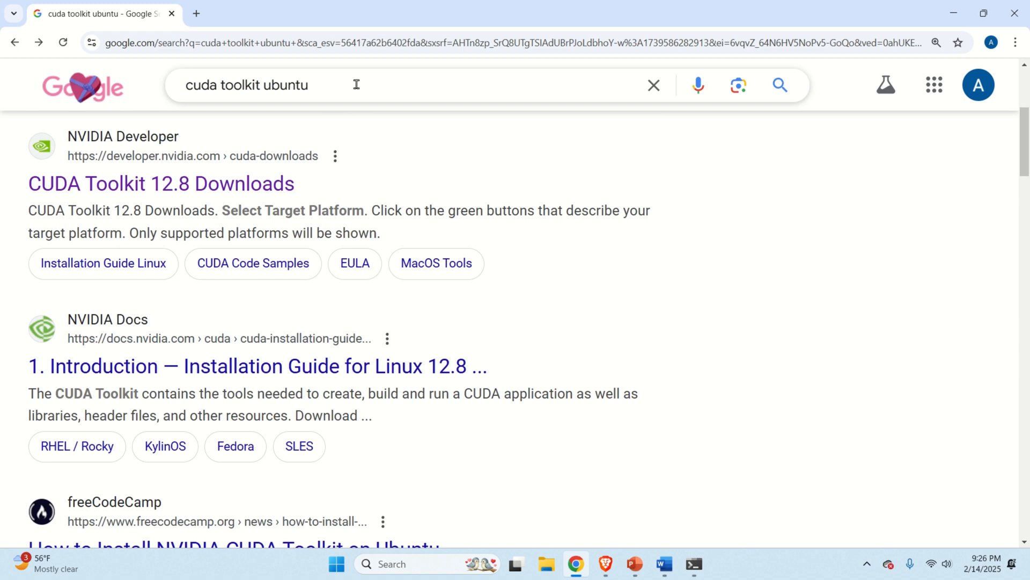
mouse_move(273, 85)
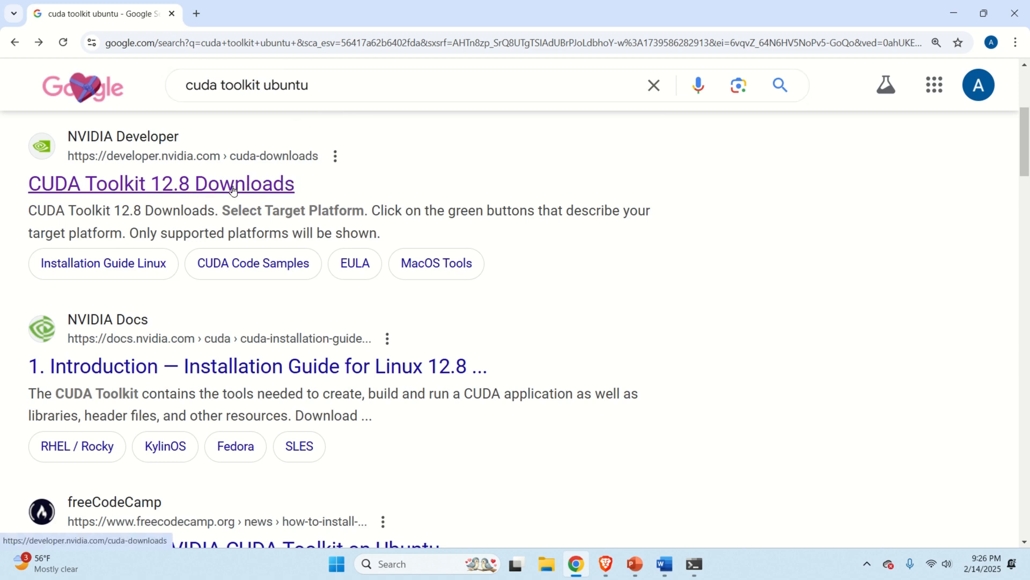
click(161, 184)
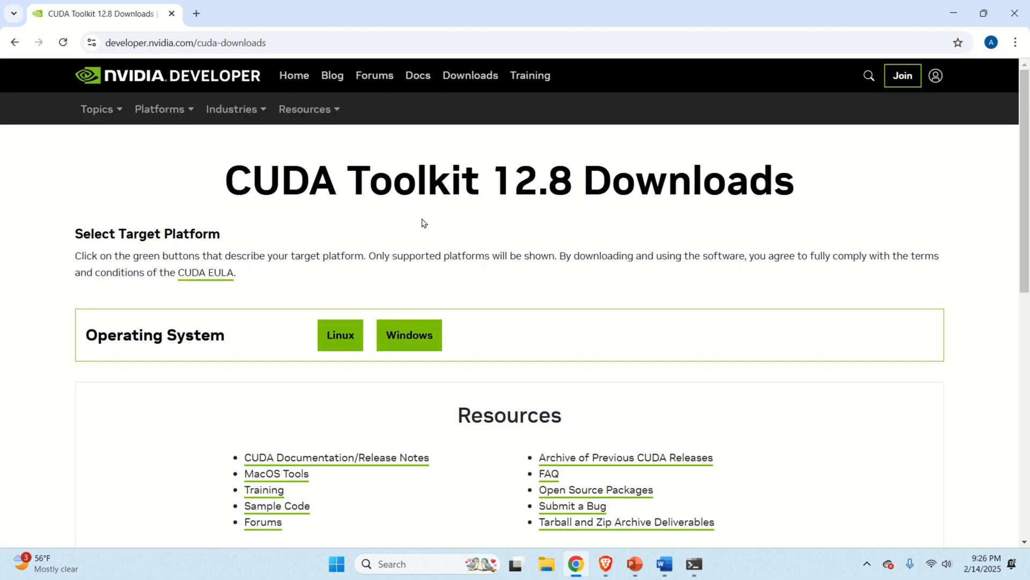
mouse_move(238, 153)
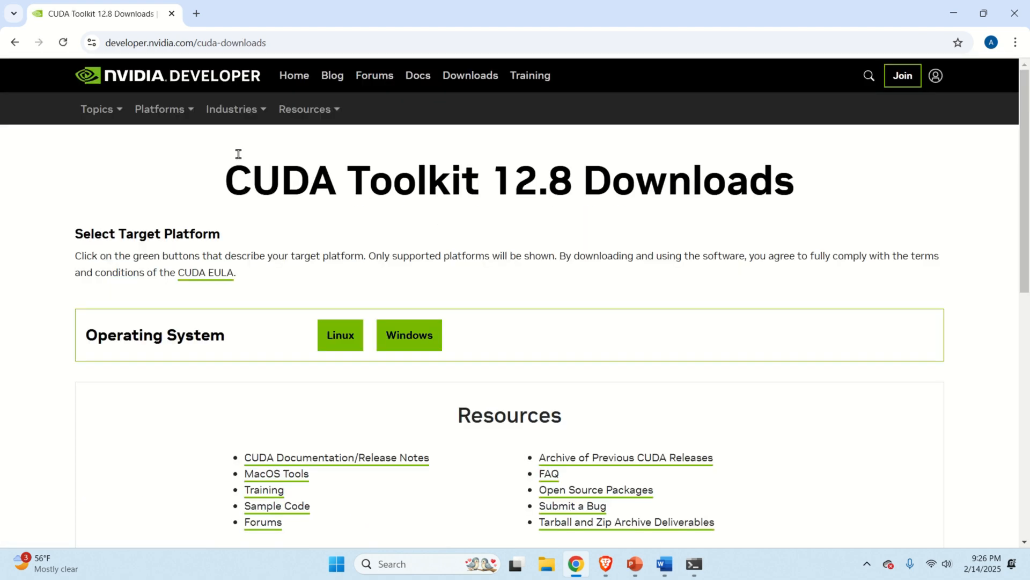
mouse_move(4, 70)
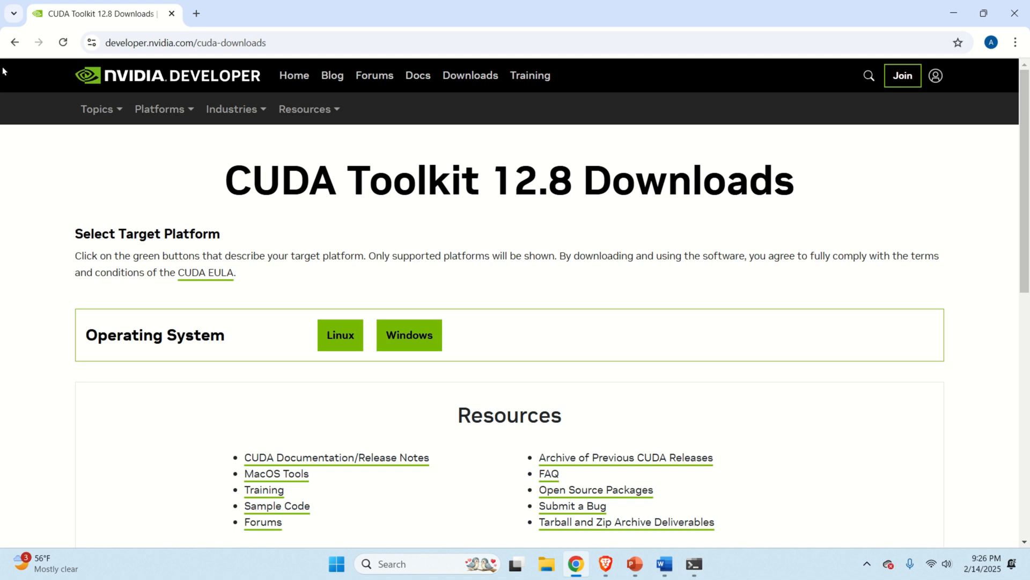
mouse_move(15, 42)
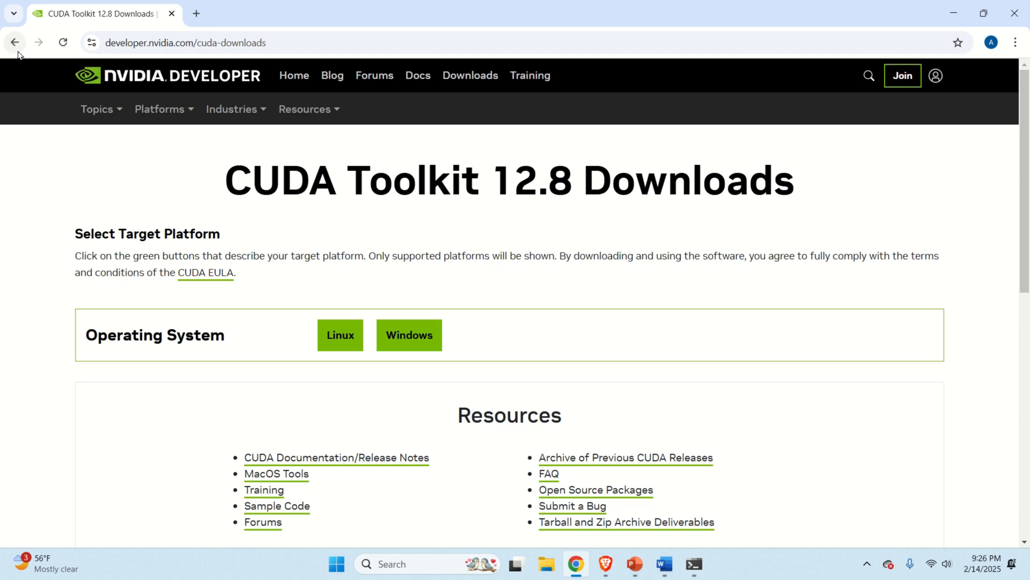
click(14, 42)
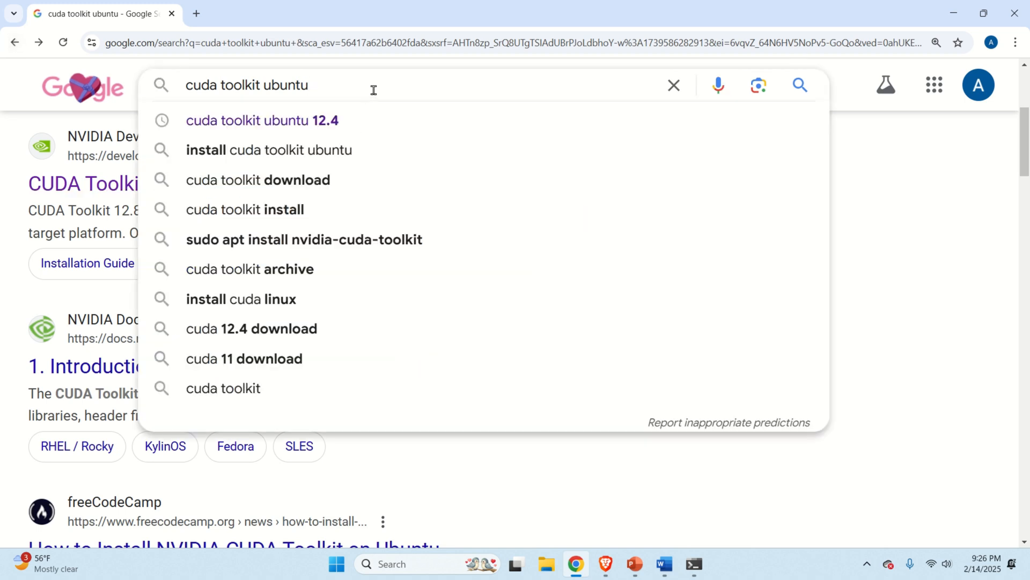
text(12.)
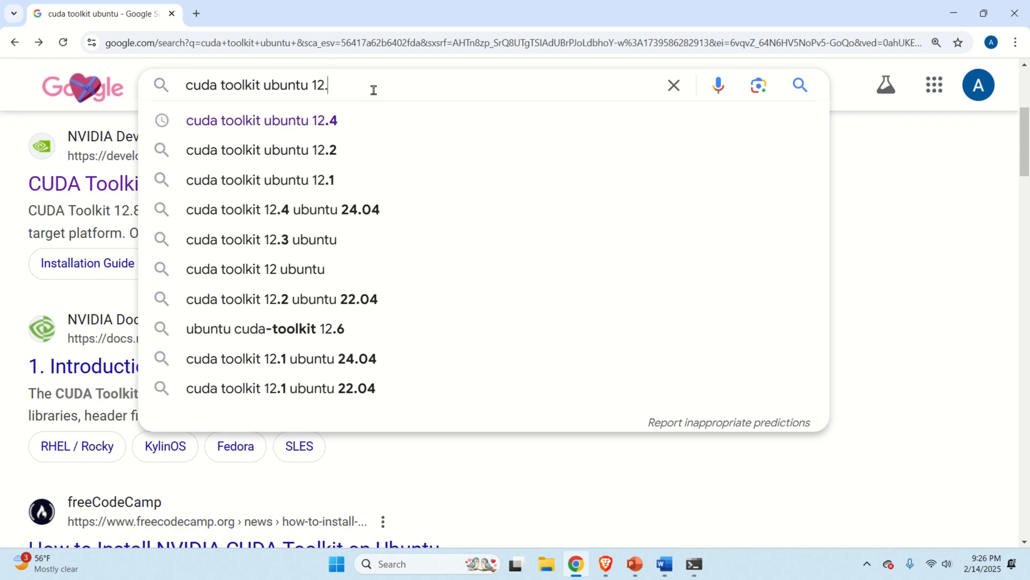
click(261, 121)
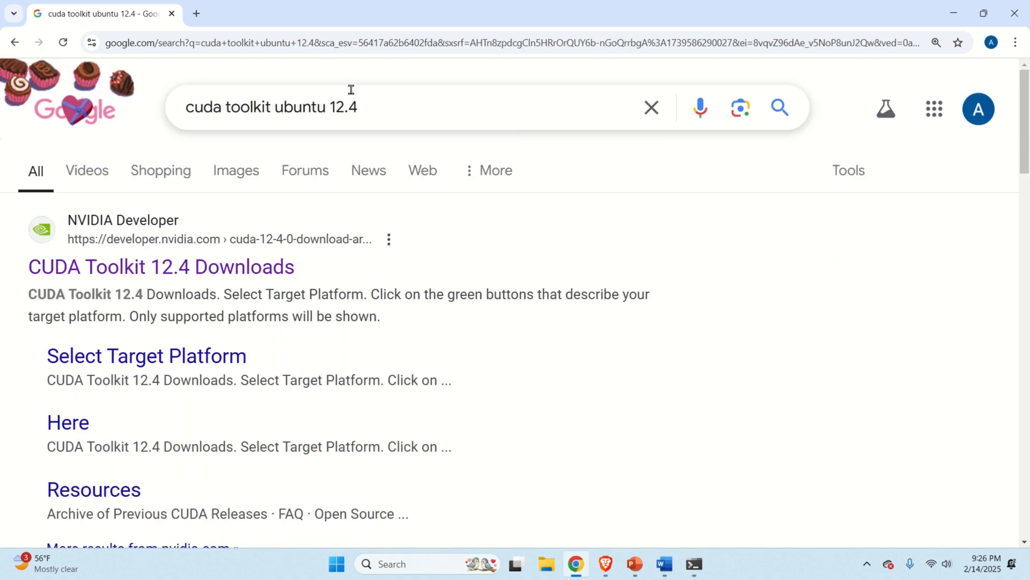
click(161, 267)
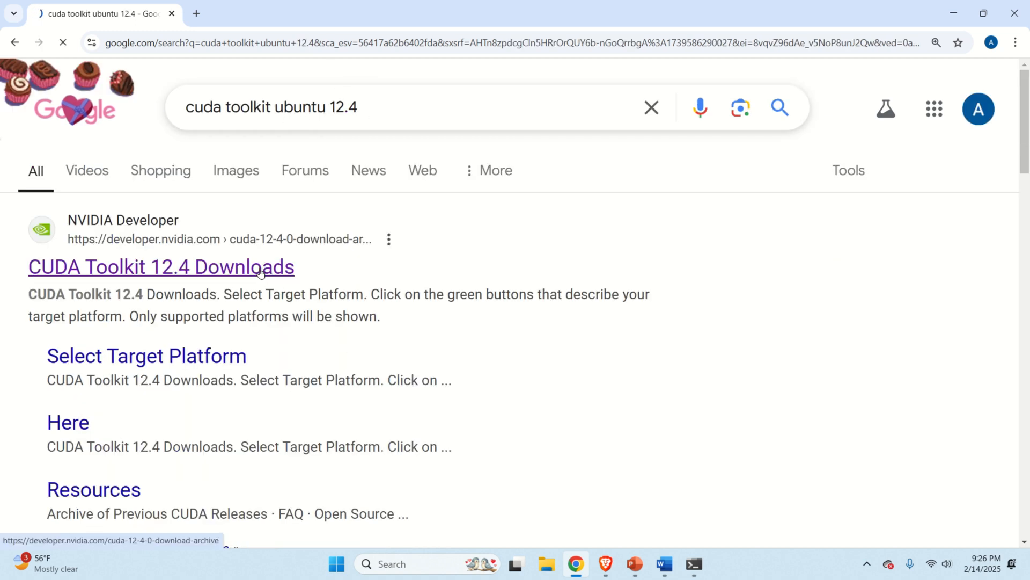
click(161, 266)
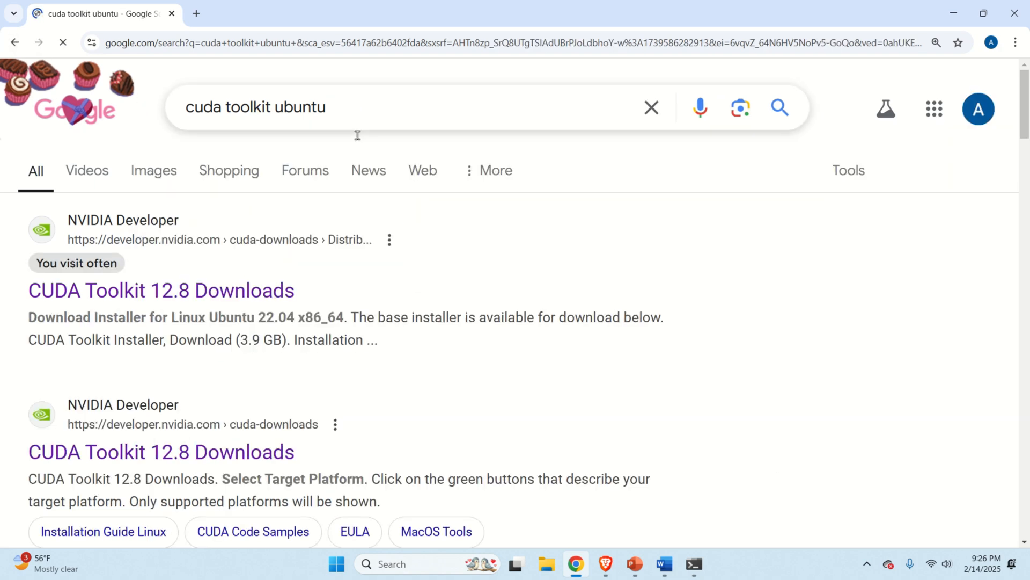
Step: Select Linux, x86_64, WSL-Ubuntu 2.0 and deb (network) on the CUDA 12.8 downloads page
scroll(down, 3)
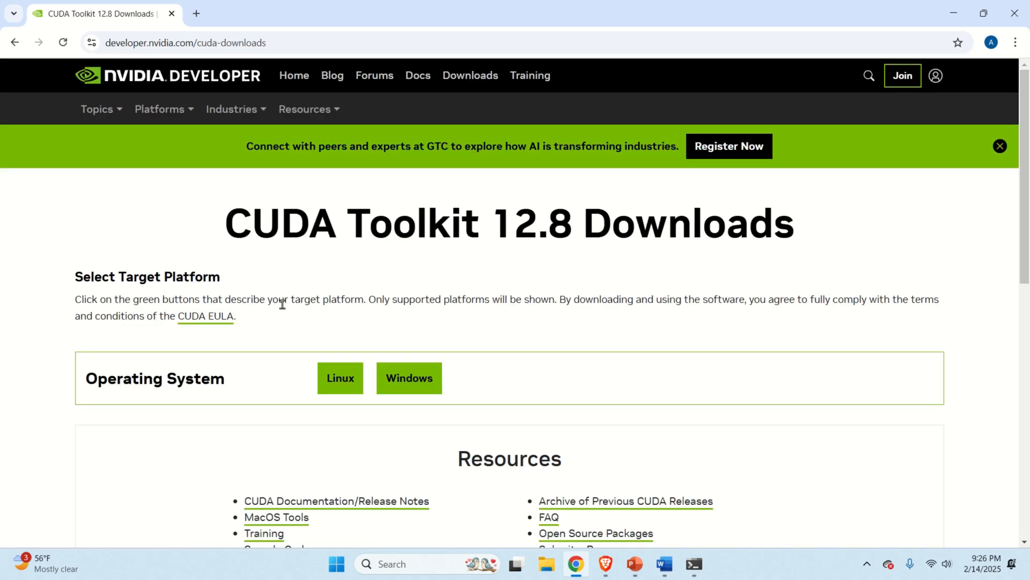
mouse_move(420, 350)
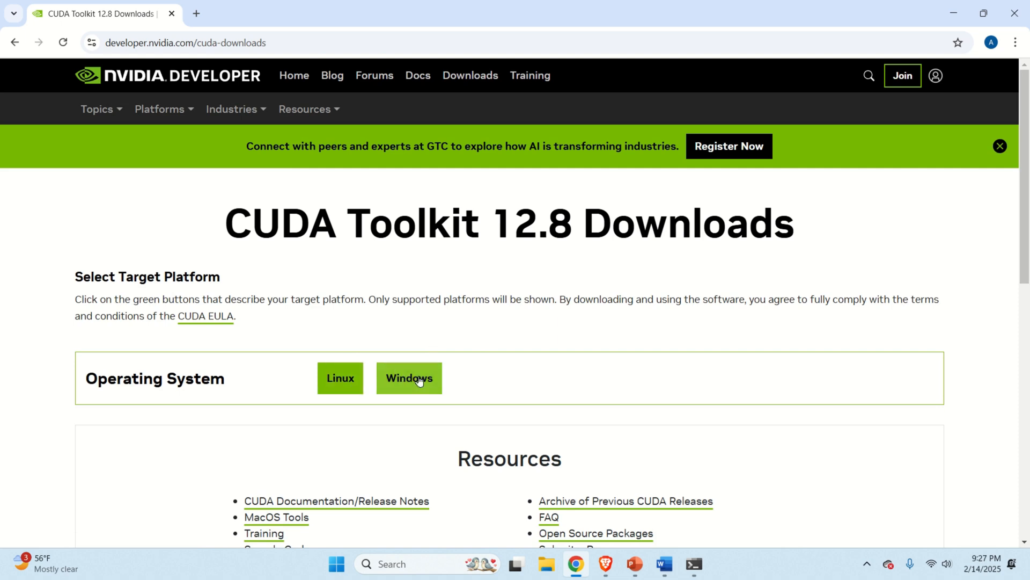
mouse_move(340, 377)
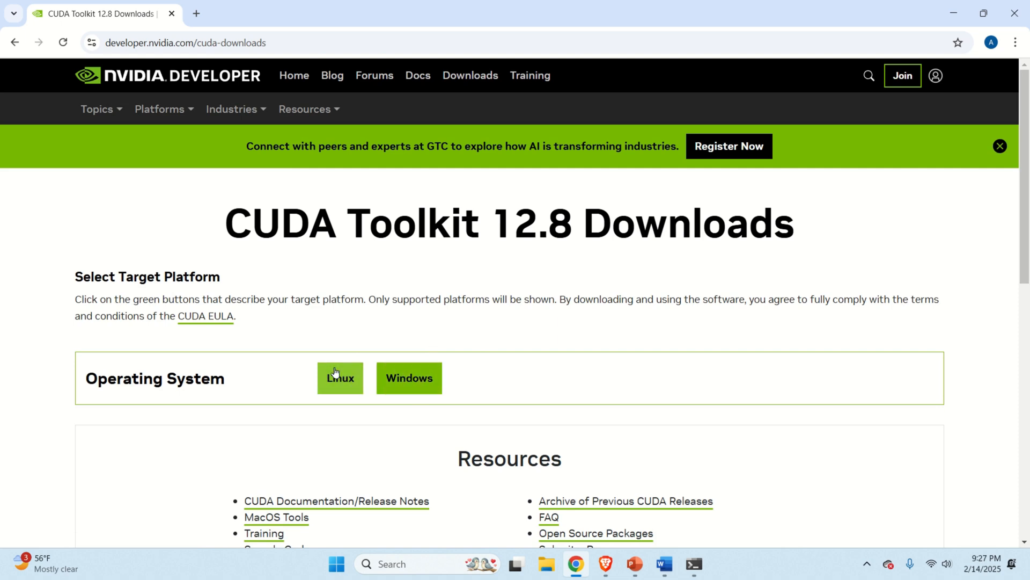
click(340, 378)
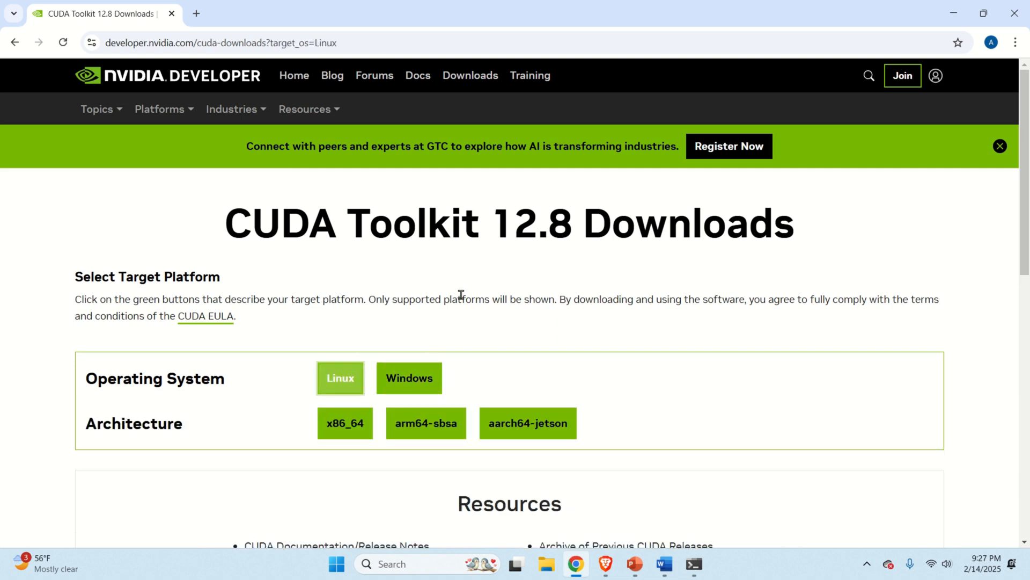
scroll(down, 3)
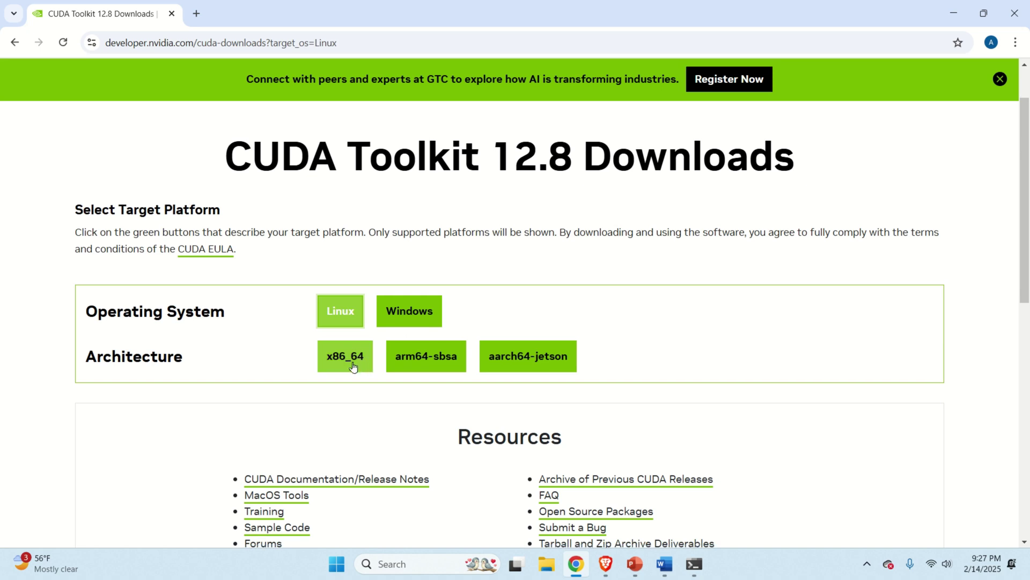
mouse_move(345, 357)
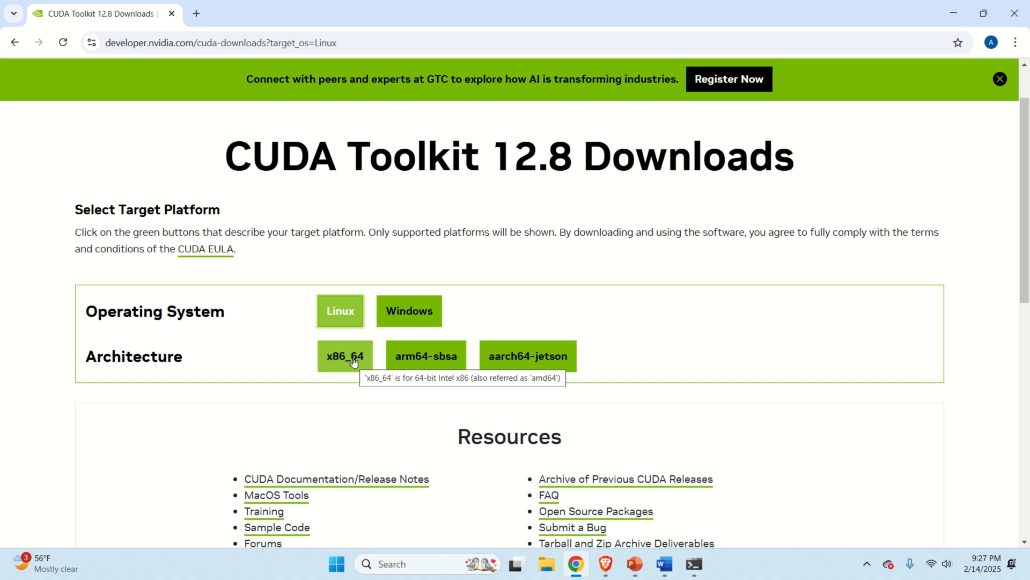
mouse_move(347, 365)
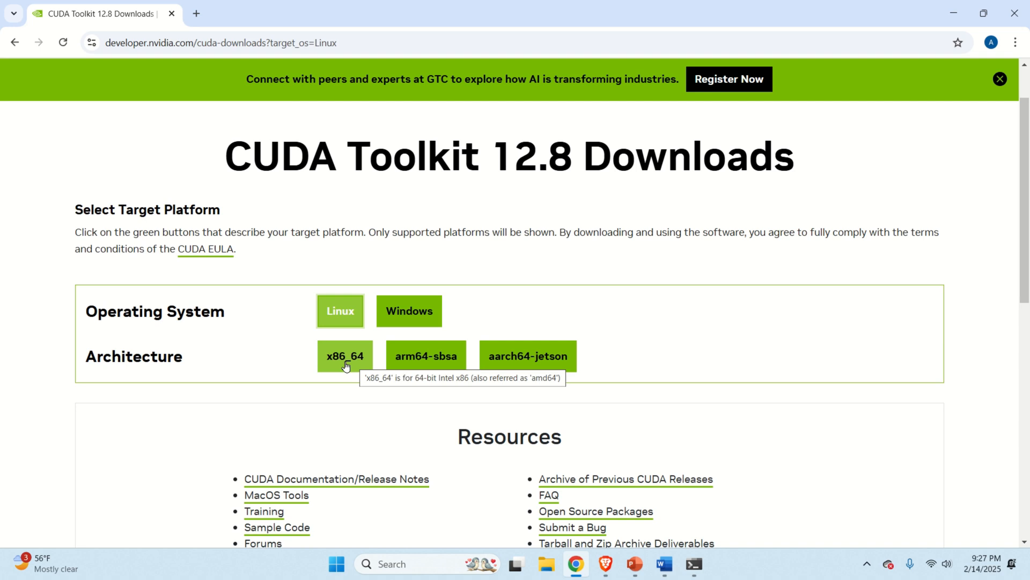
click(345, 355)
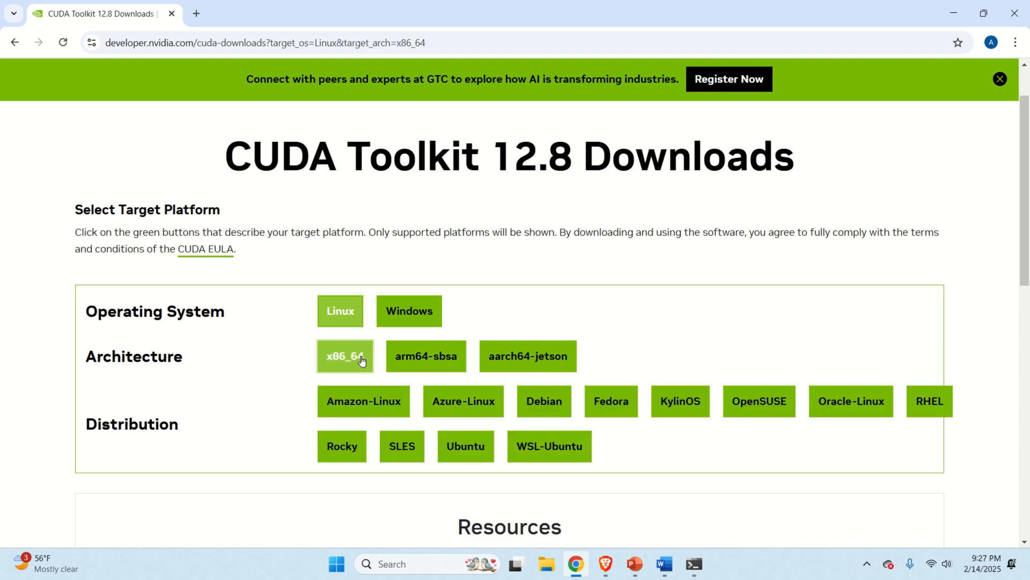
mouse_move(287, 380)
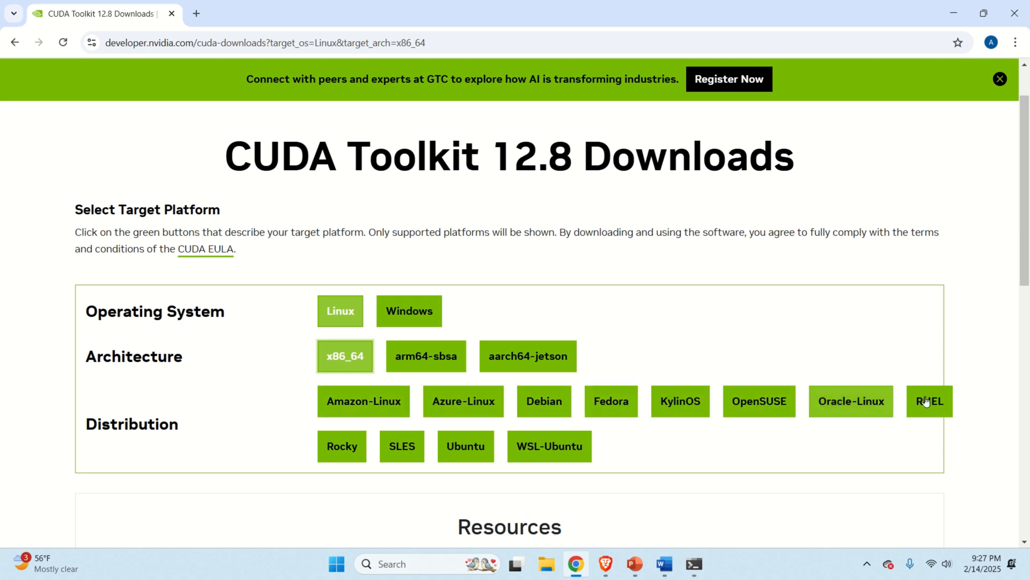
mouse_move(548, 446)
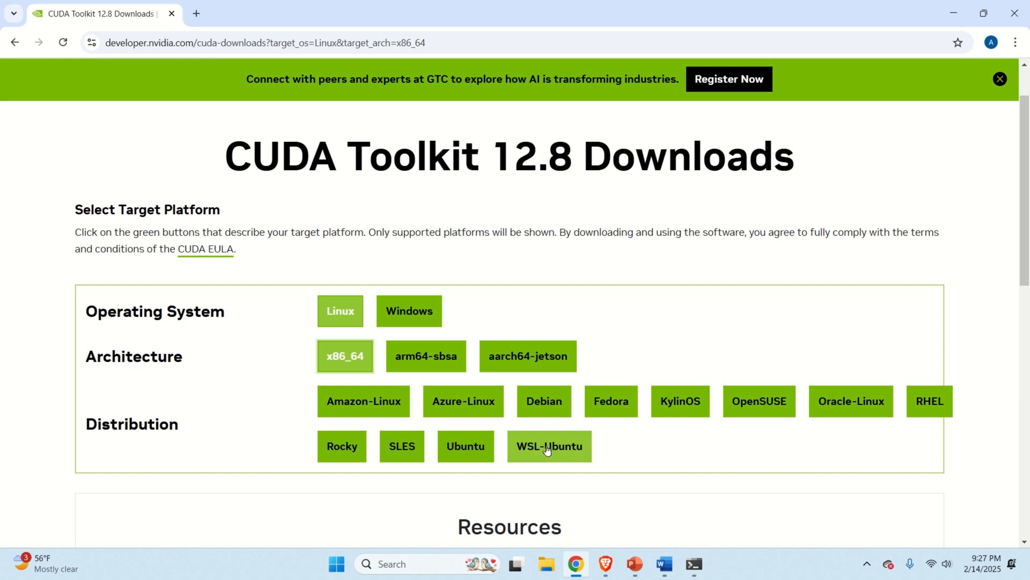
click(548, 445)
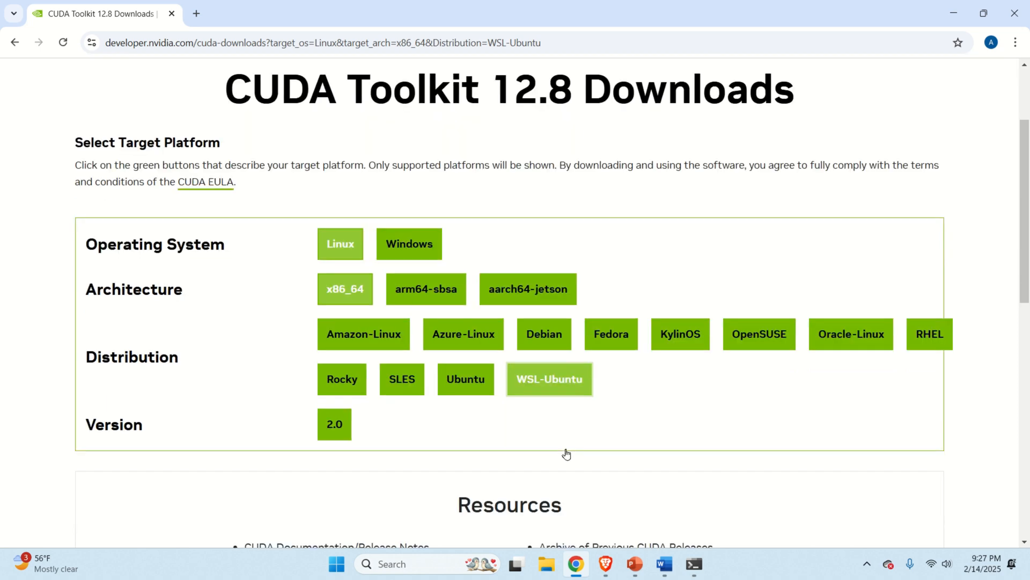
scroll(down, 3)
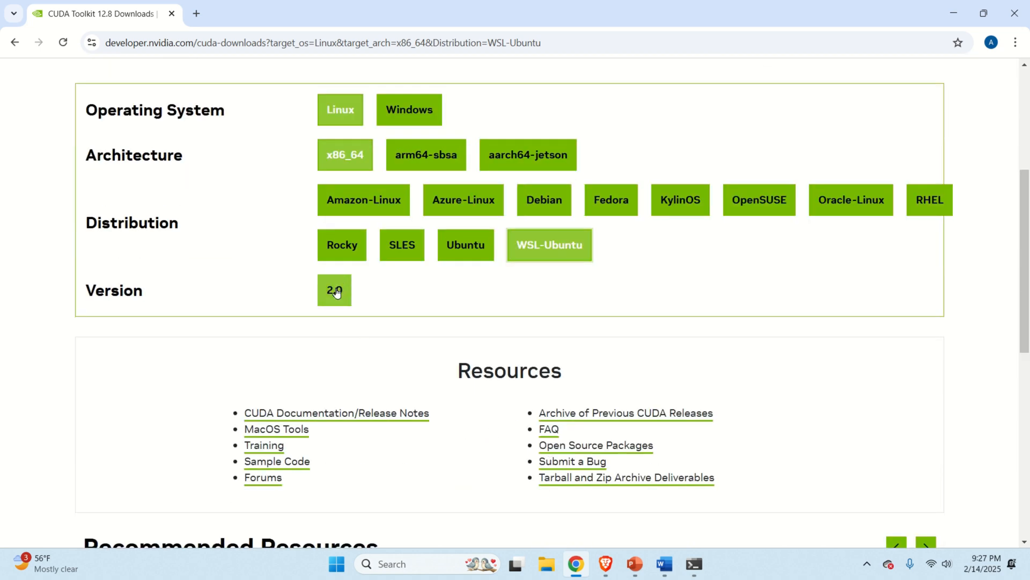
mouse_move(336, 298)
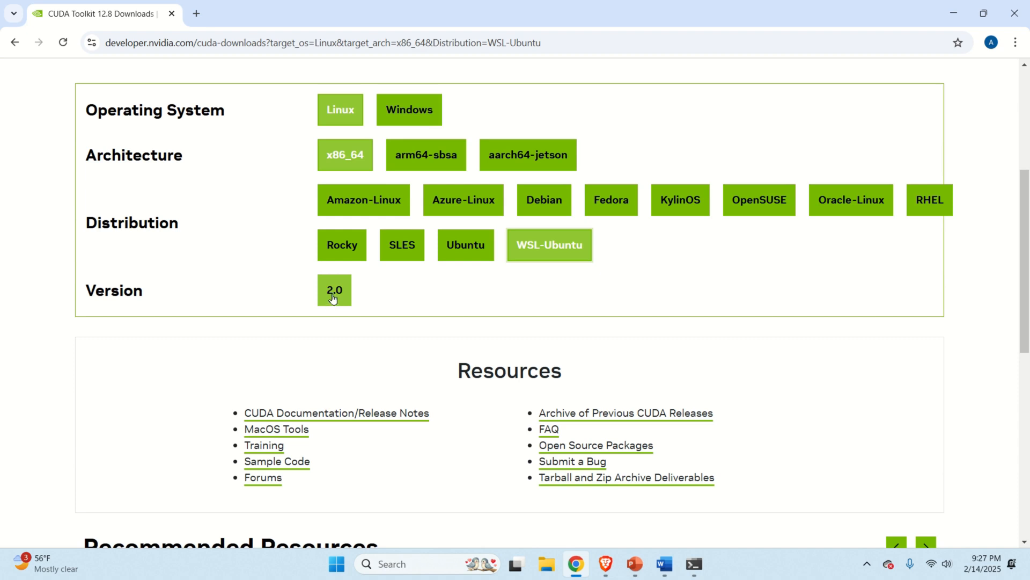
mouse_move(359, 303)
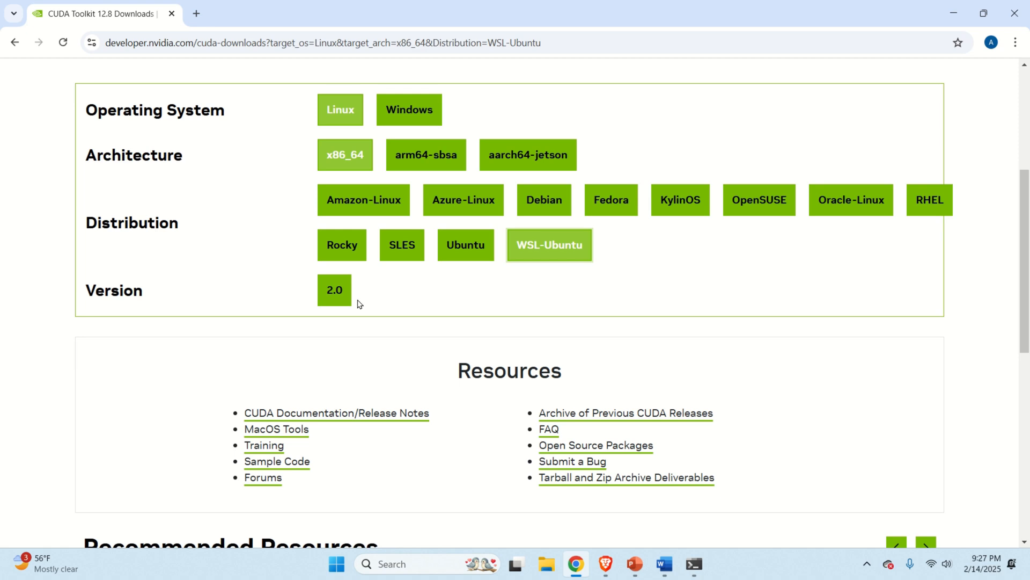
click(334, 290)
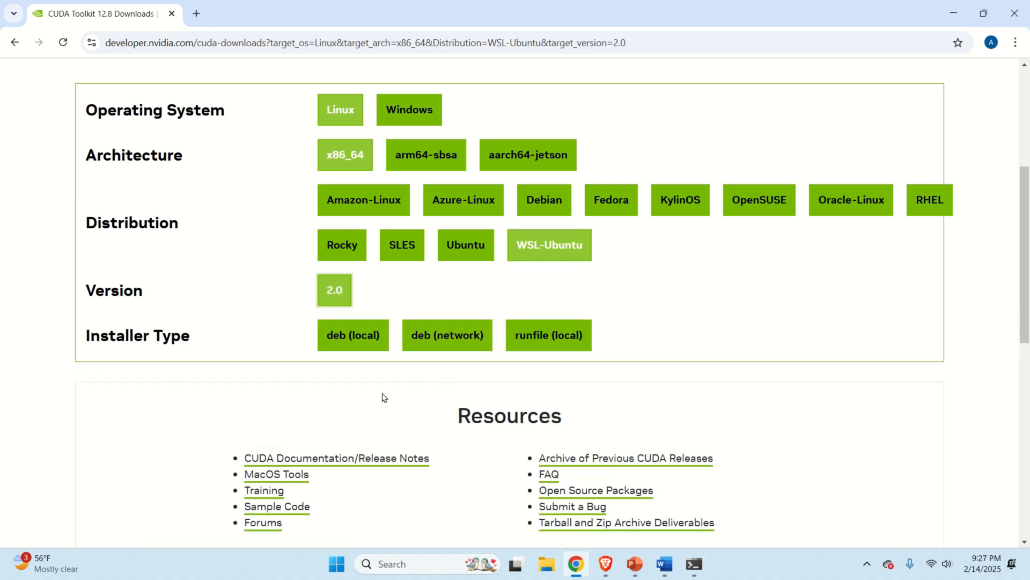
scroll(down, 3)
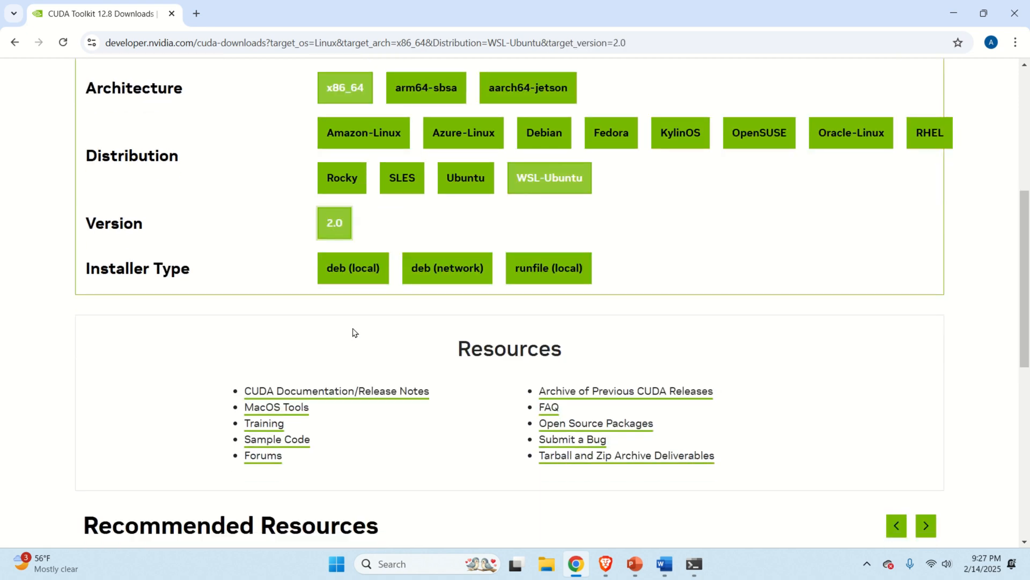
mouse_move(448, 267)
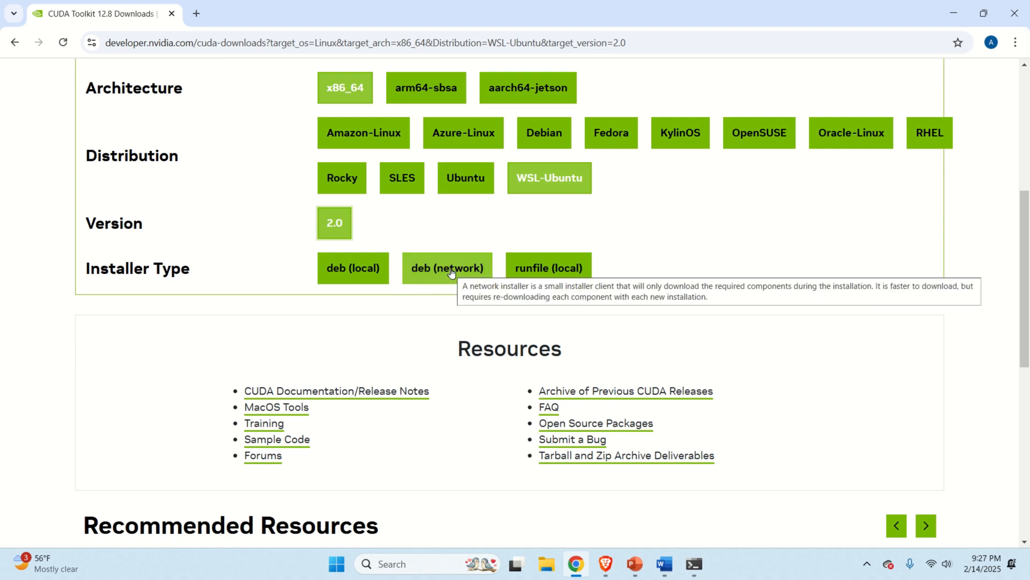
click(448, 267)
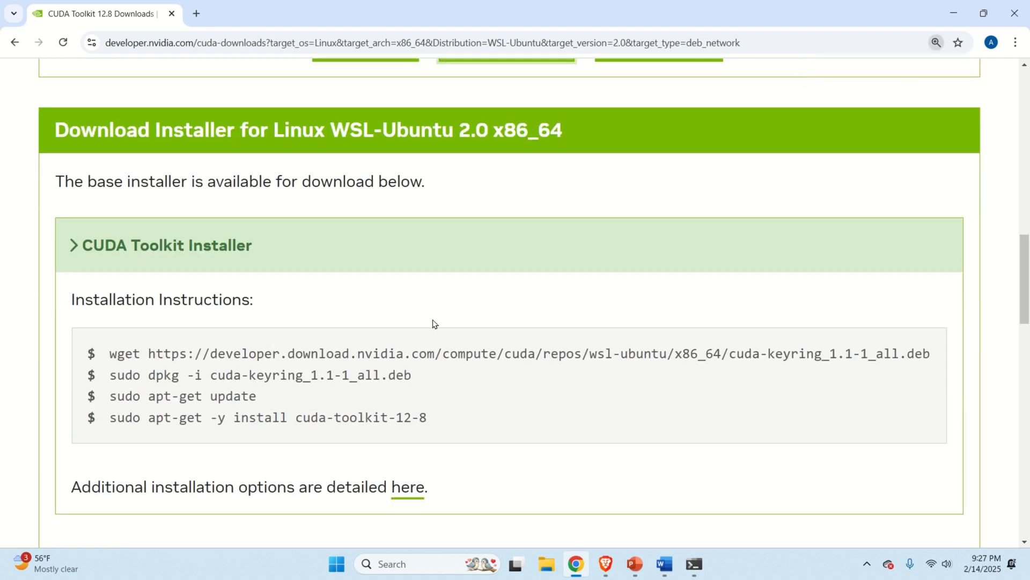
mouse_move(451, 371)
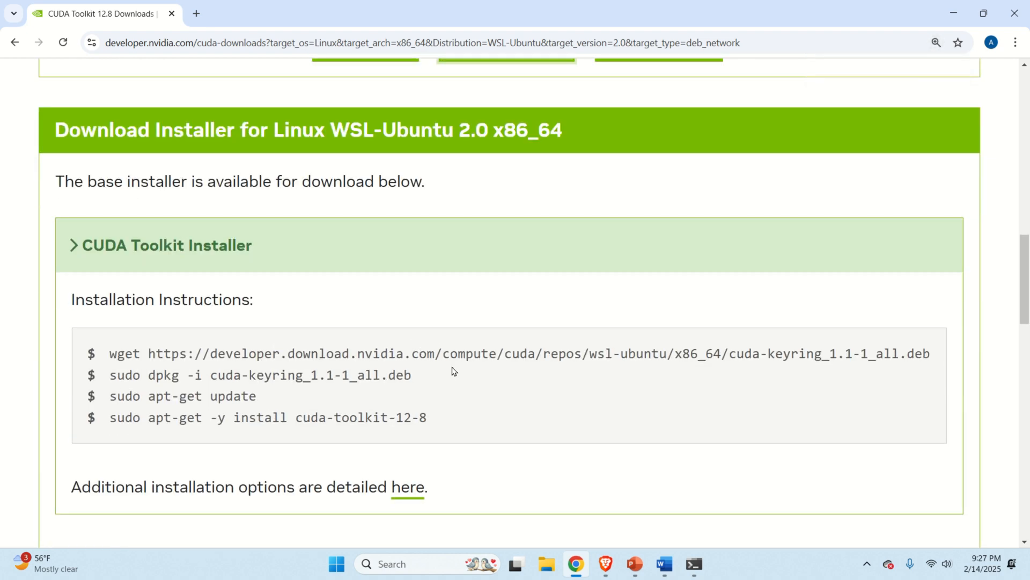
mouse_move(471, 239)
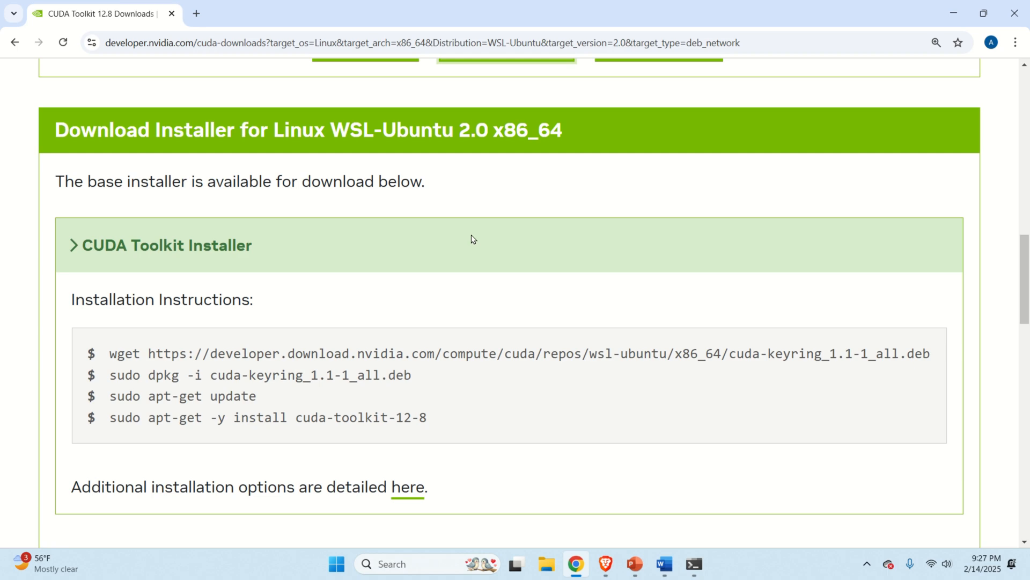
mouse_move(615, 164)
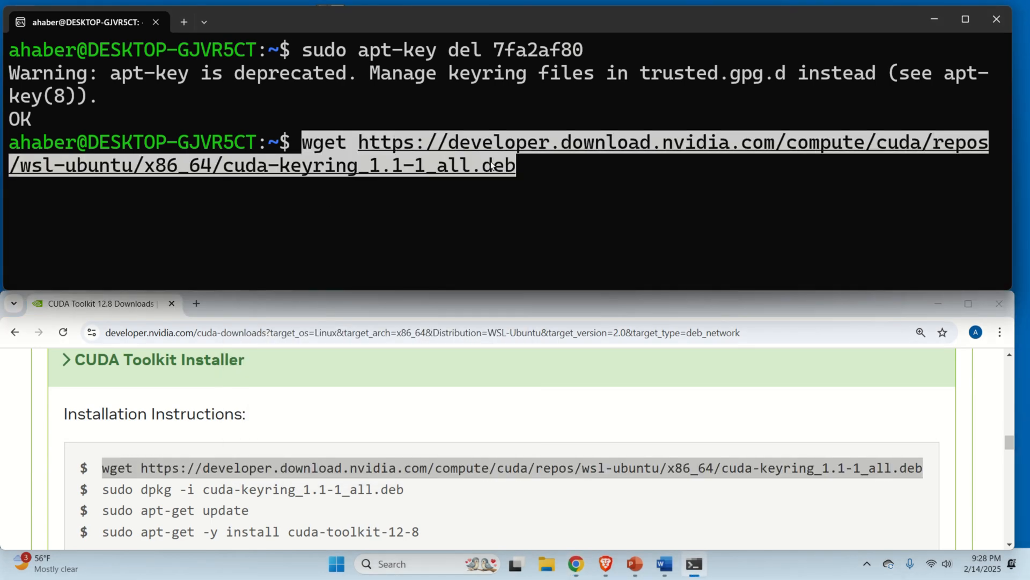
Step: Download and install the cuda-keyring_1.1-1_all.deb package with wget and dpkg
key(Return)
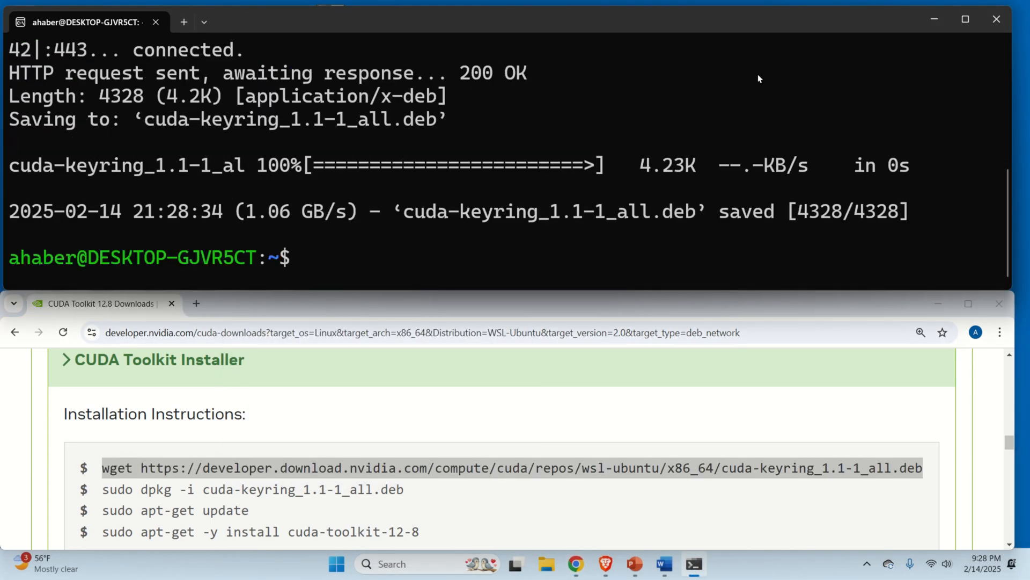
right_click(253, 489)
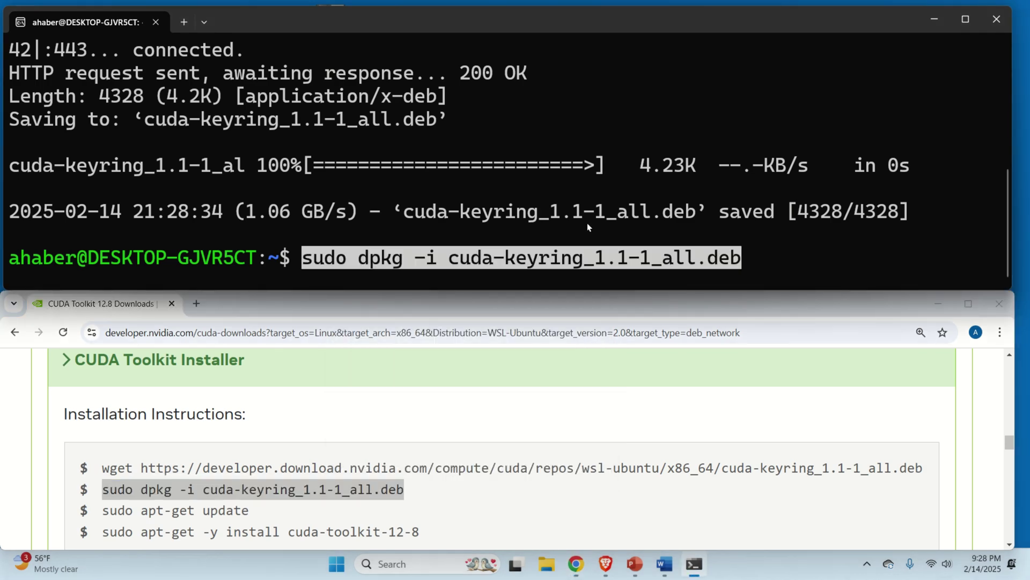
key(Return)
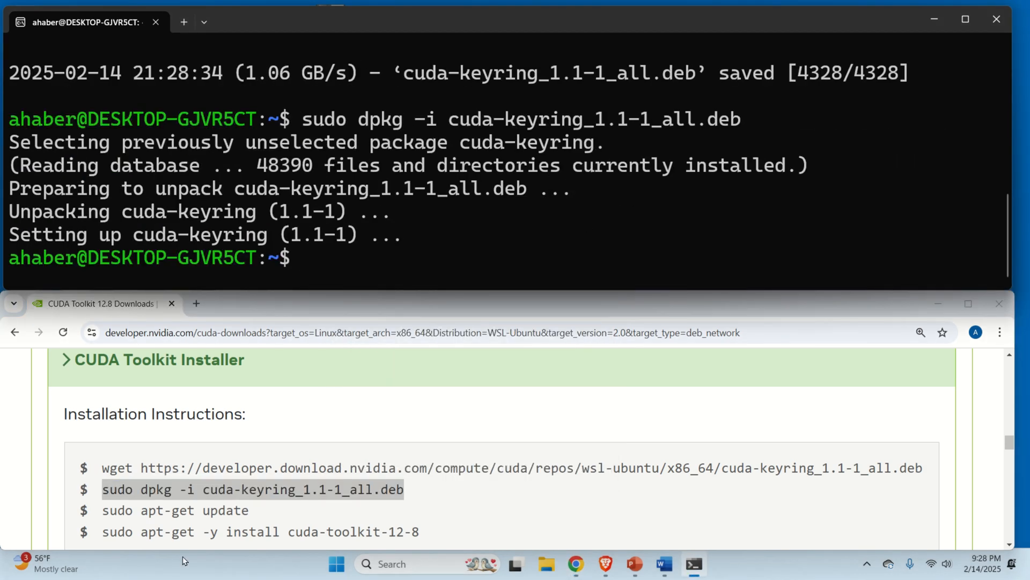
Step: Run apt-get update and upgrade, then install cuda-toolkit-12-8
right_click(175, 510)
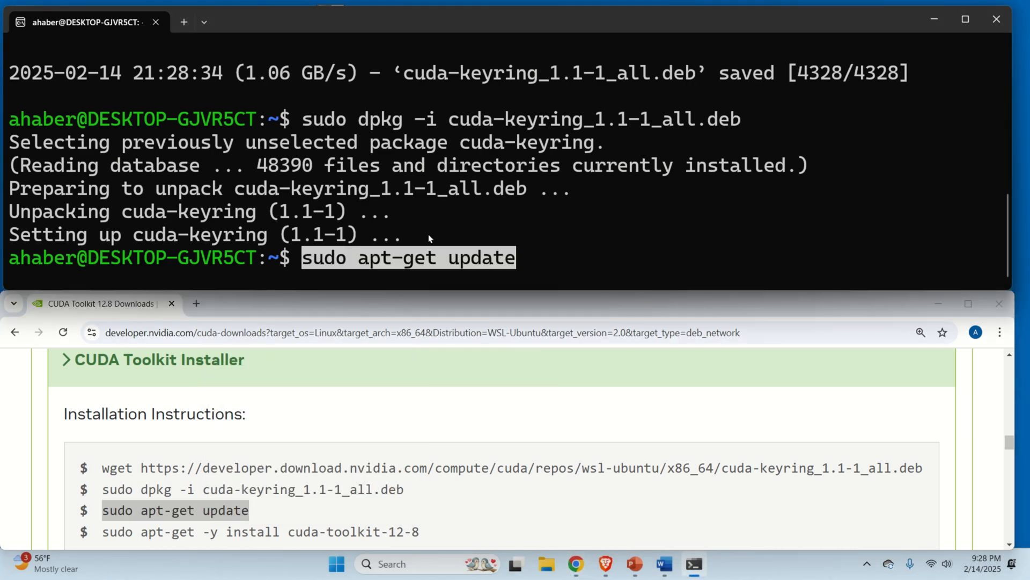
key(Return)
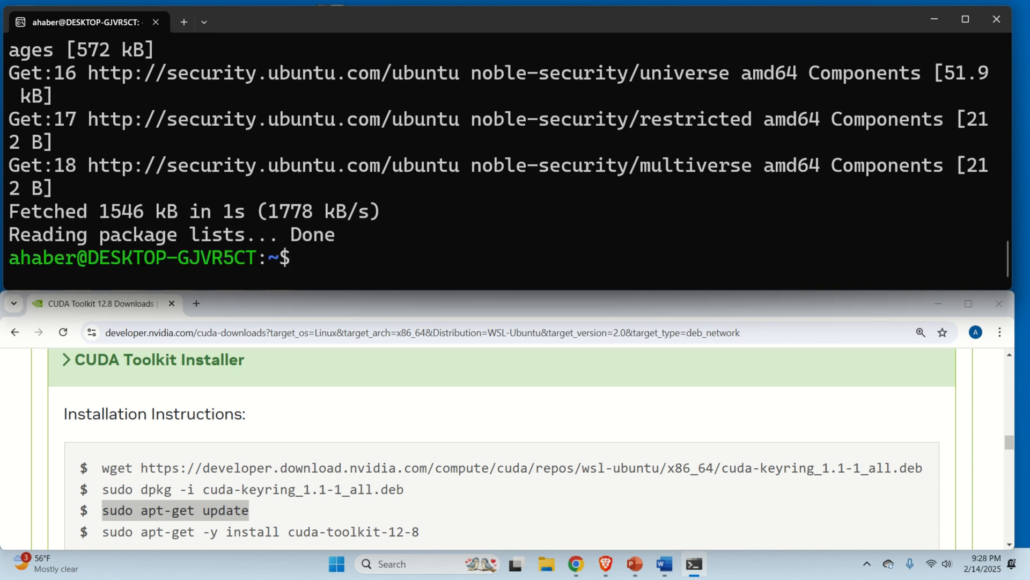
text(sudo apt-)
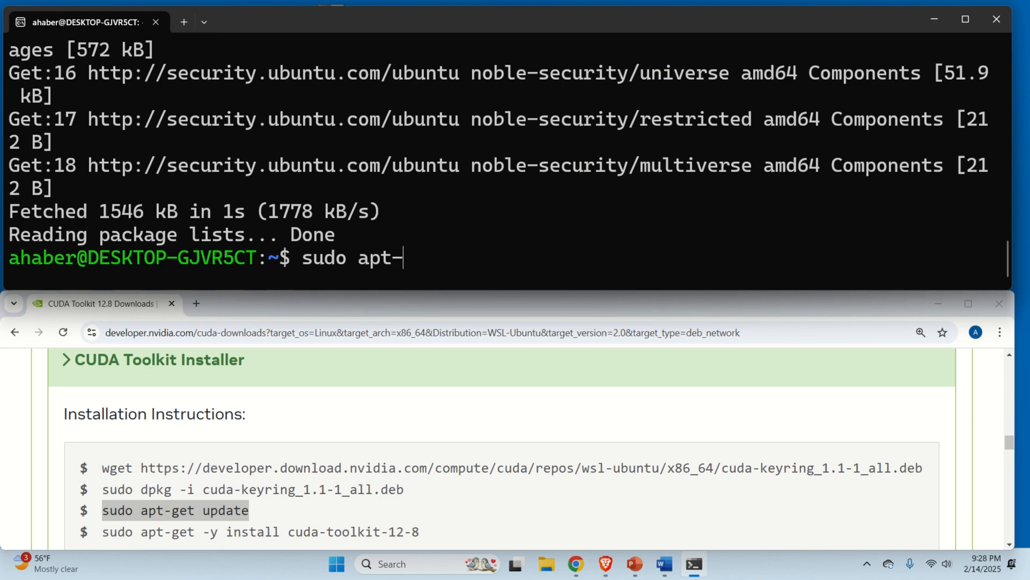
text(get upgra)
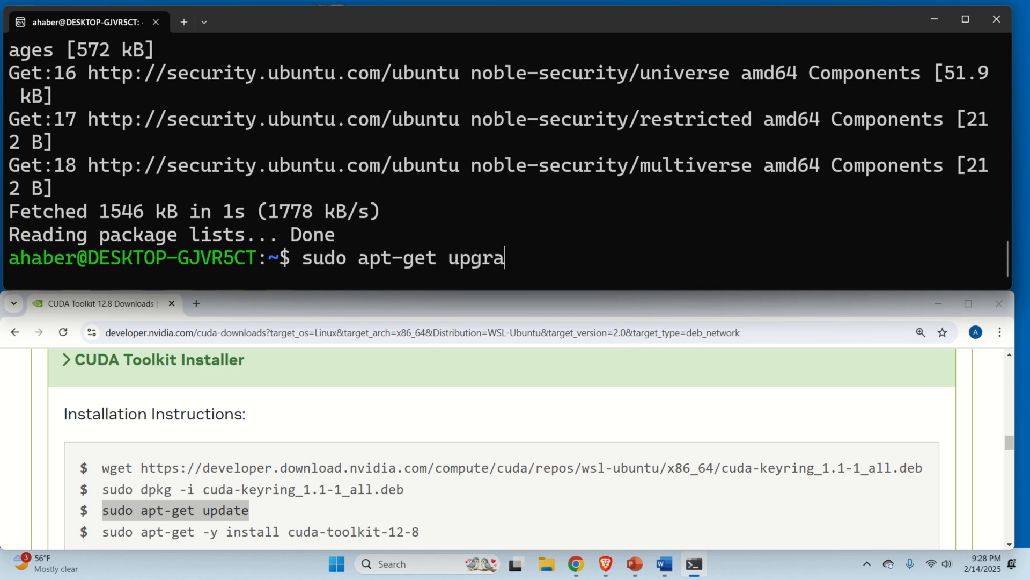
key(Return)
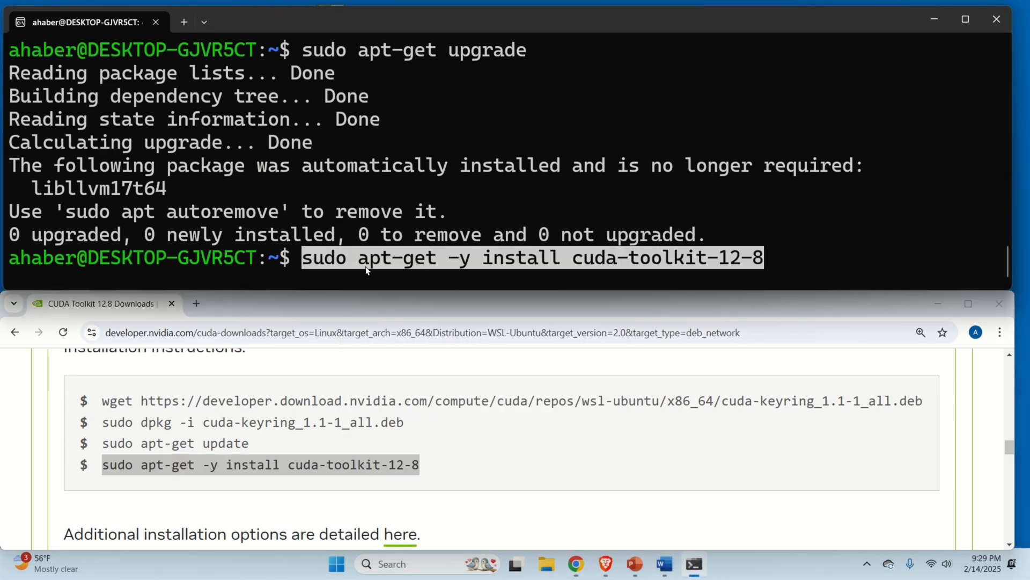
key(Return)
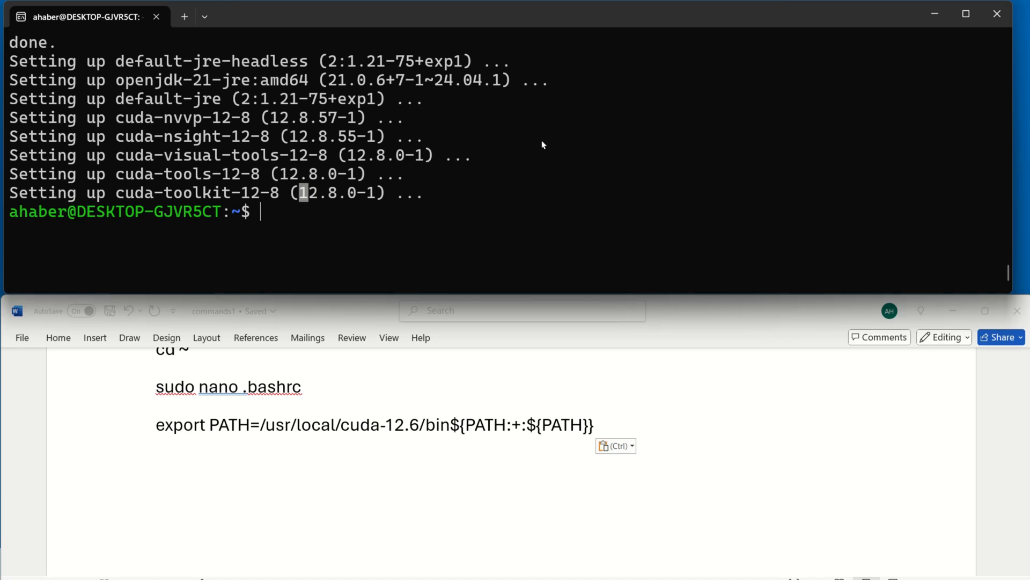
mouse_move(607, 126)
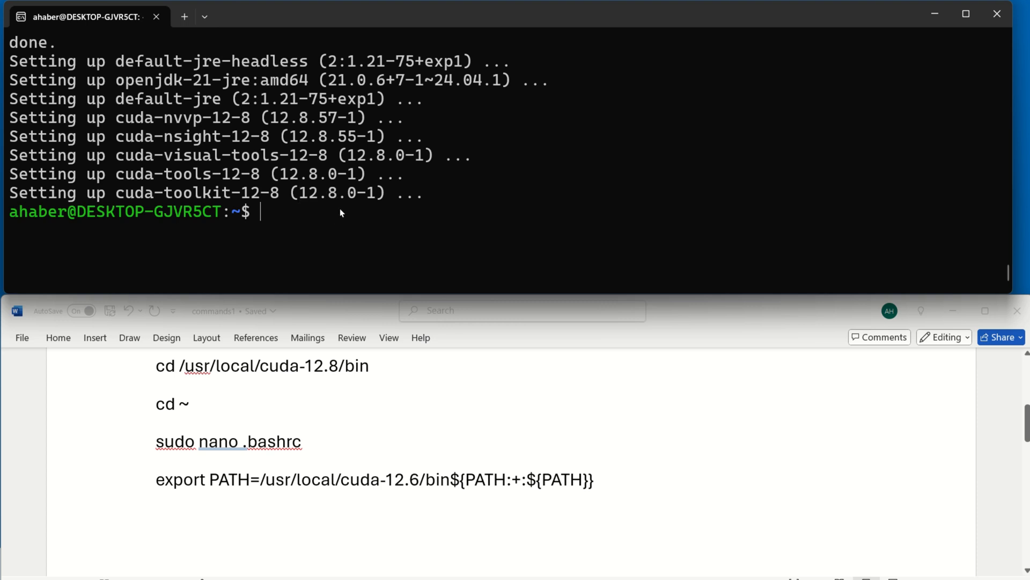
Step: Start typing `nvcc -` once the cuda-toolkit-12-8 installation has finished
text(nvcc -)
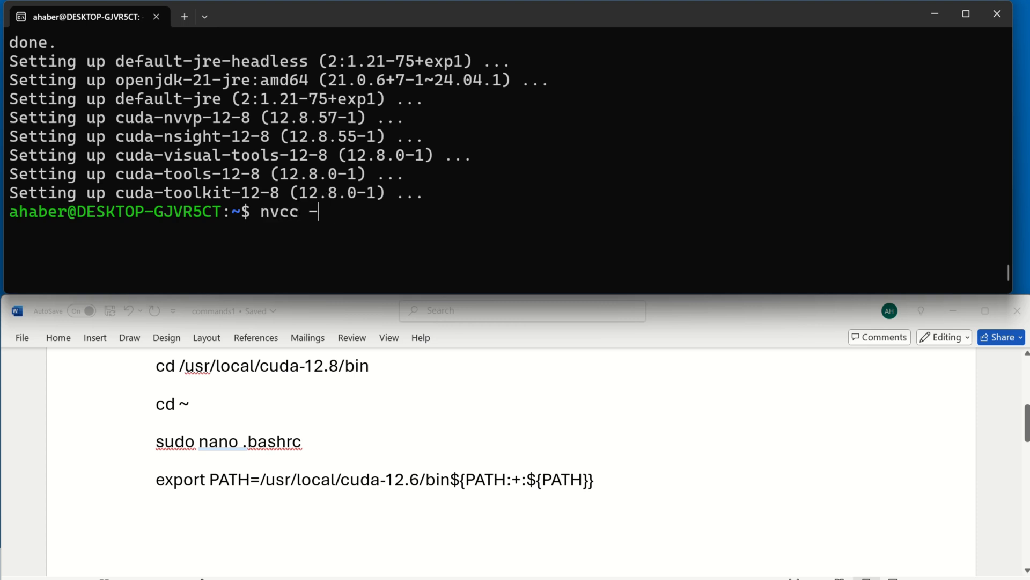
Step: Run `nvcc --version`, which reports command not found, and begin typing `cd`
text(-ver)
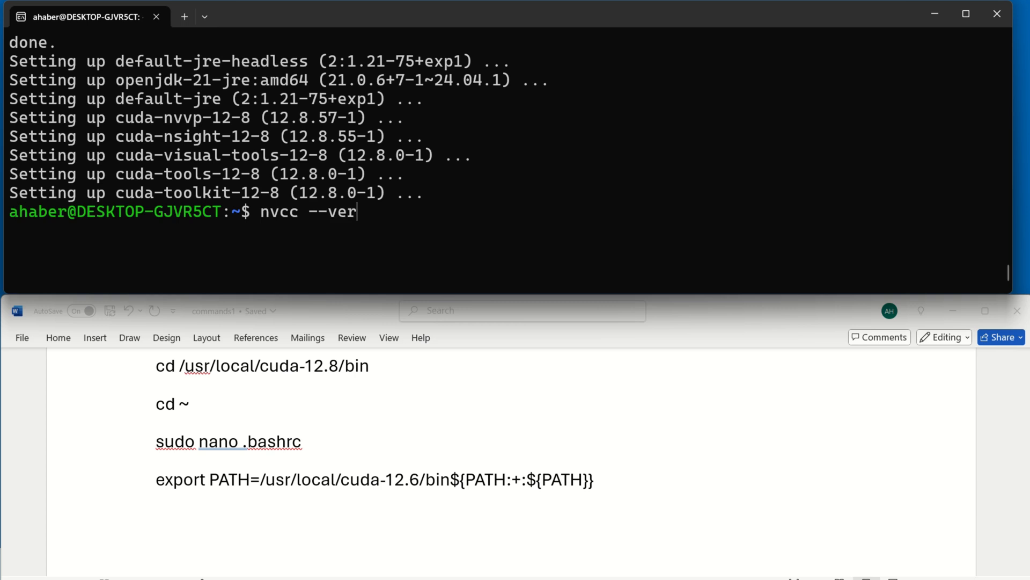
key(Return)
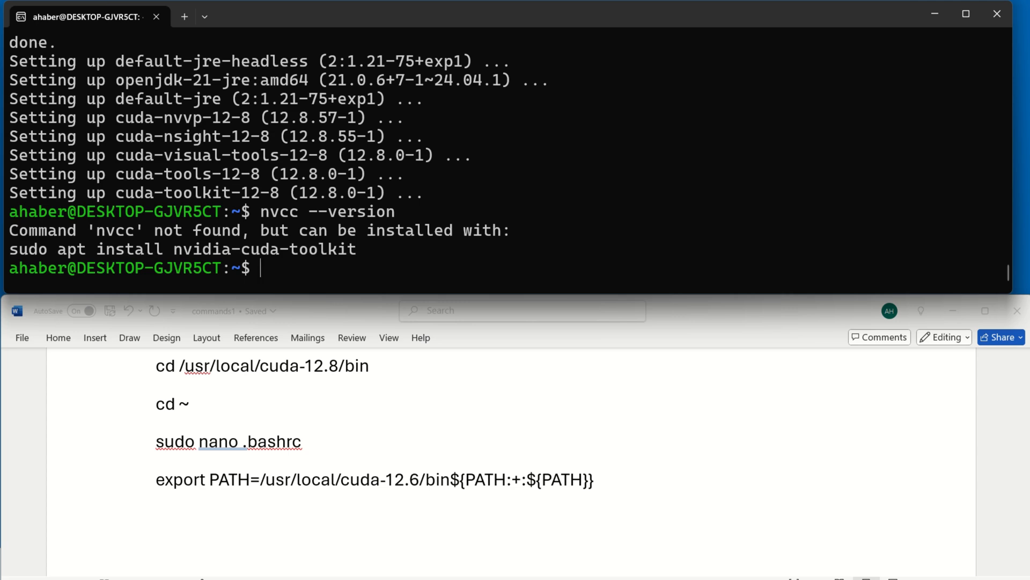
mouse_move(312, 424)
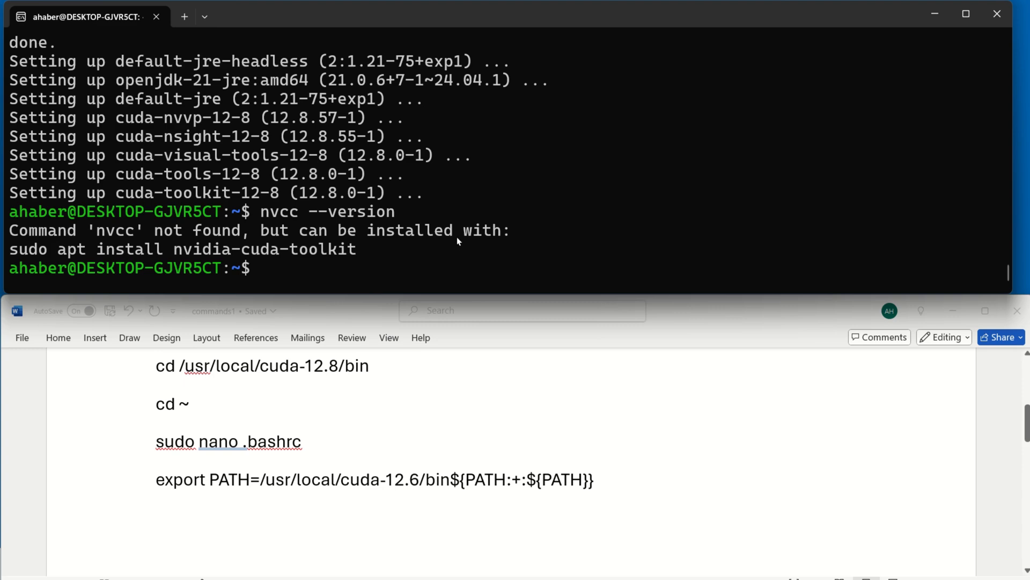
text(cd /usr/local/cuda-12.8/bin)
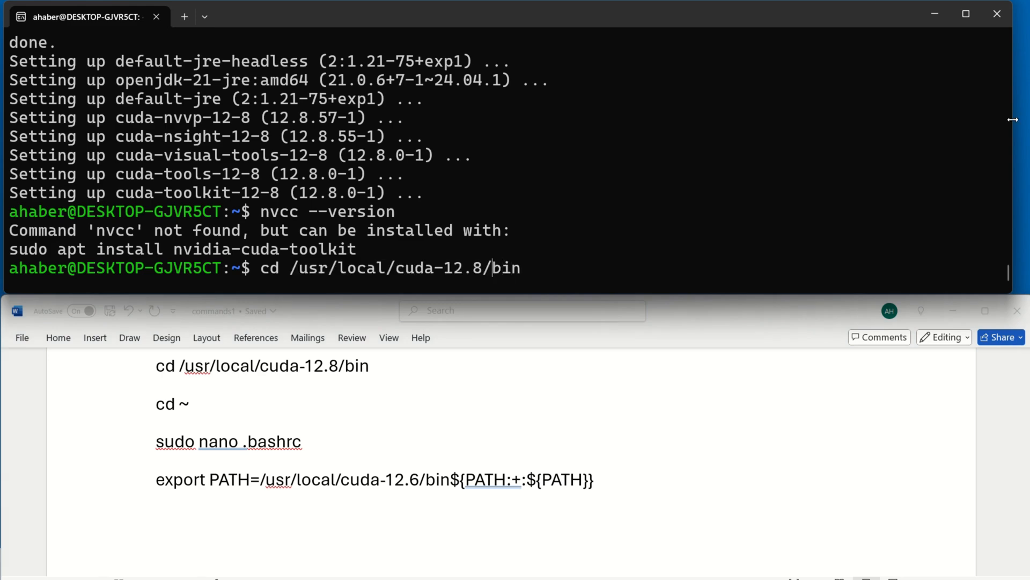
Step: Enter /usr/local/cuda-12.8/bin and try nvcc, which only runs there as ./nvcc
text(CC)
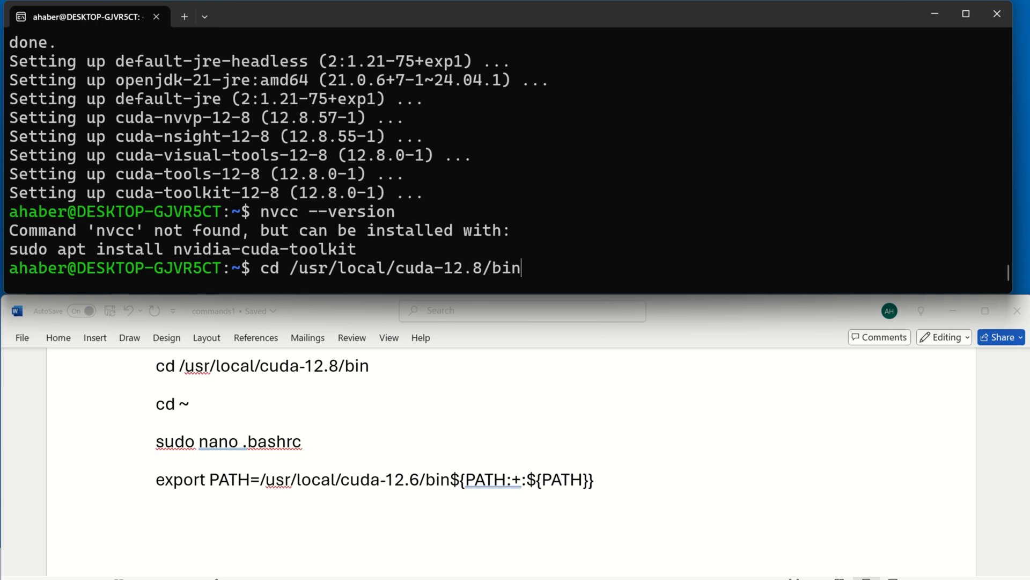
key(Return)
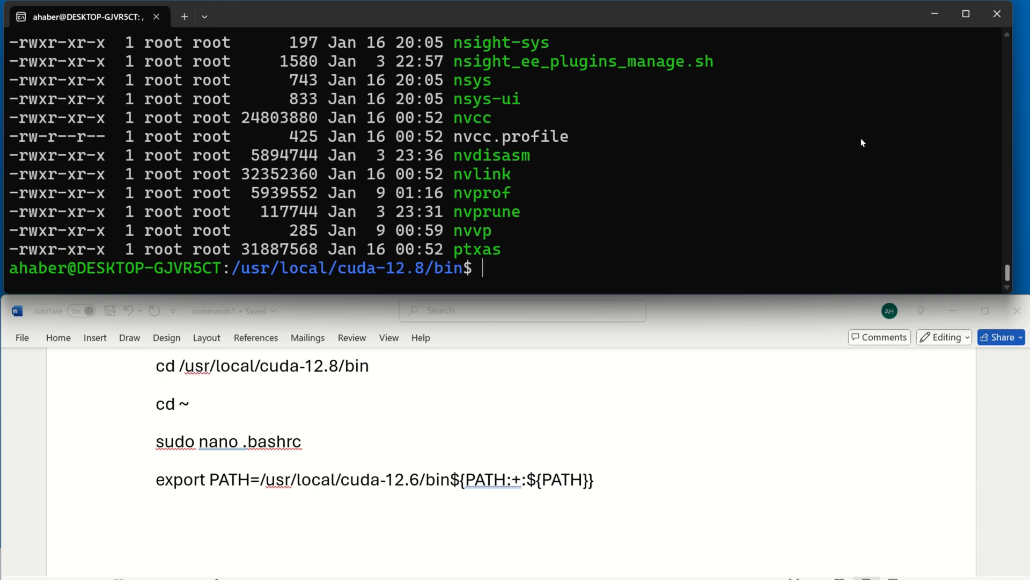
text(nv)
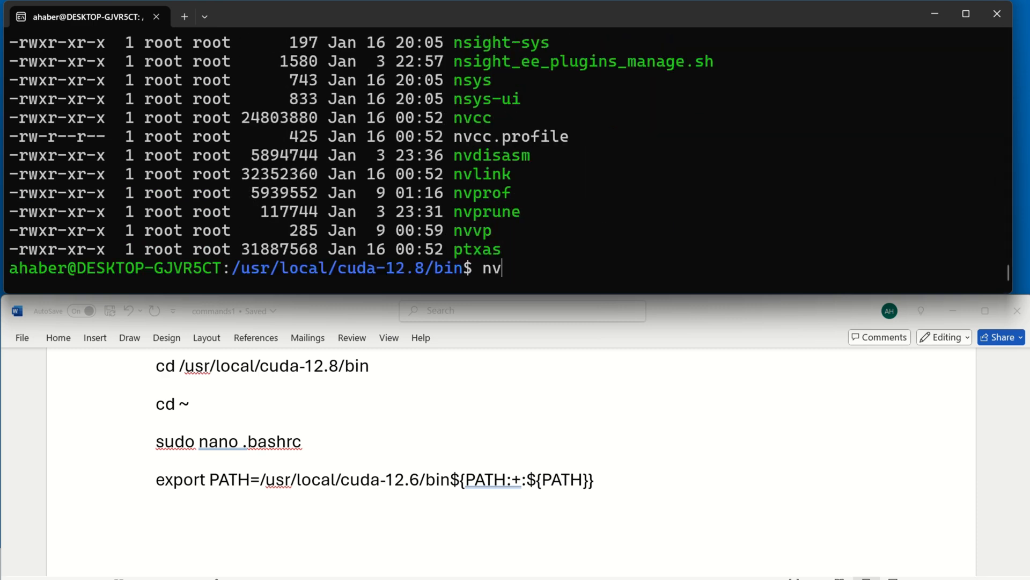
key(Return)
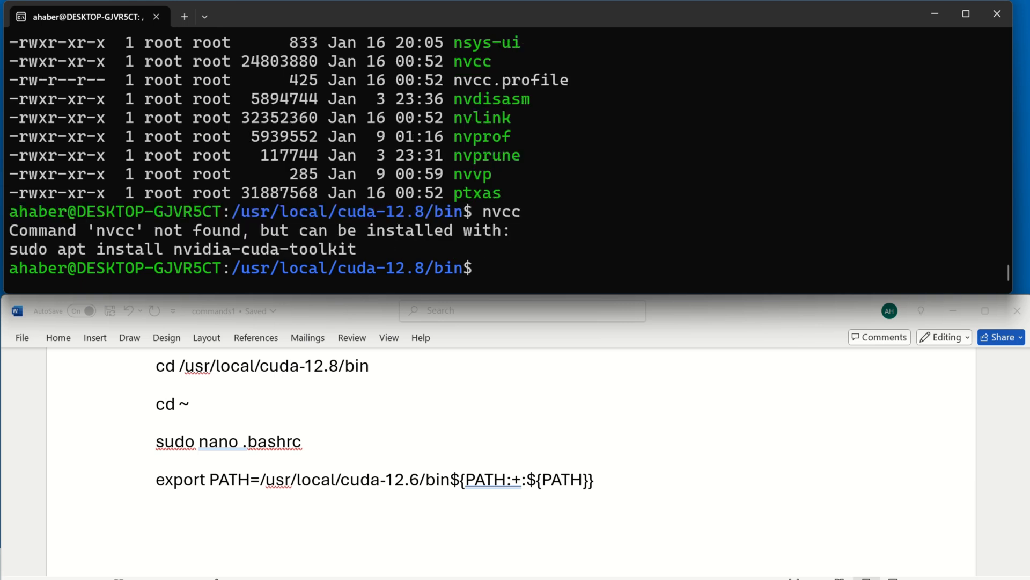
text(.nvcc)
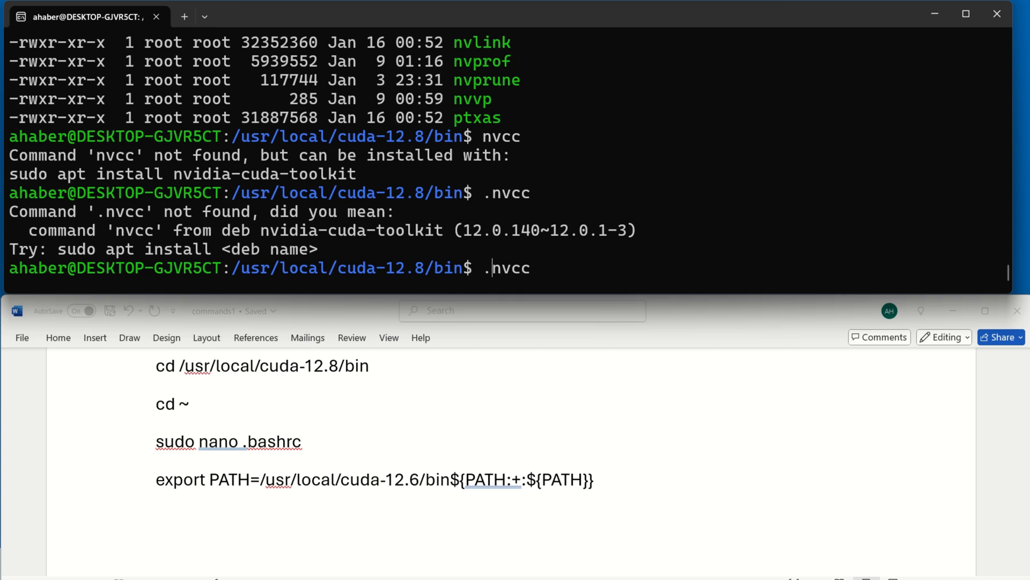
text(/)
key(Return)
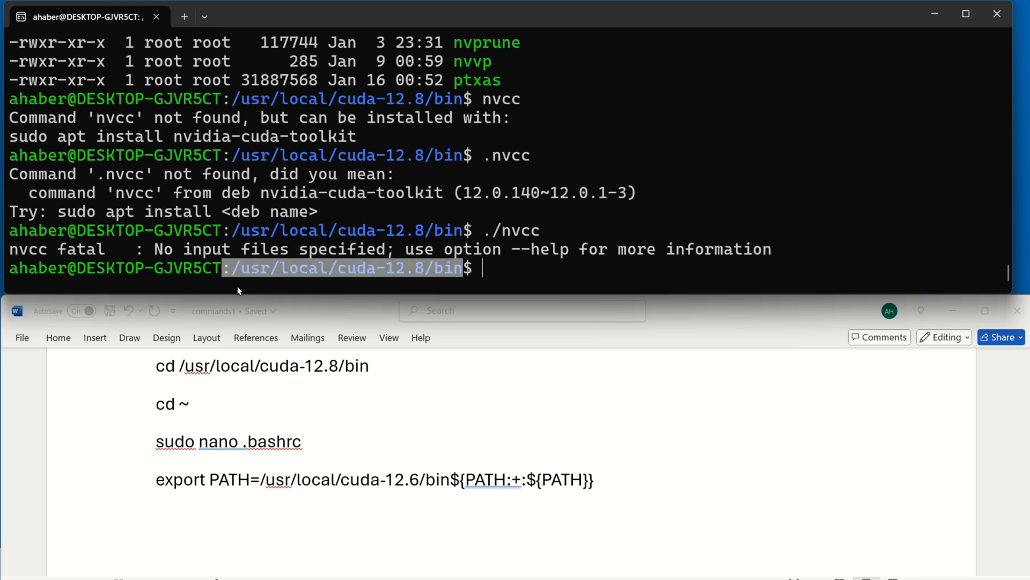
mouse_move(521, 276)
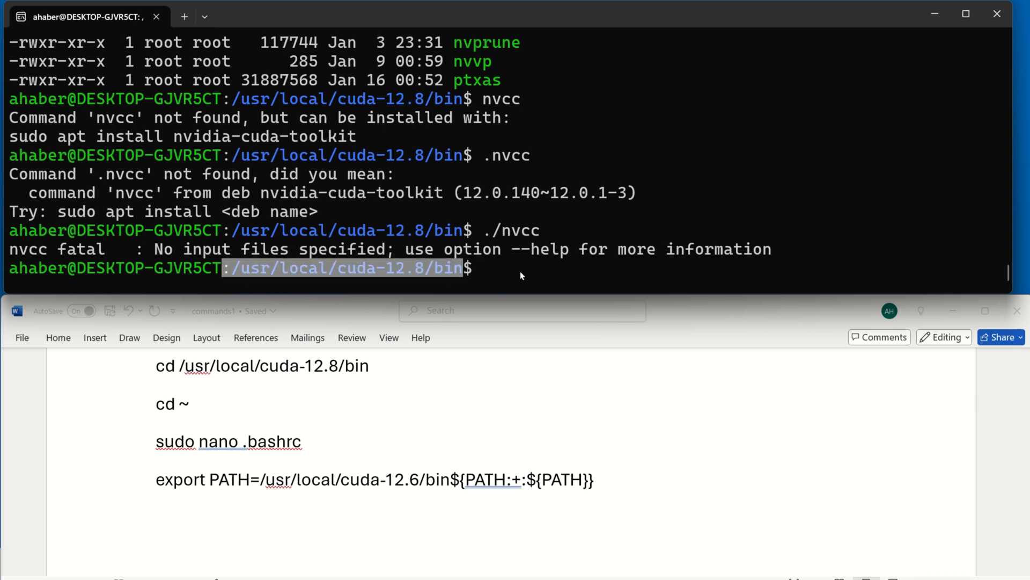
mouse_move(593, 234)
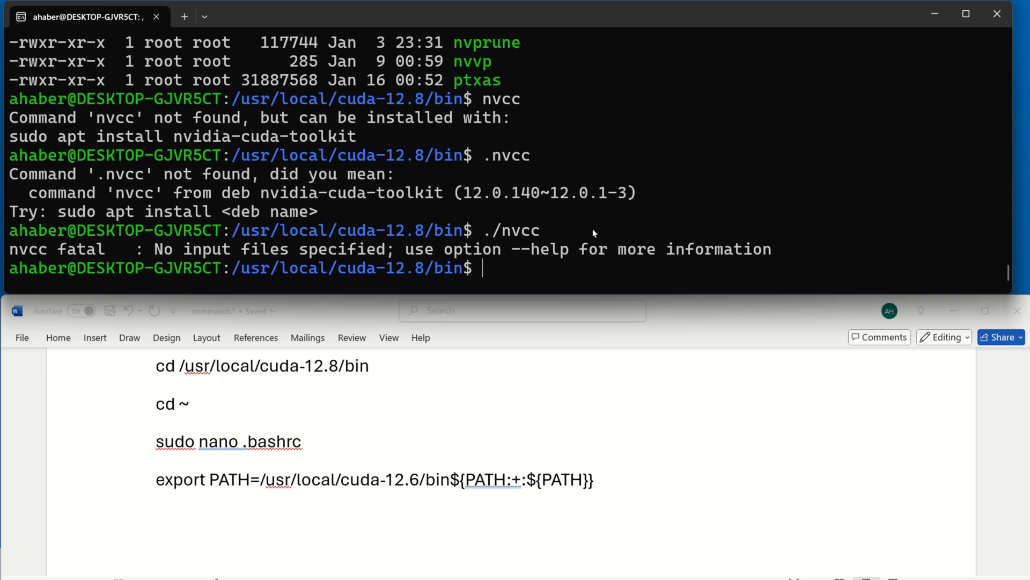
text(cd)
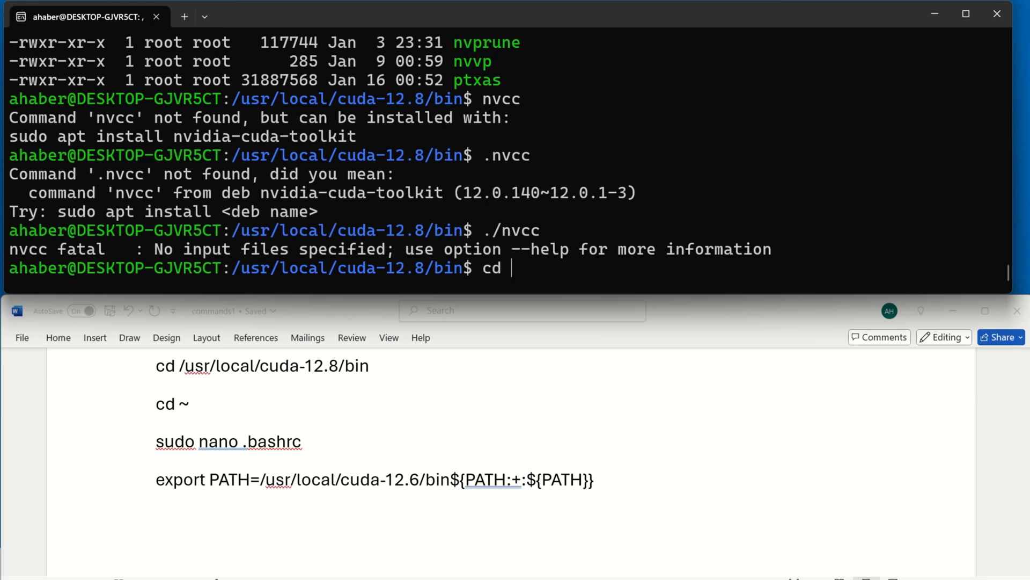
Step: Go back to the home folder with cd ~ and find .bashrc in the ls -la listing
key(Return)
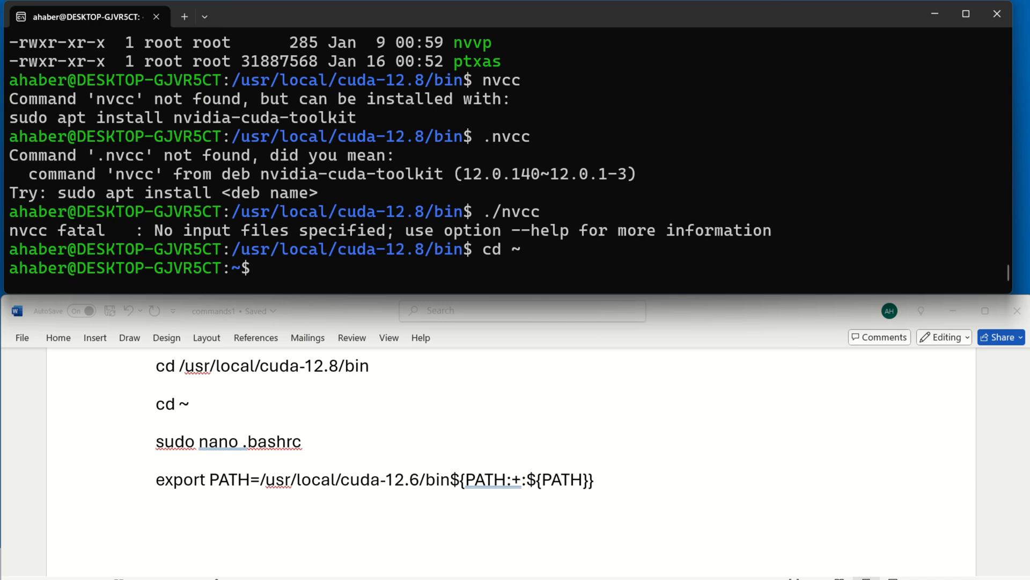
key(Return)
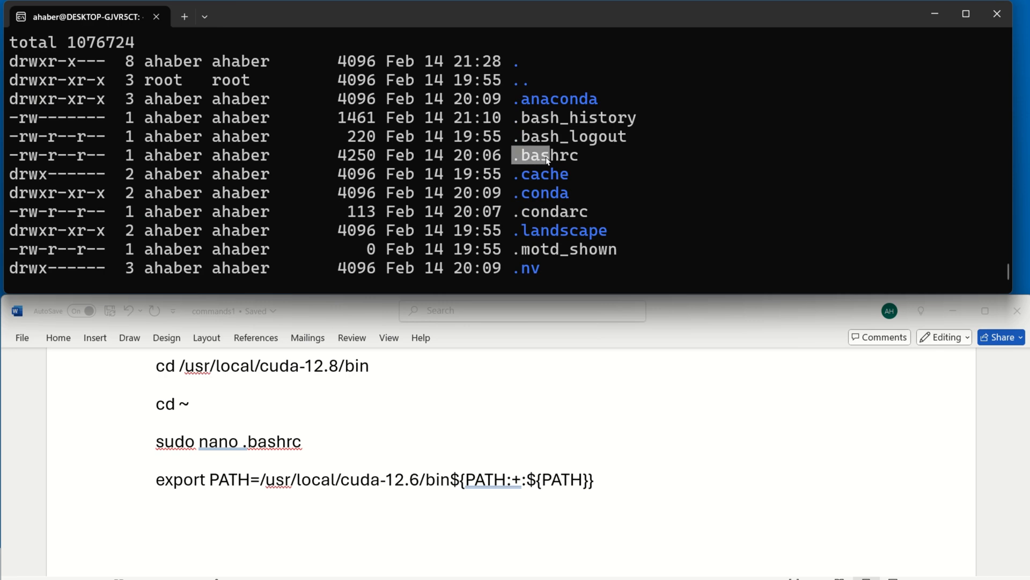
scroll(down, 3)
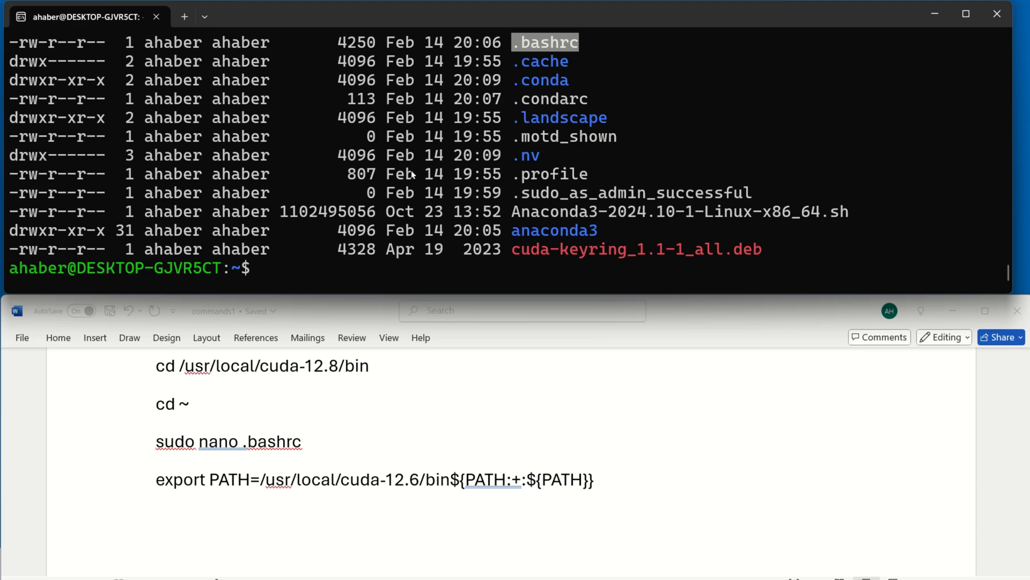
Step: Open .bashrc with sudo nano and scroll past the conda initialize block to its end
text(sudo)
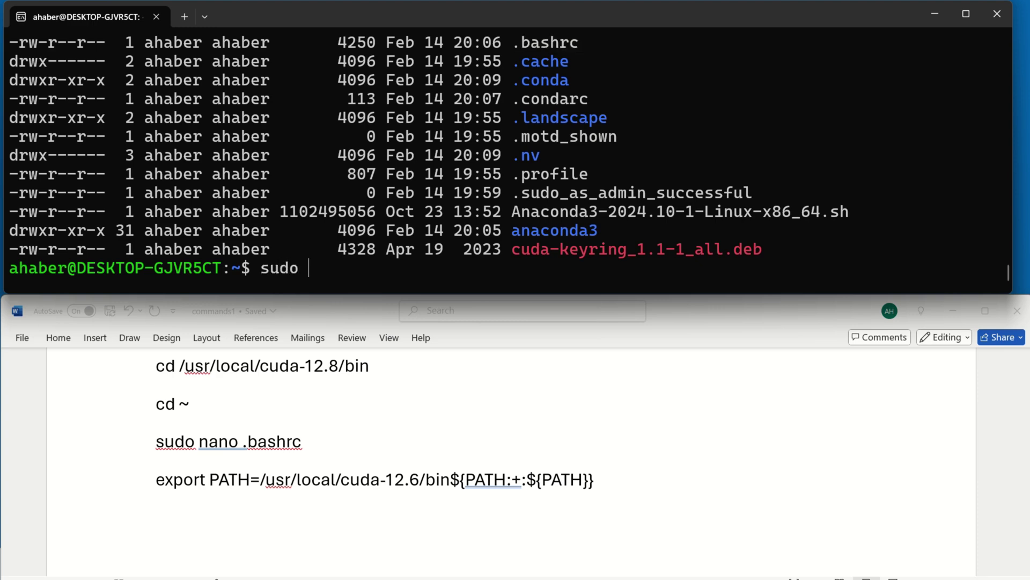
text(nano)
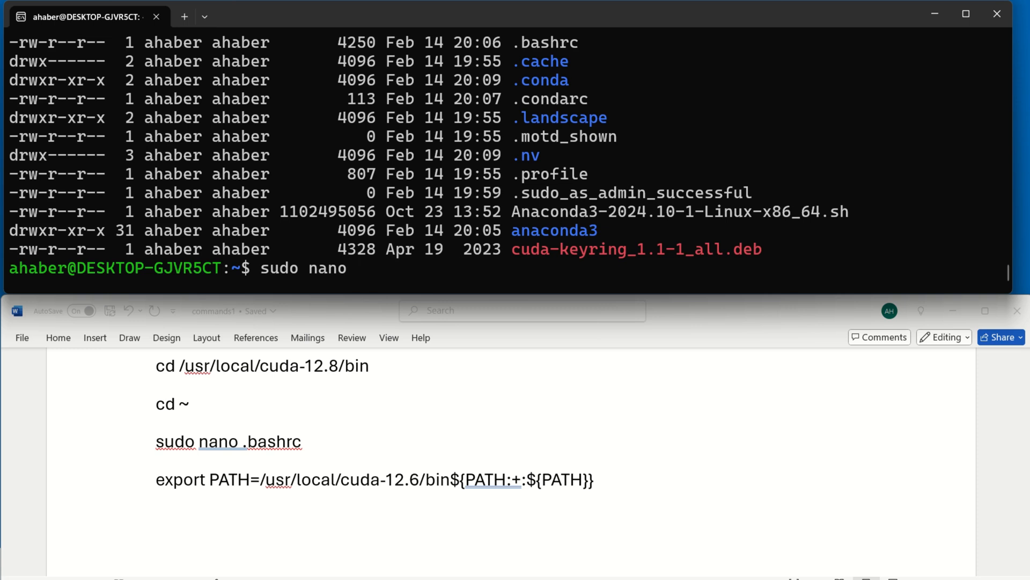
text(.bas)
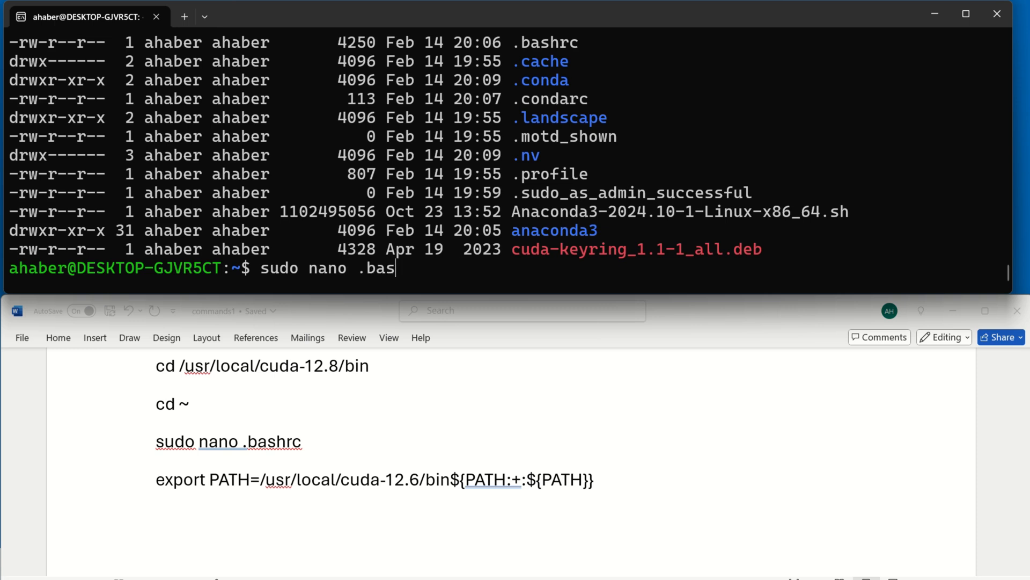
text(hrc)
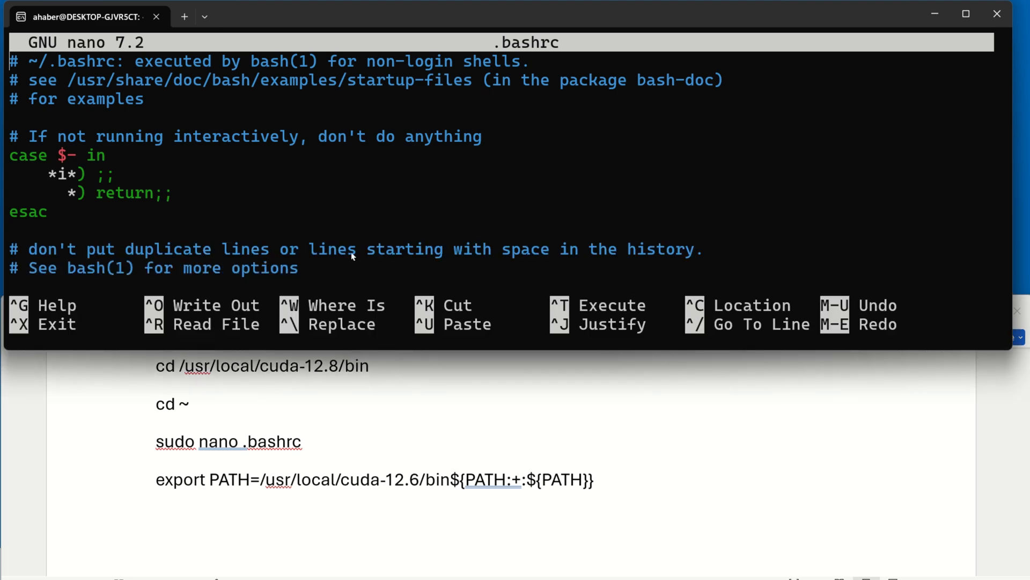
scroll(down, 3)
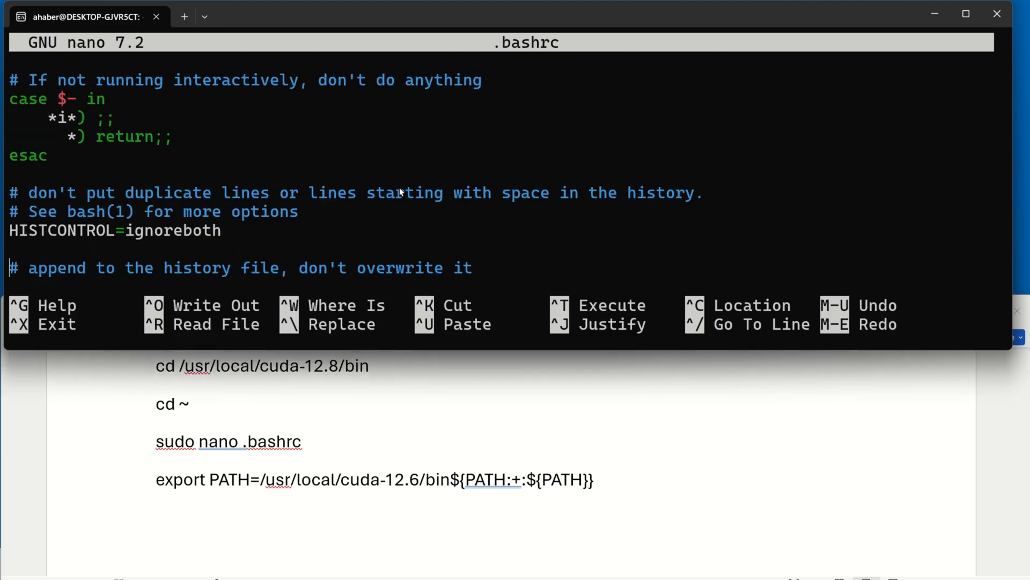
scroll(down, 3)
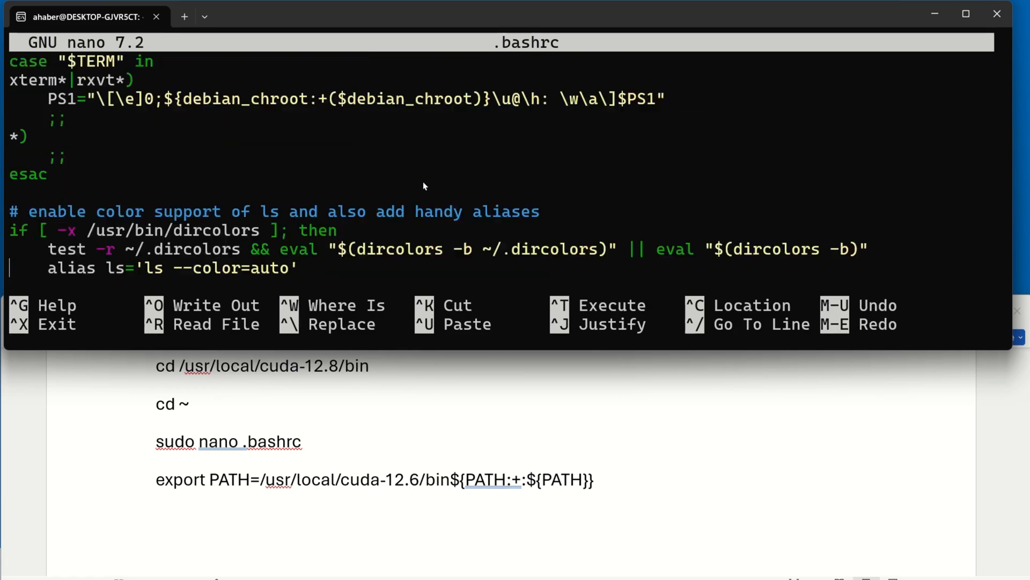
scroll(down, 3)
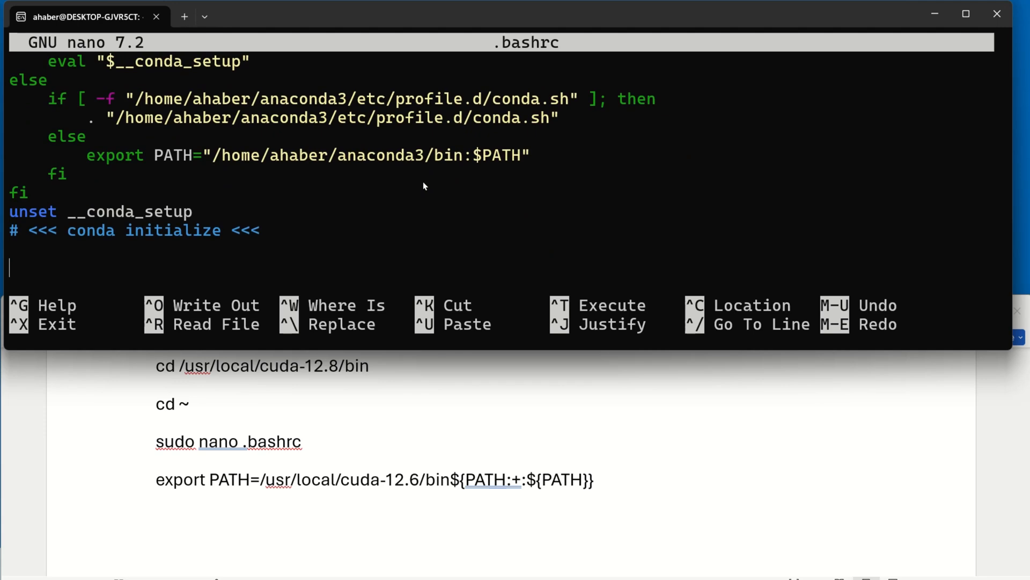
mouse_move(156, 484)
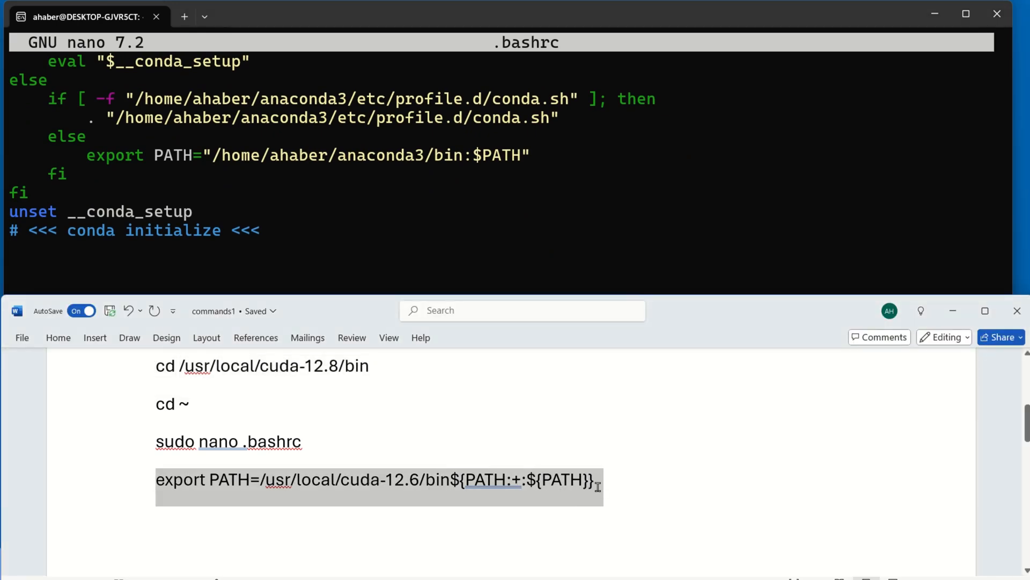
Step: Add export PATH=/usr/local/cuda-12.8/bin${PATH:+:${PATH}} as the last line of .bashrc
click(404, 480)
text(8)
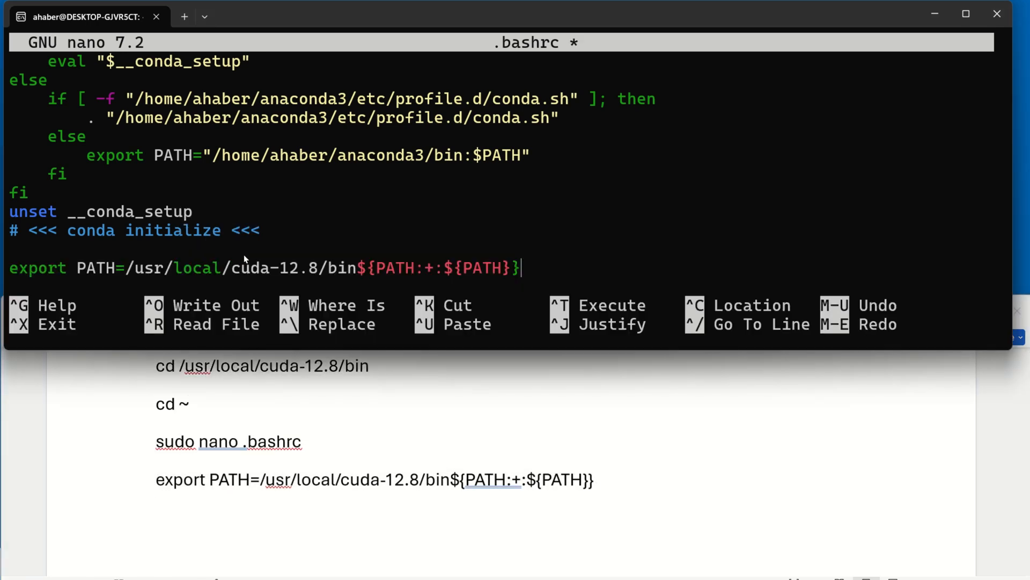
mouse_move(956, 179)
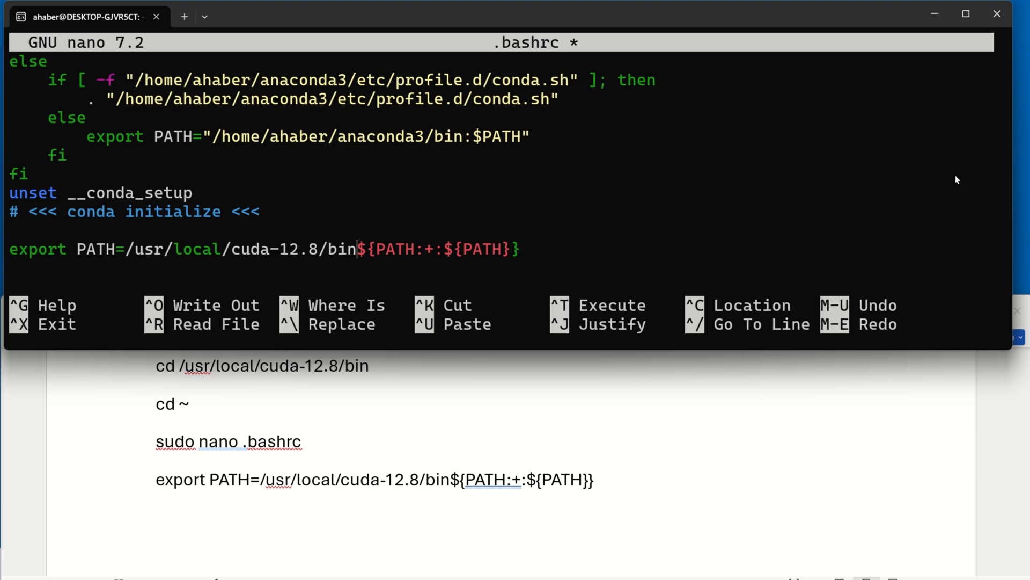
Step: Write the 134-line .bashrc to disk and quit nano back to the shell
key(ctrl+o)
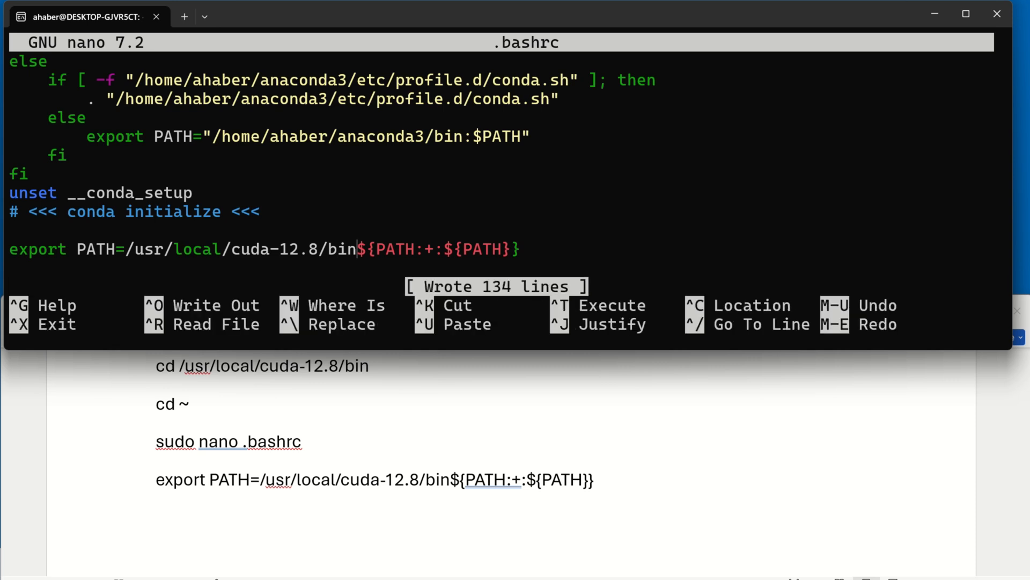
key(ctrl+x)
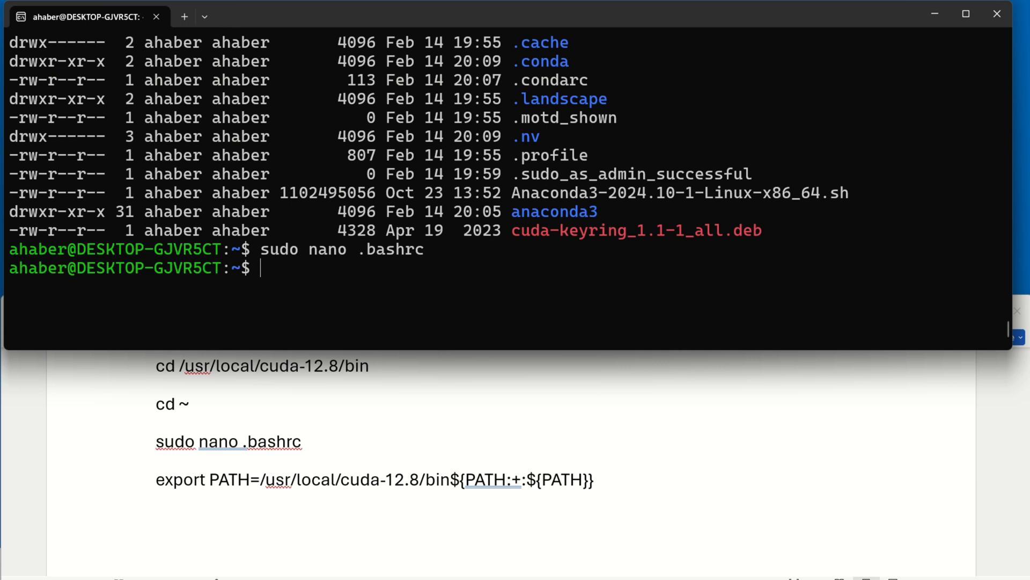
mouse_move(987, 119)
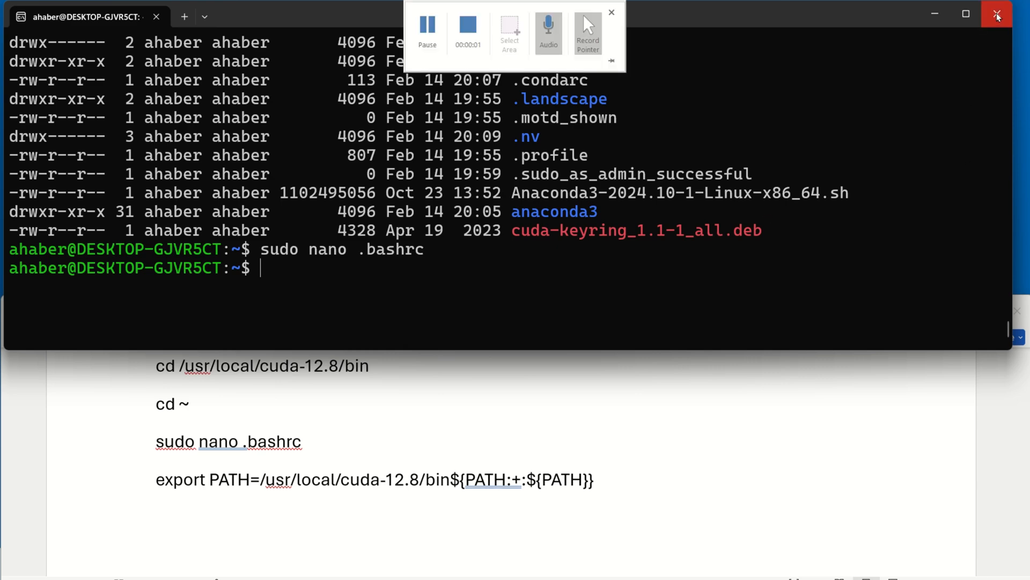
Step: Close the old terminal and launch Ubuntu again by searching 'ubu' in Start
click(997, 15)
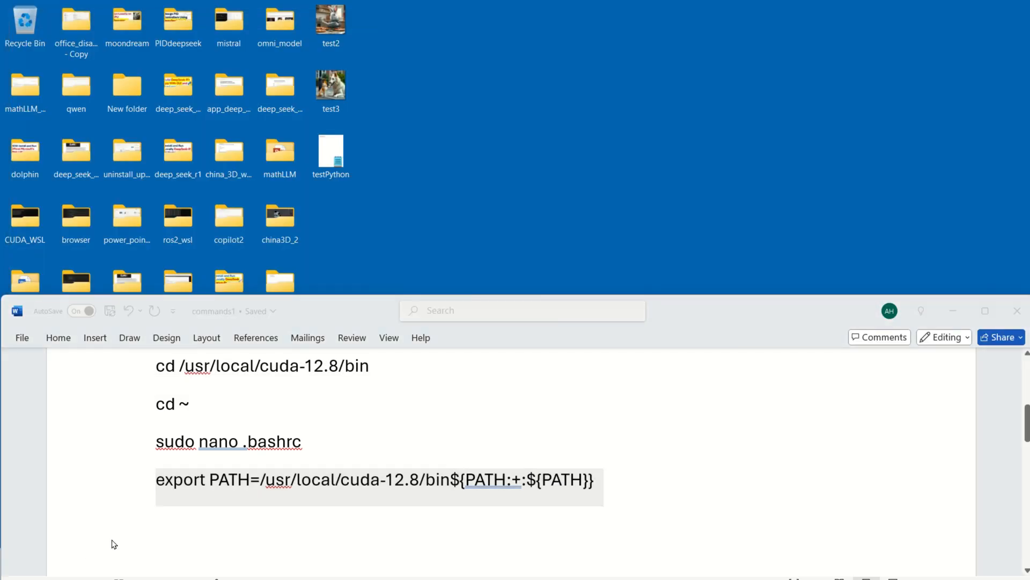
click(350, 563)
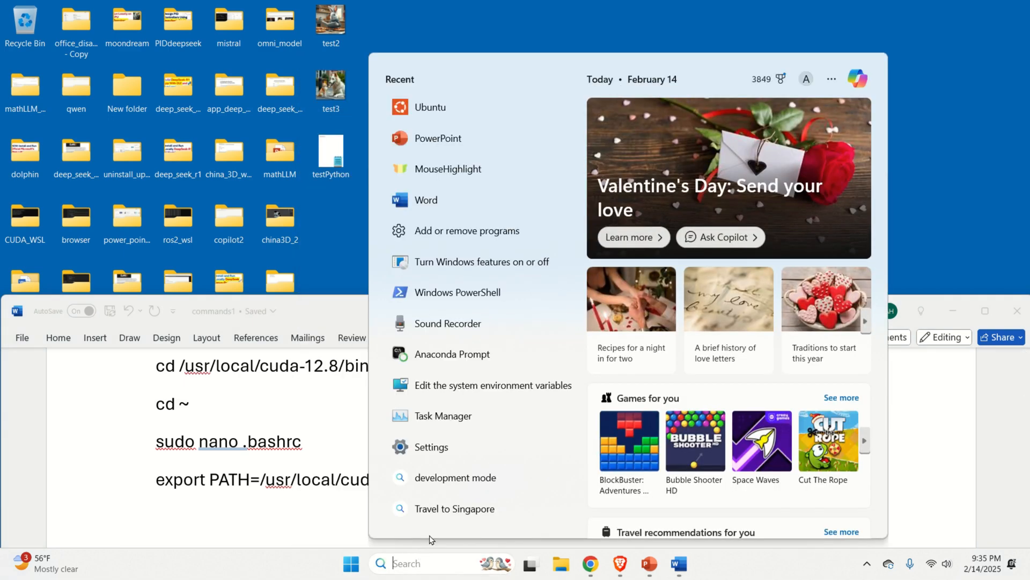
text(ubu)
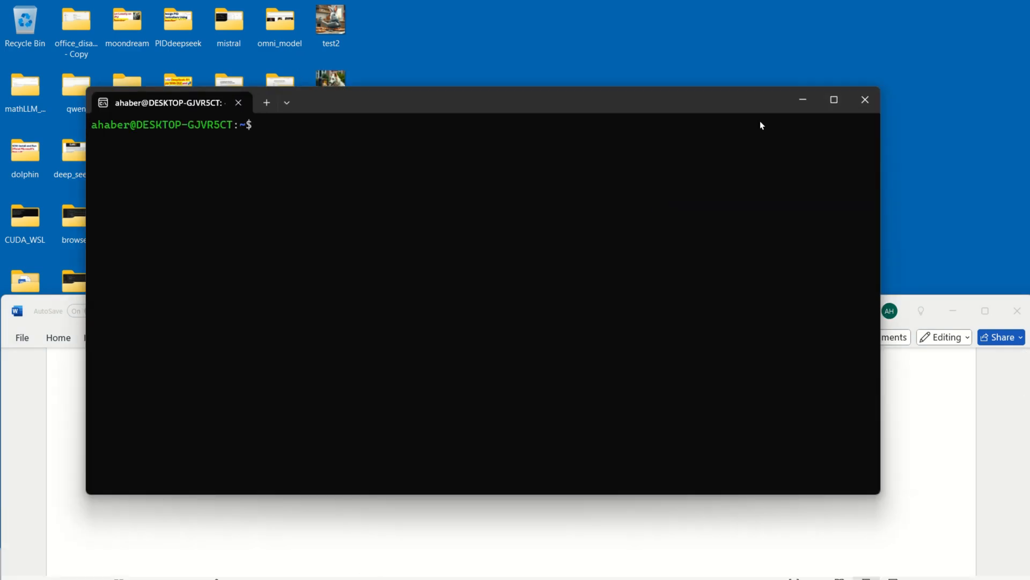
click(833, 100)
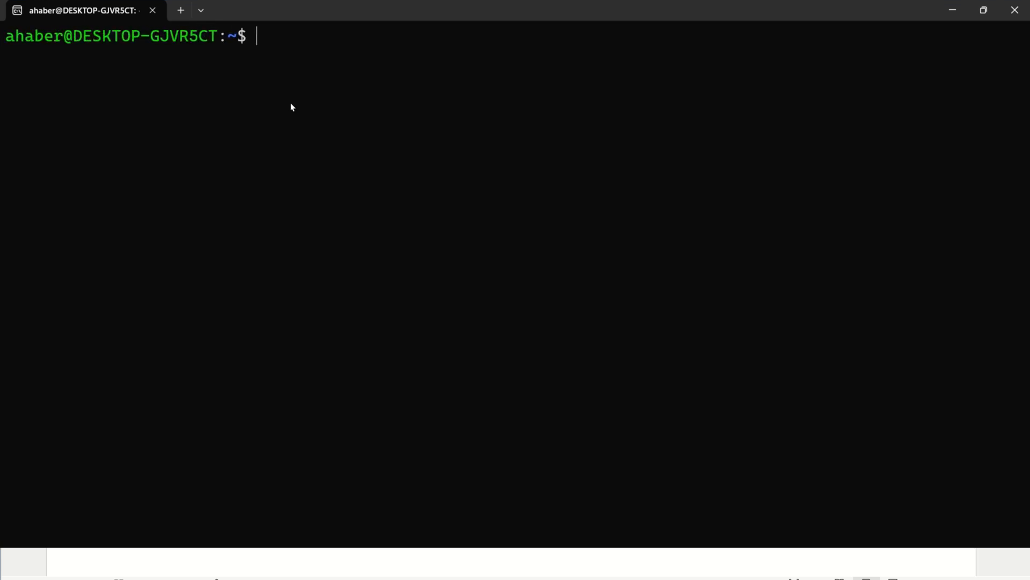
Step: Run nvcc and nvcc --version, confirming CUDA compilation tools release 12.8, V12.8.61
text(nvcc)
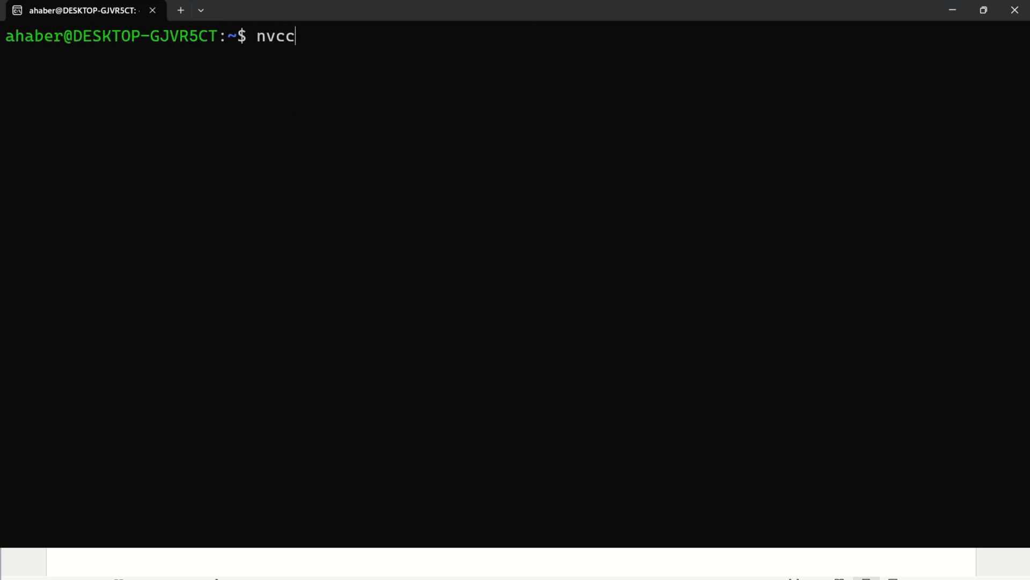
key(Return)
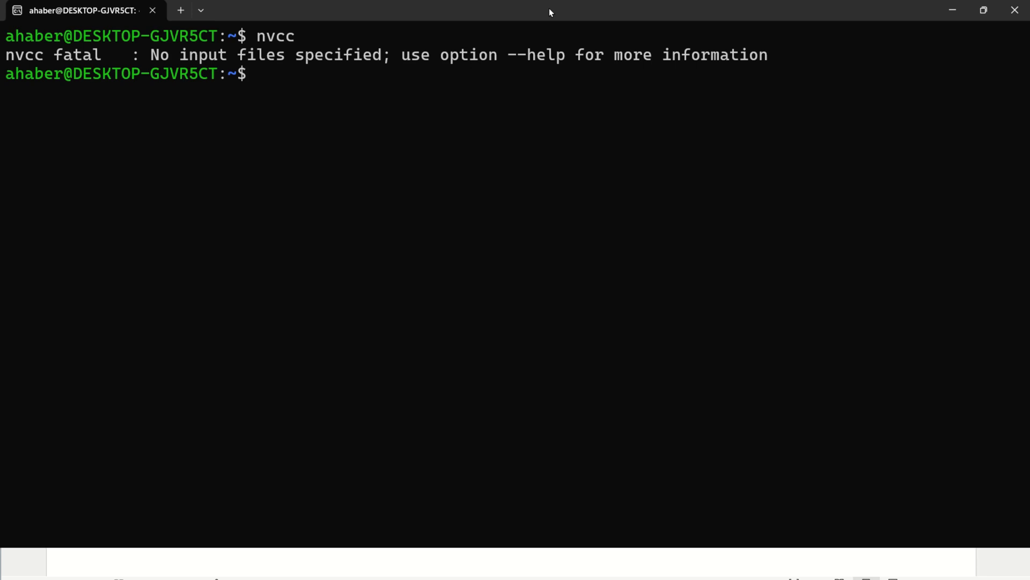
text(nvcc --versi)
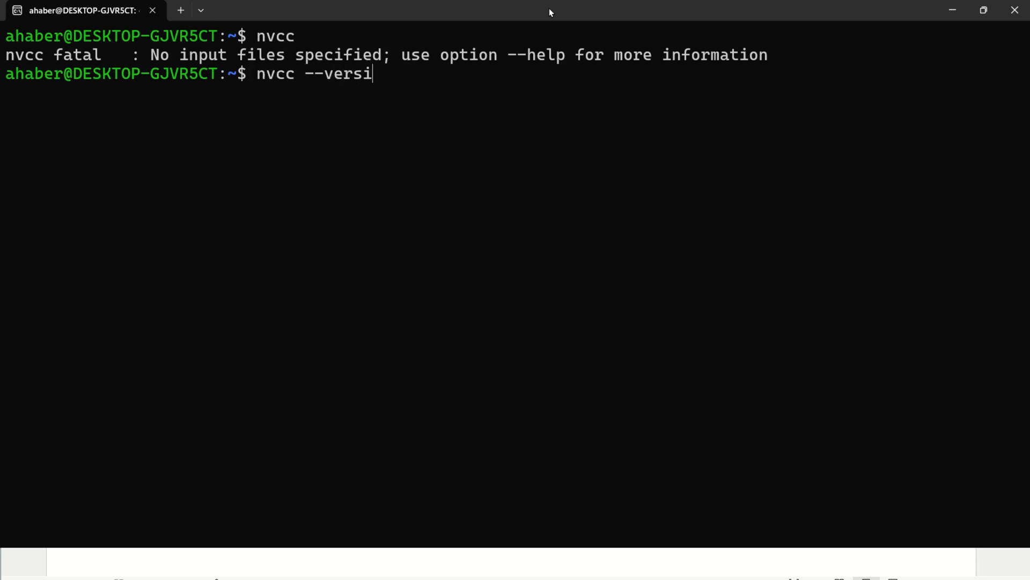
key(Return)
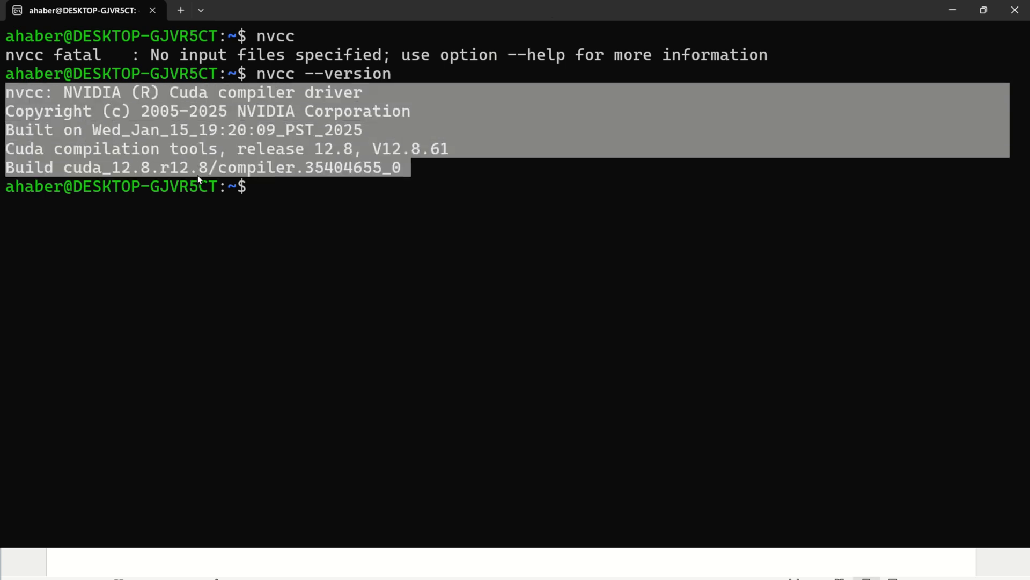
mouse_move(250, 179)
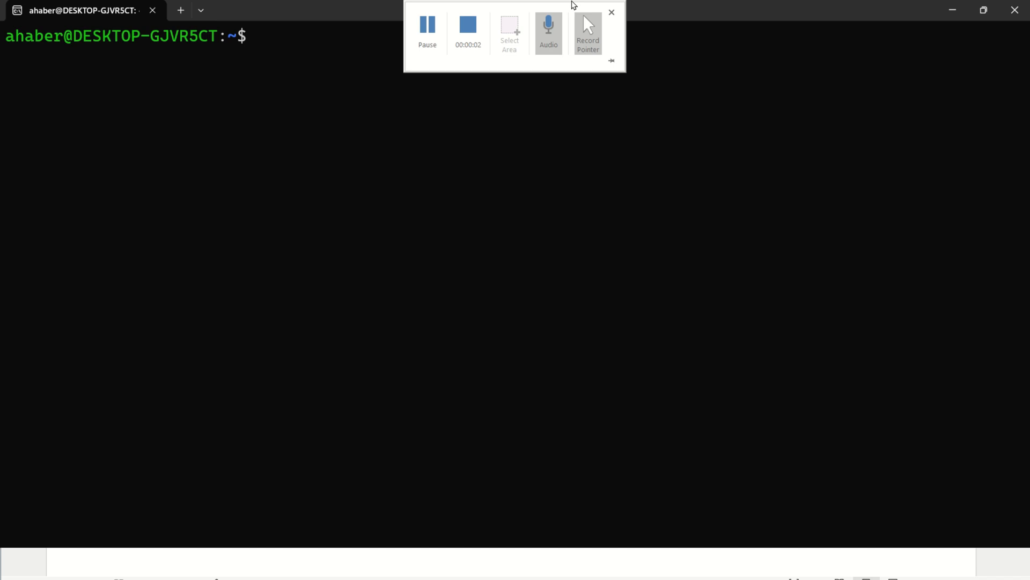
Step: Run nvidia-smi and highlight CUDA Version 12.6 for the RTX 3090 on driver 561.17
text(nvidi)
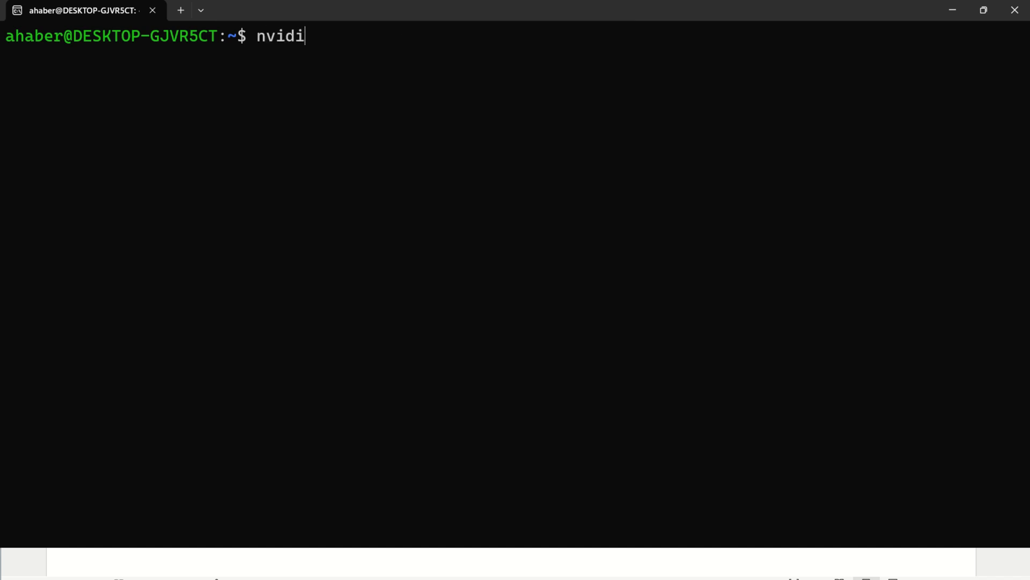
text(a-smi)
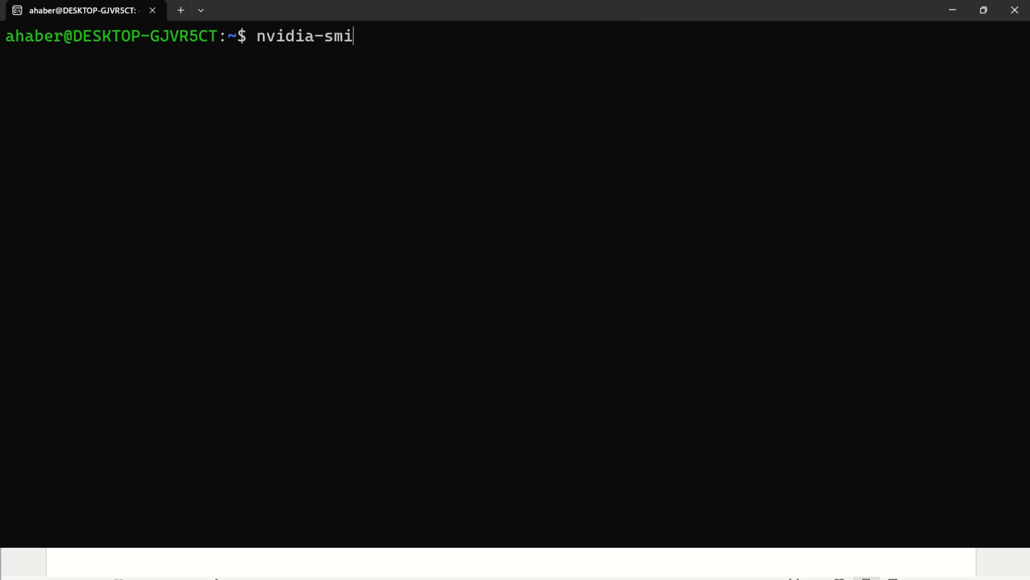
key(Return)
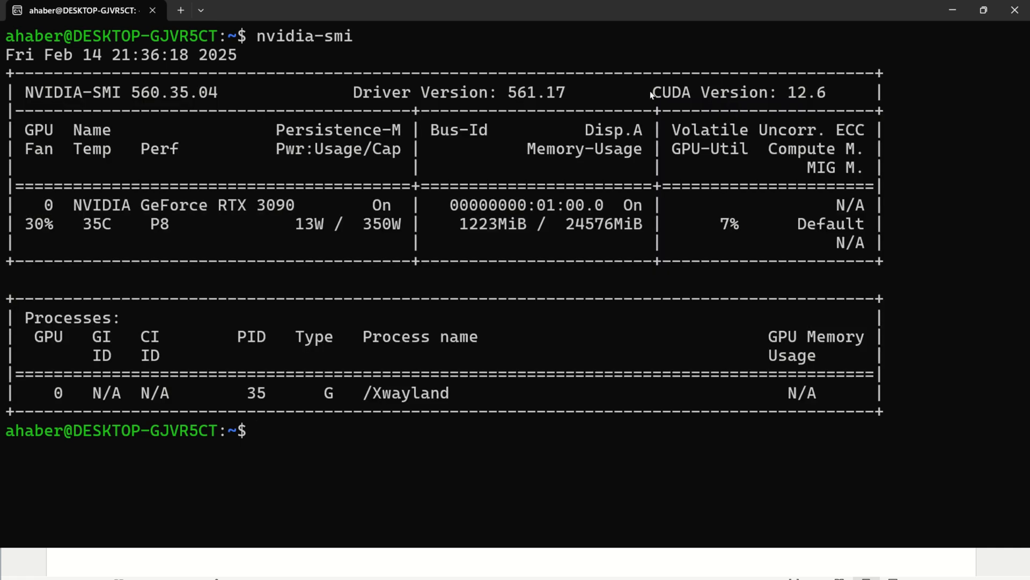
double_click(732, 92)
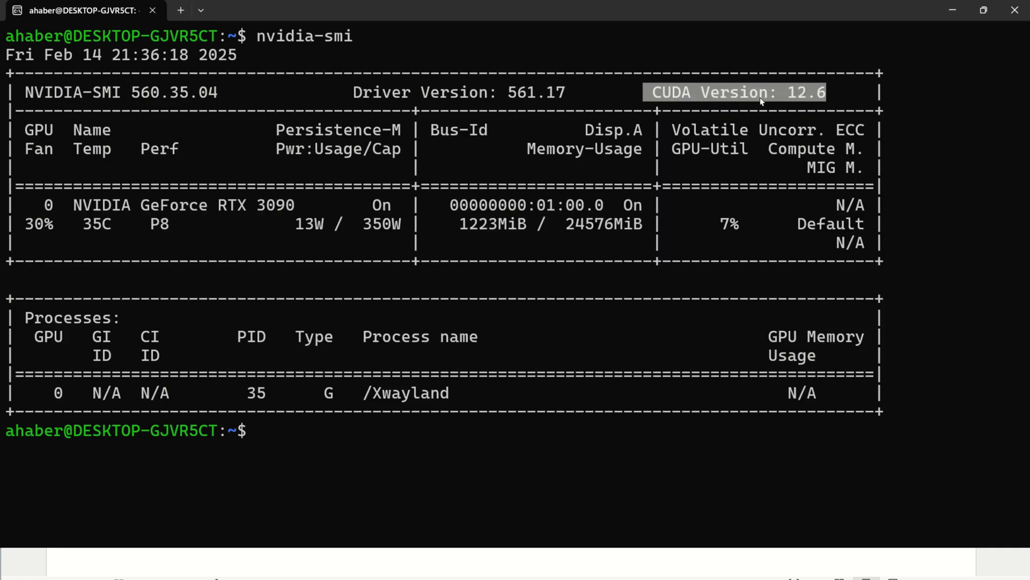
mouse_move(457, 153)
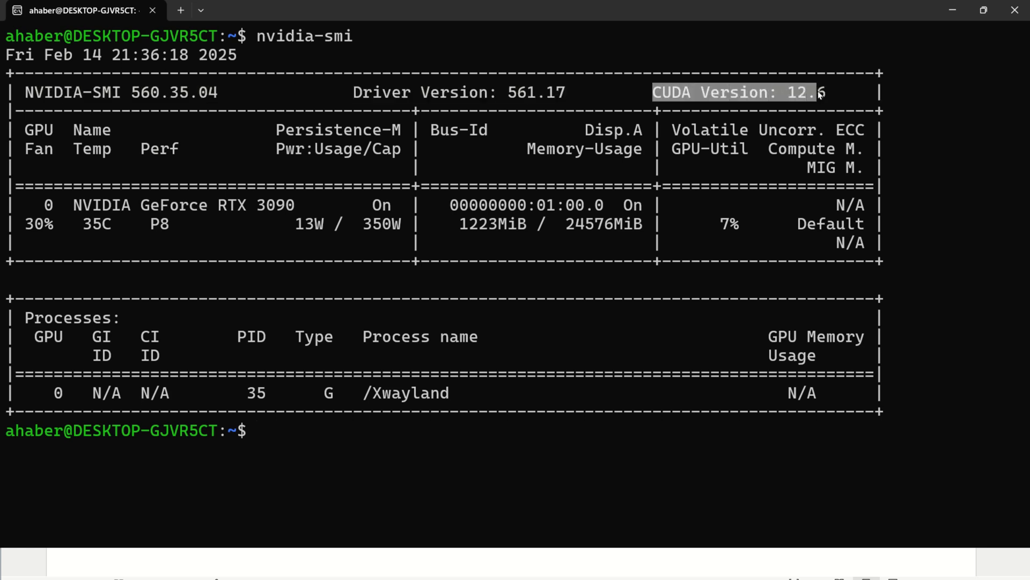
mouse_move(321, 46)
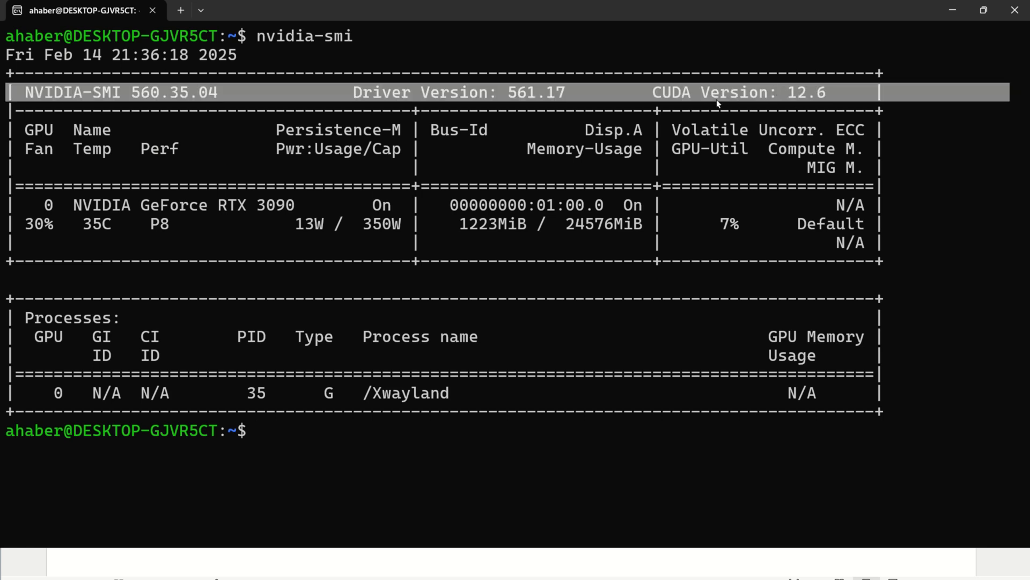
mouse_move(299, 59)
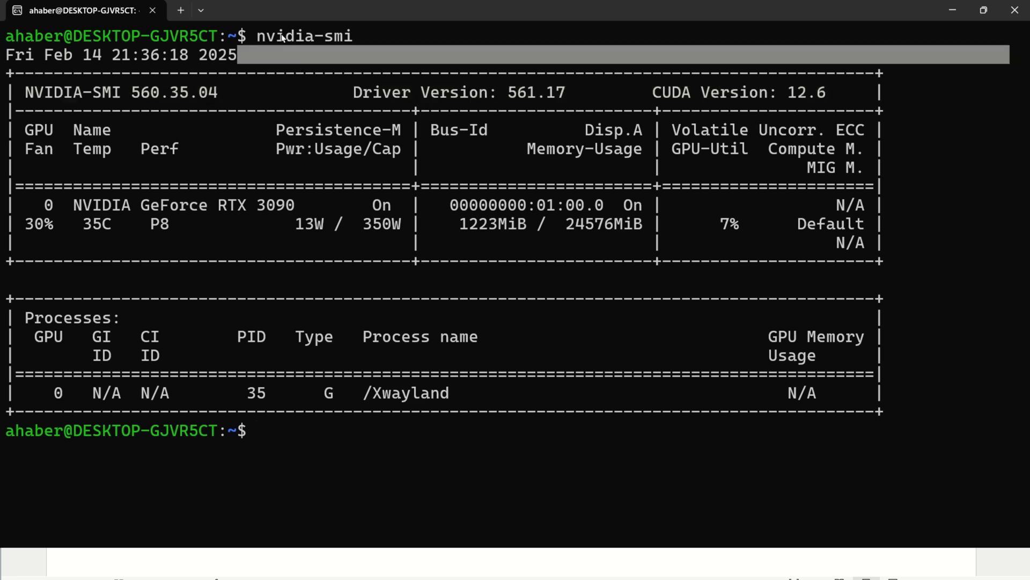
mouse_move(423, 164)
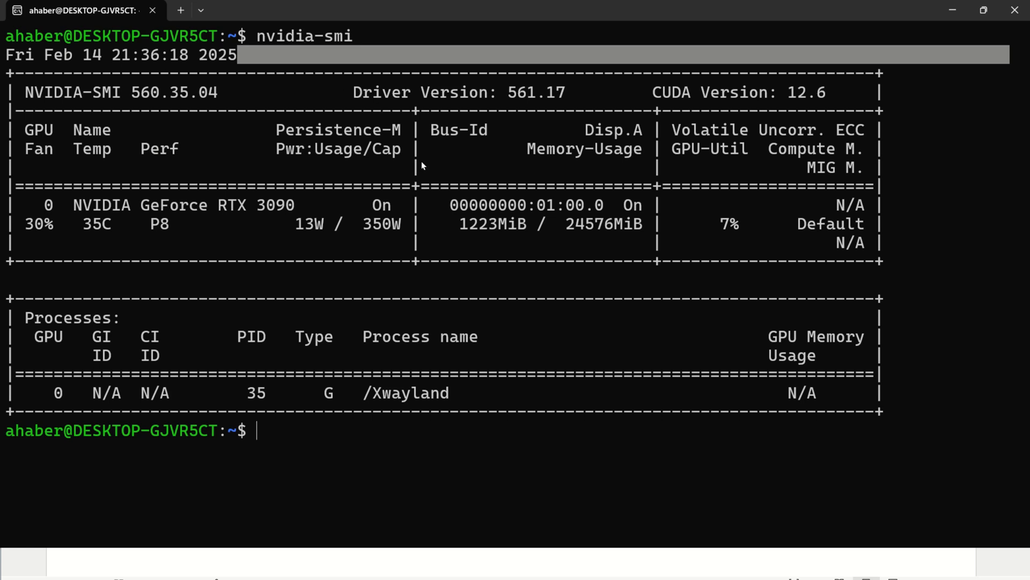
mouse_move(507, 183)
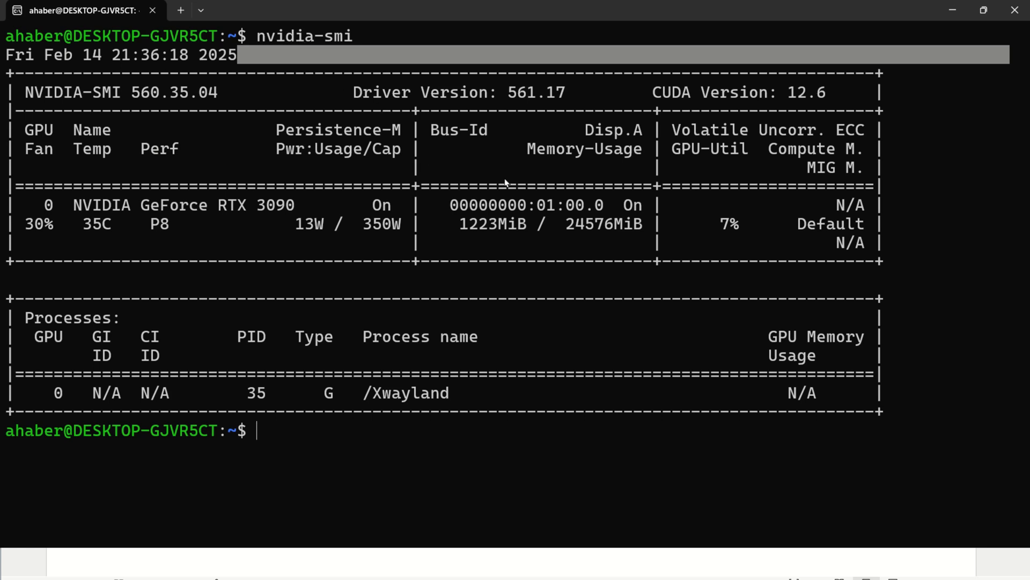
mouse_move(644, 182)
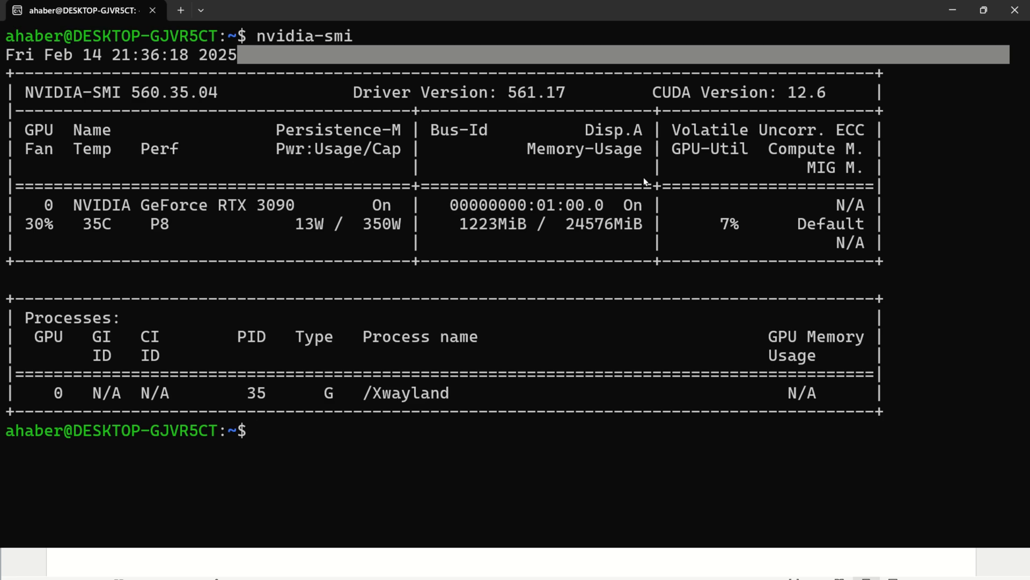
mouse_move(653, 191)
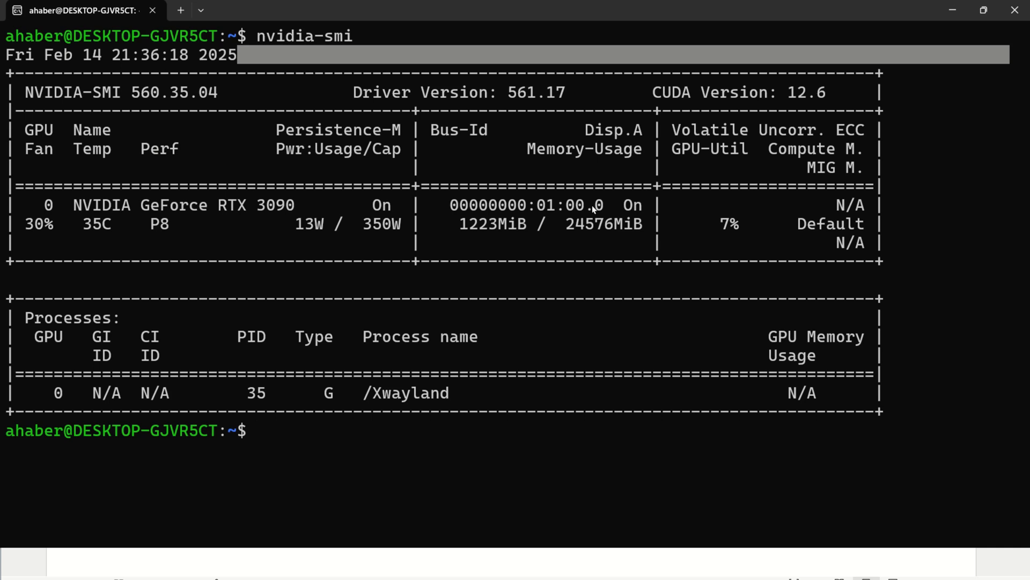
mouse_move(548, 245)
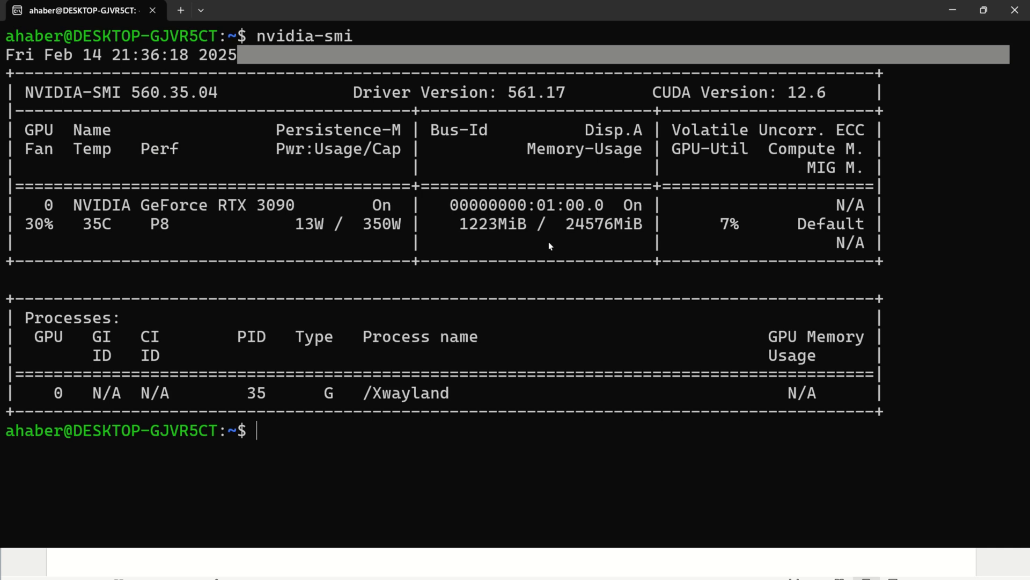